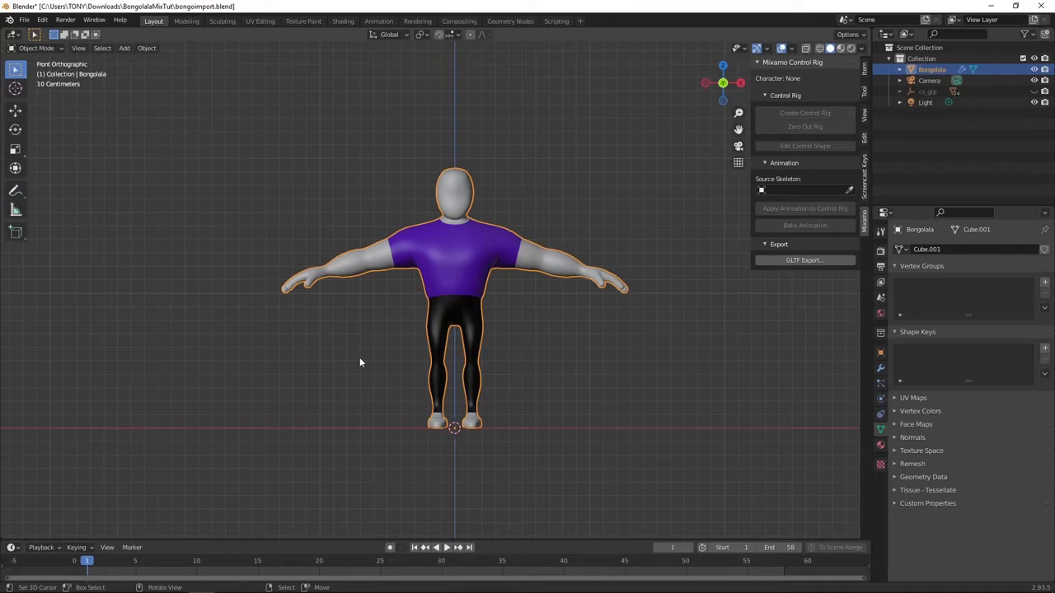
mouse_move(461, 267)
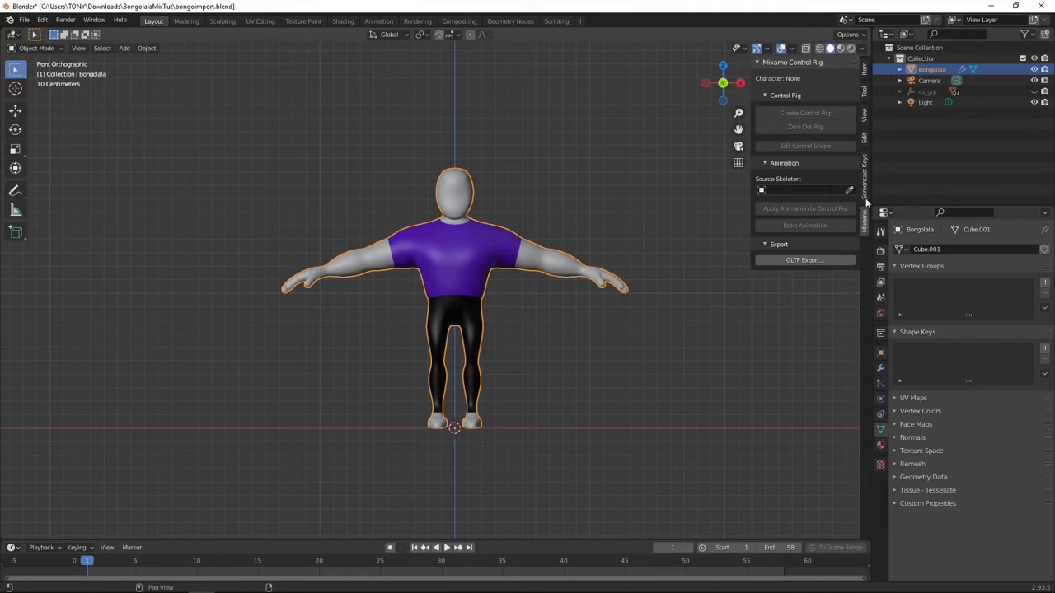
mouse_move(865, 223)
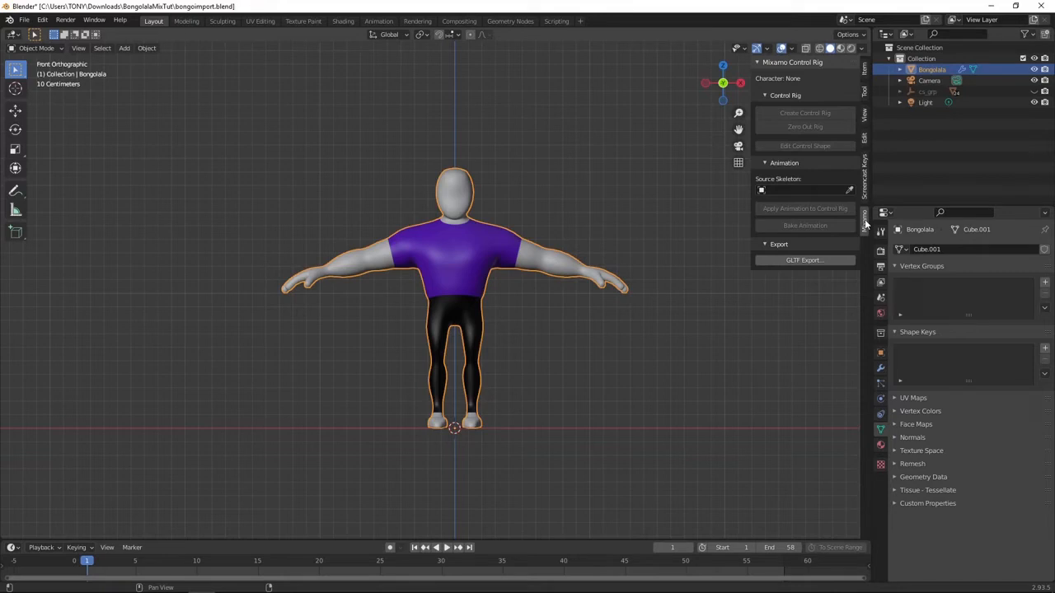
mouse_move(488, 260)
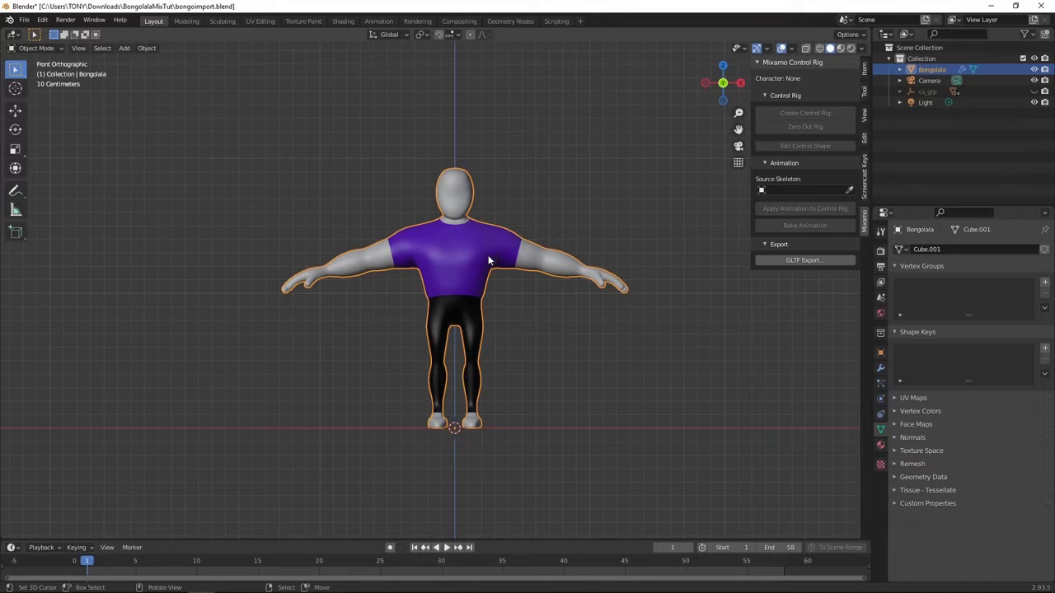
mouse_move(402, 286)
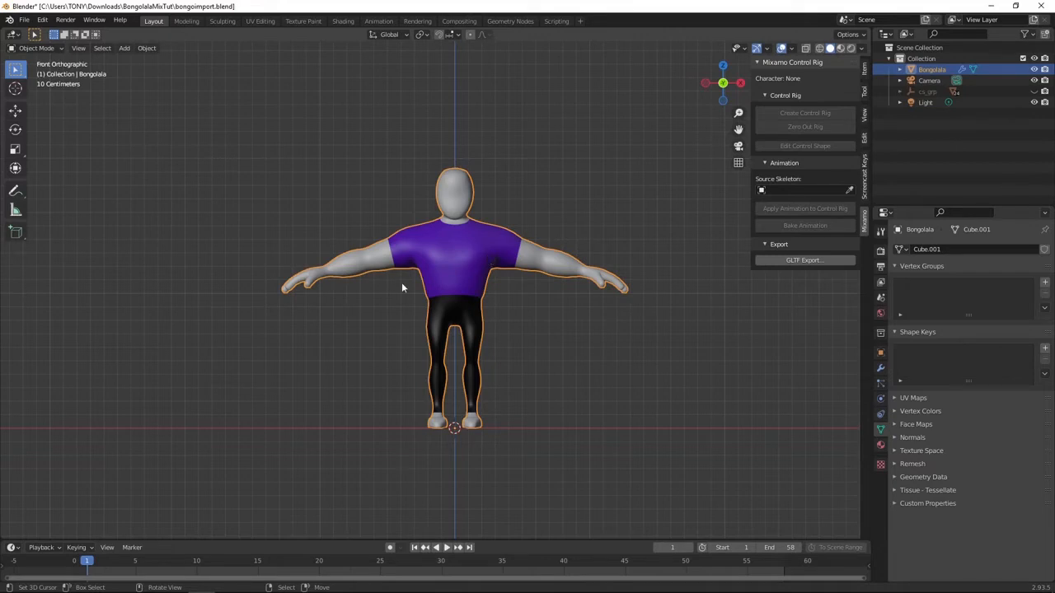
mouse_move(518, 310)
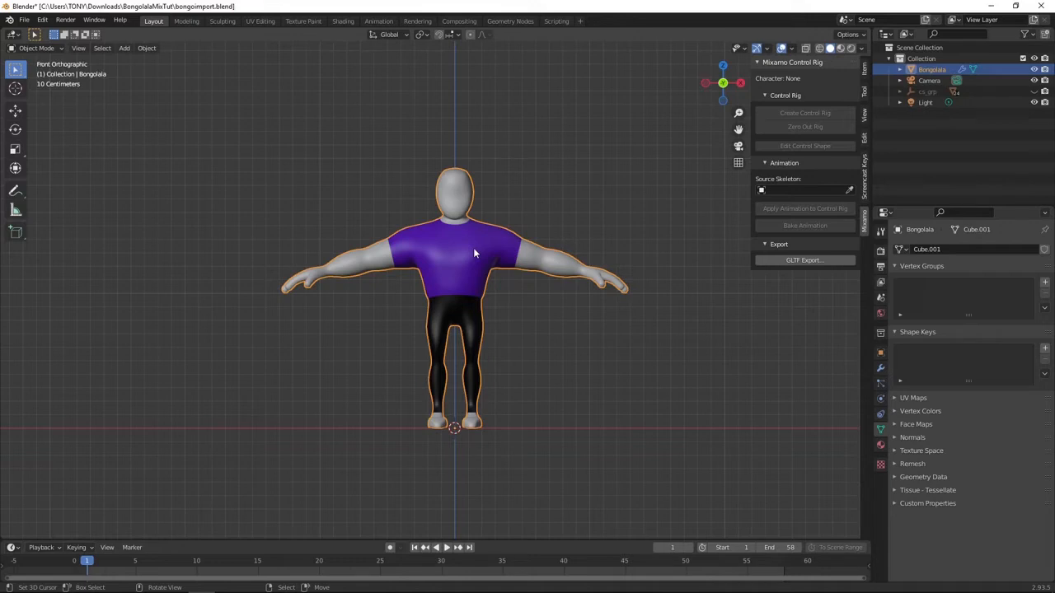
mouse_move(488, 253)
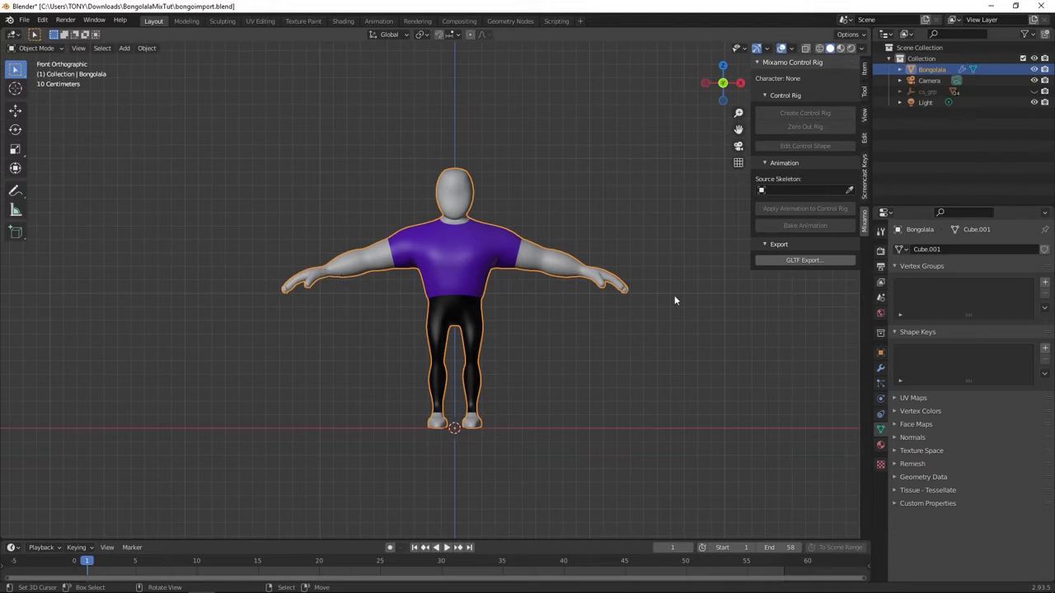
mouse_move(475, 377)
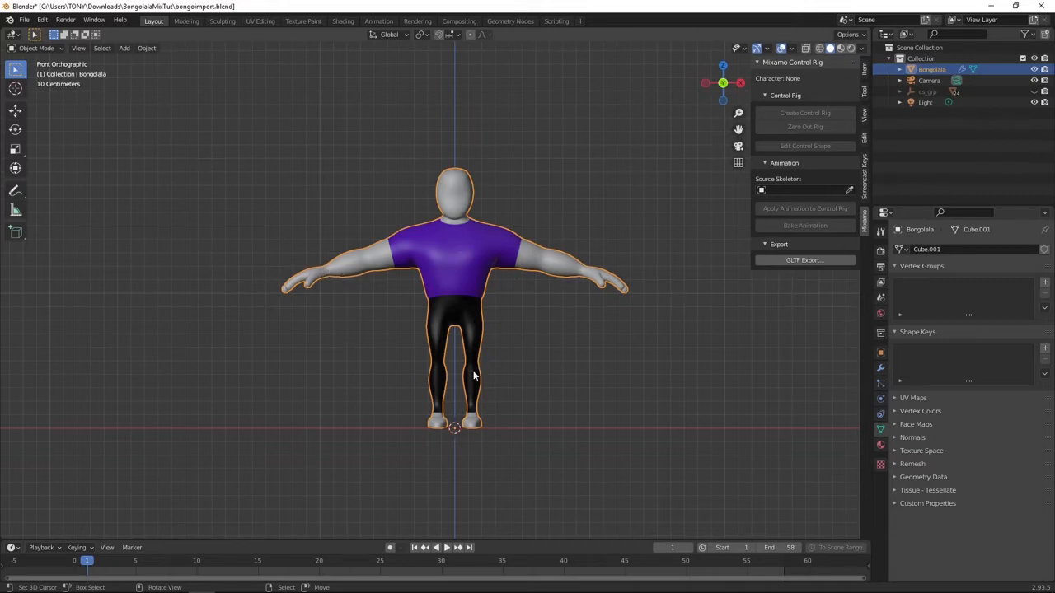
mouse_move(425, 194)
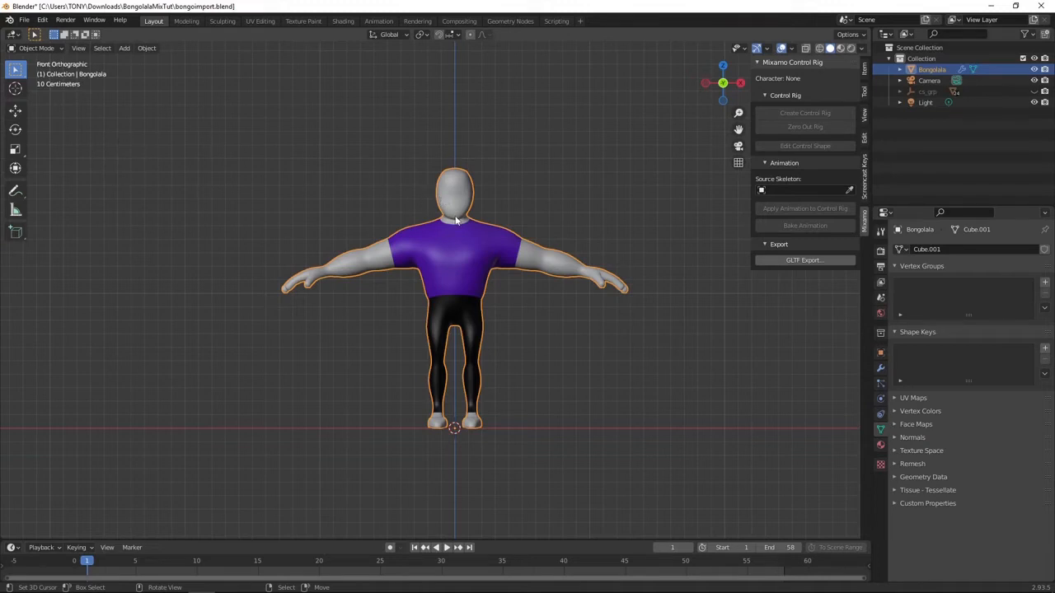
mouse_move(467, 260)
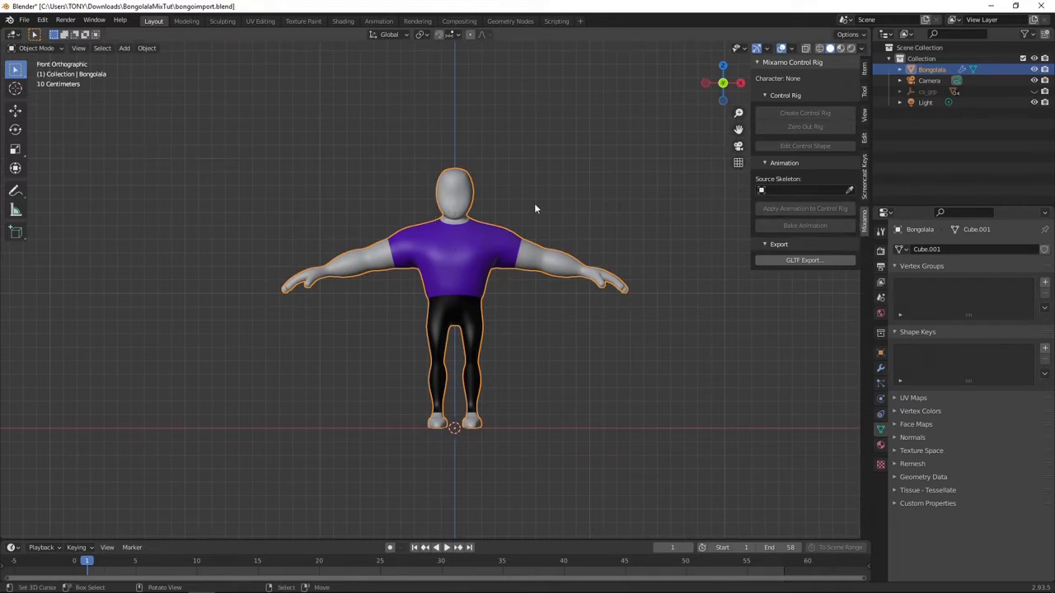
mouse_move(415, 245)
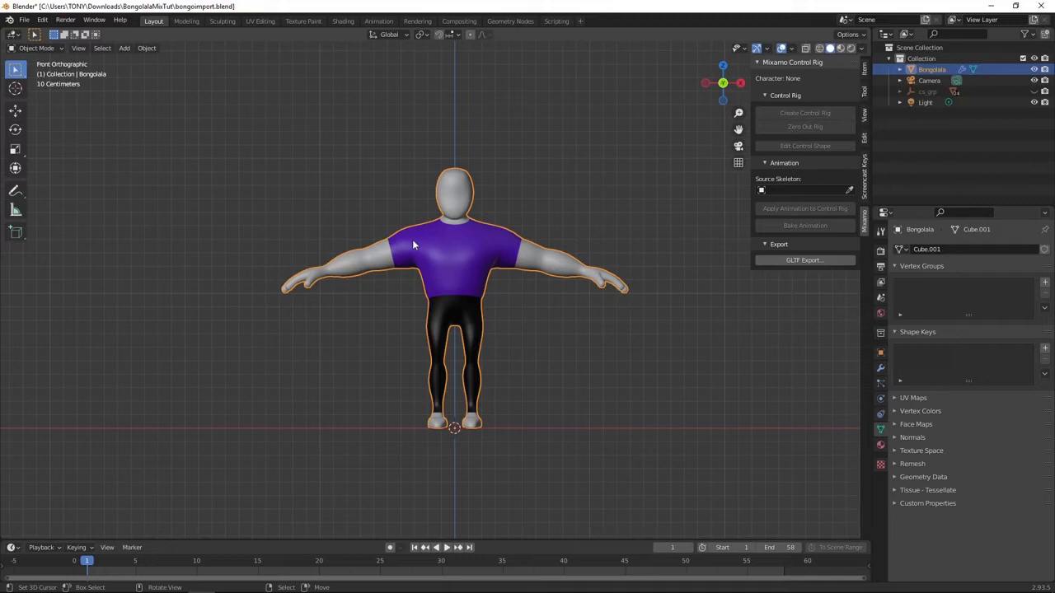
mouse_move(33, 21)
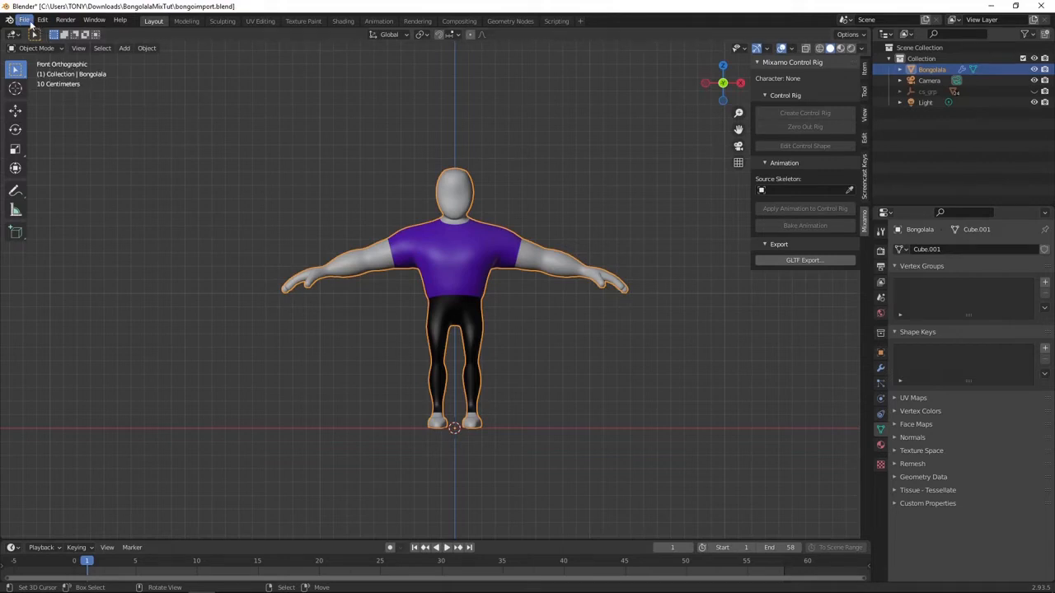
Export the character as FBX with object types restricted to the mesh
left_click(36, 21)
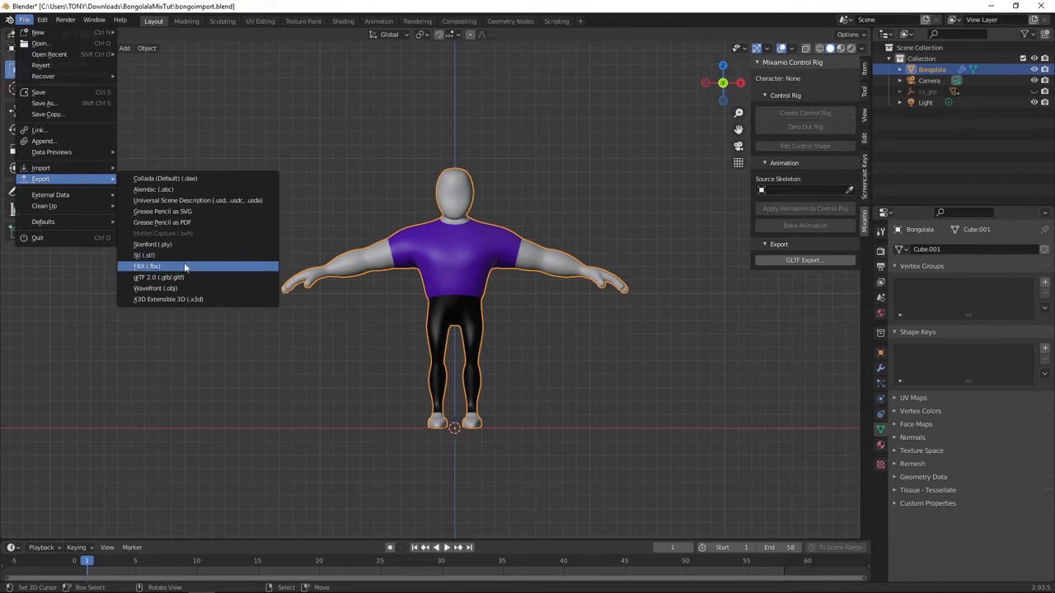
left_click(145, 267)
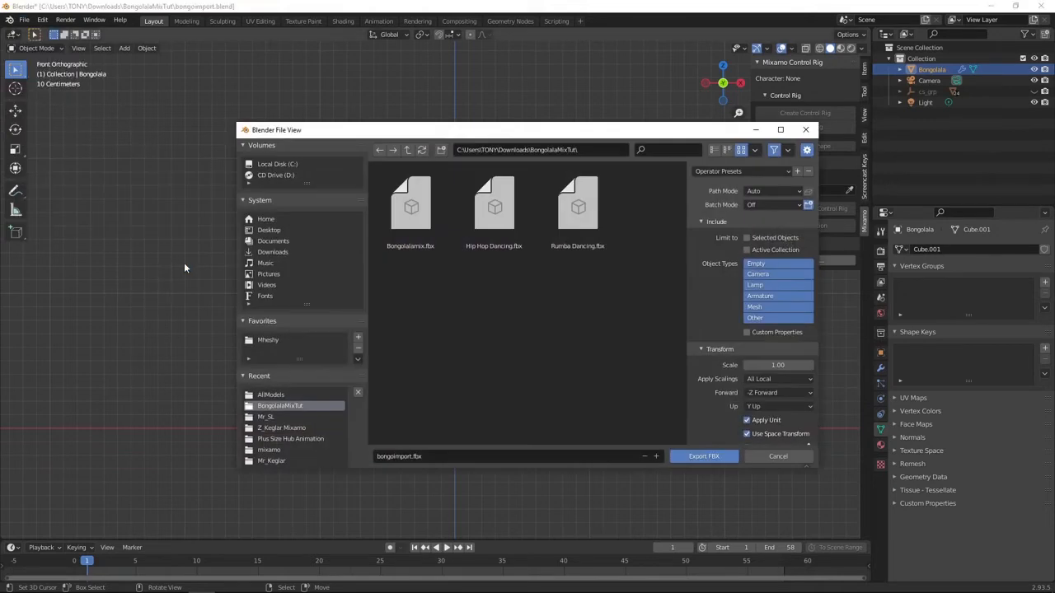
left_click(410, 206)
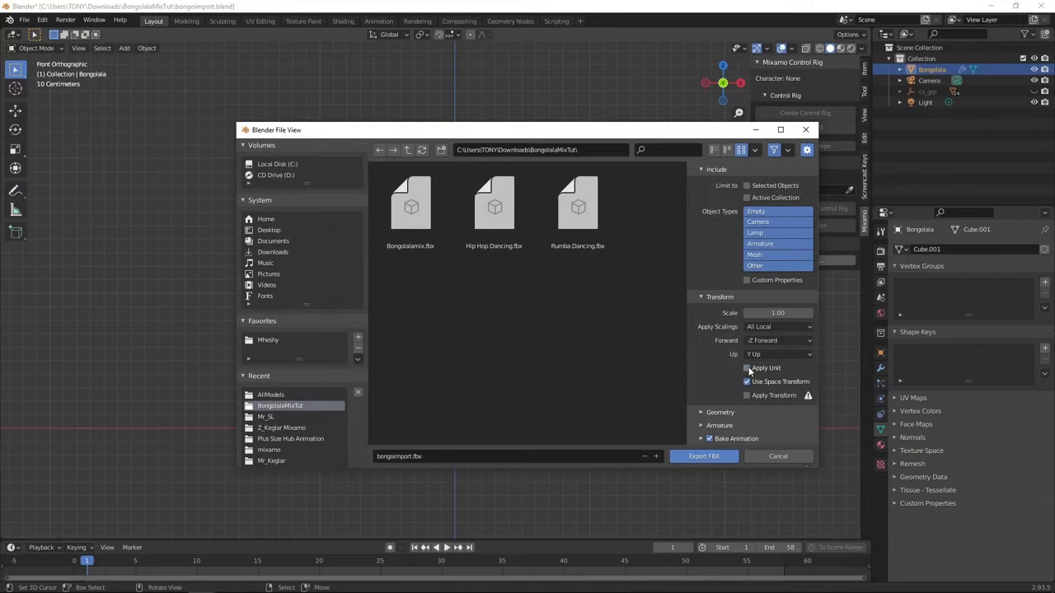
left_click(747, 367)
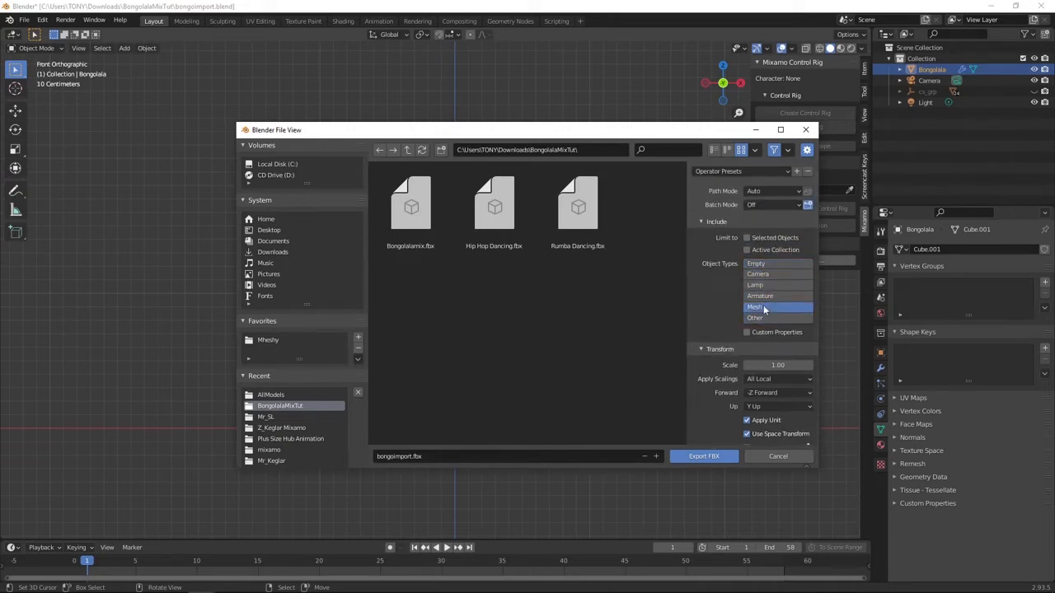
left_click(704, 454)
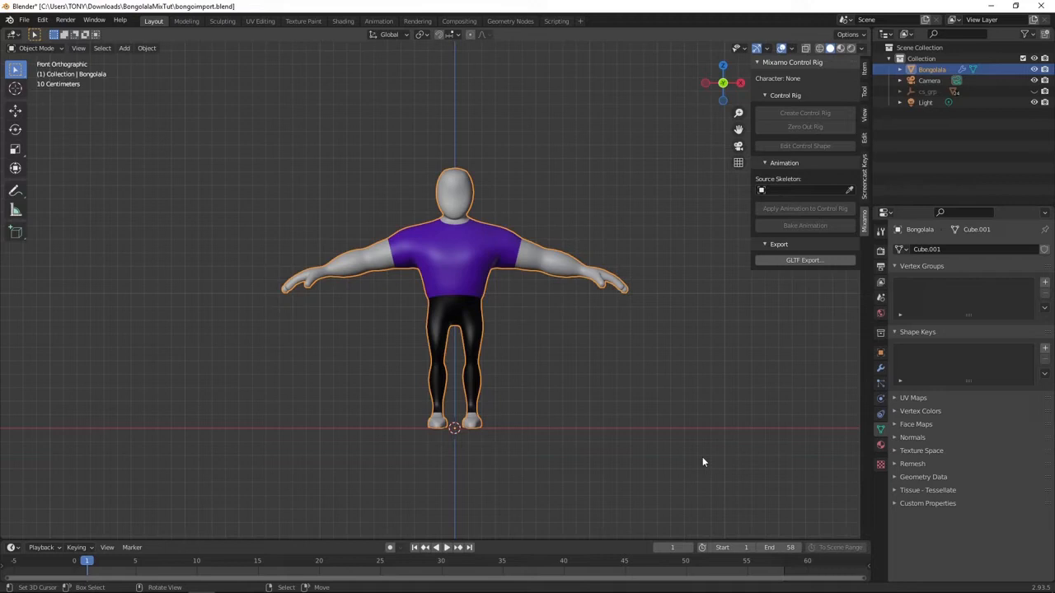
mouse_move(669, 246)
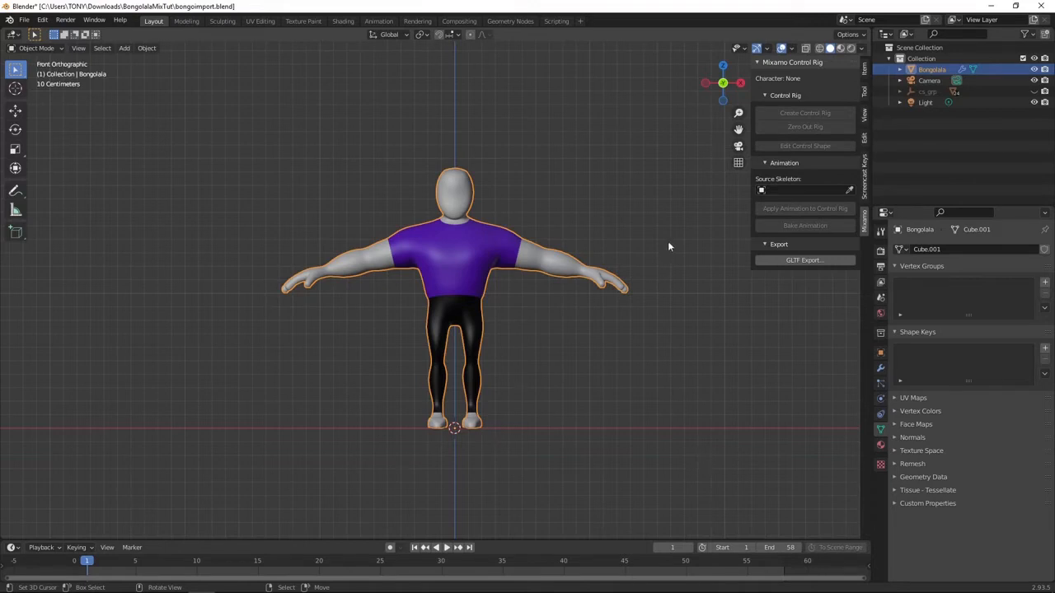
mouse_move(491, 231)
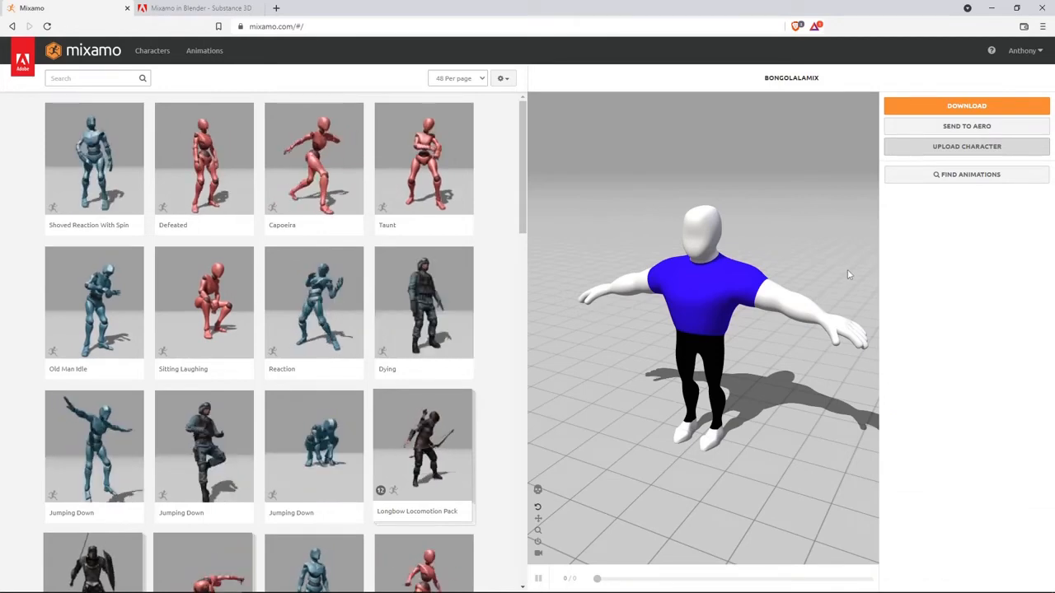
Upload the exported FBX character file to Mixamo's auto-rigger
left_click(966, 145)
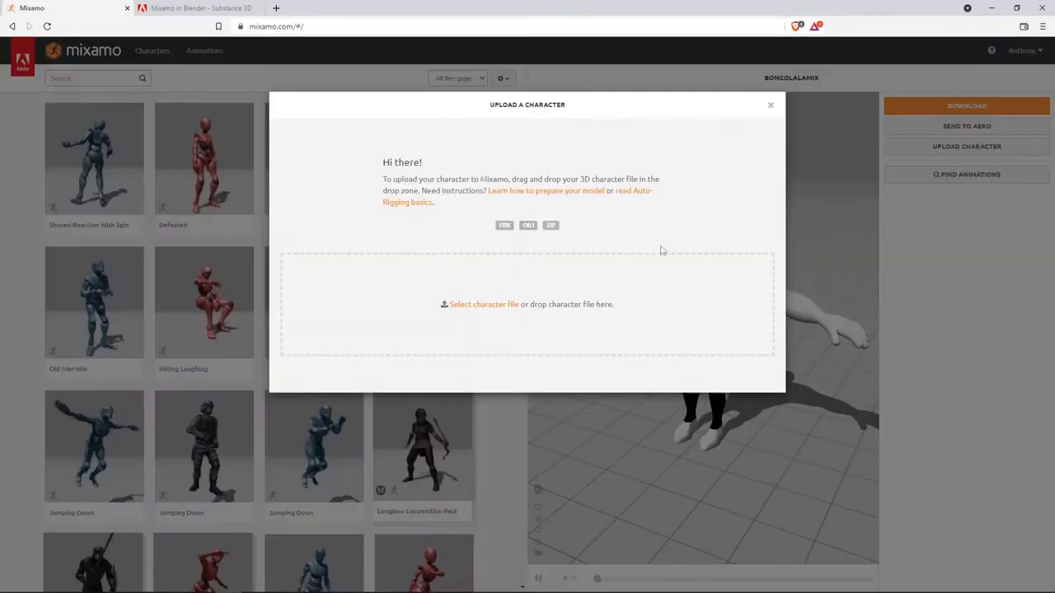
left_click(484, 303)
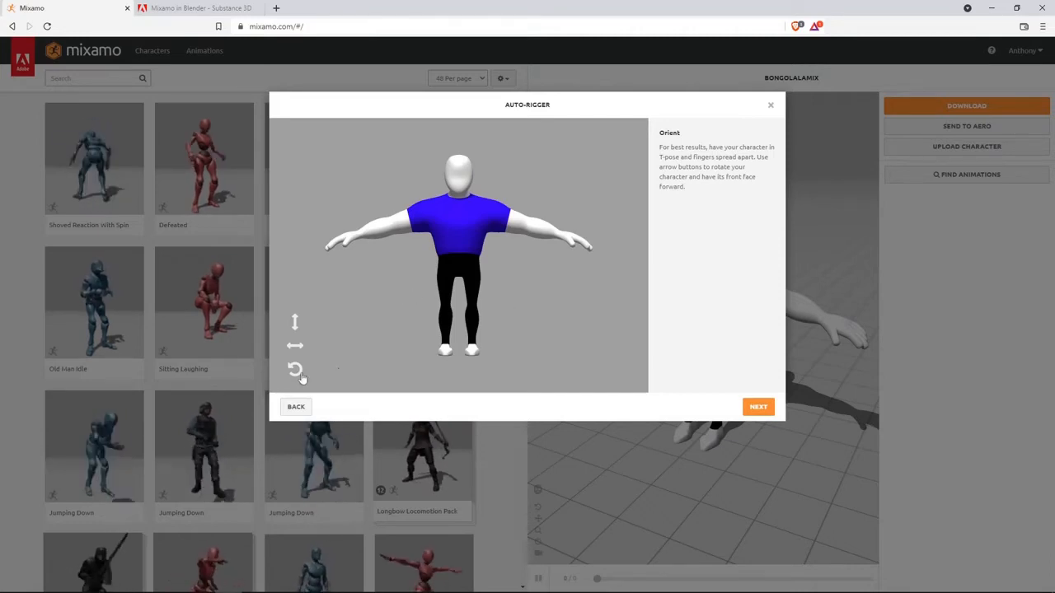
Place the chin, wrist, knee and groin markers on the T-posed character
left_click(758, 406)
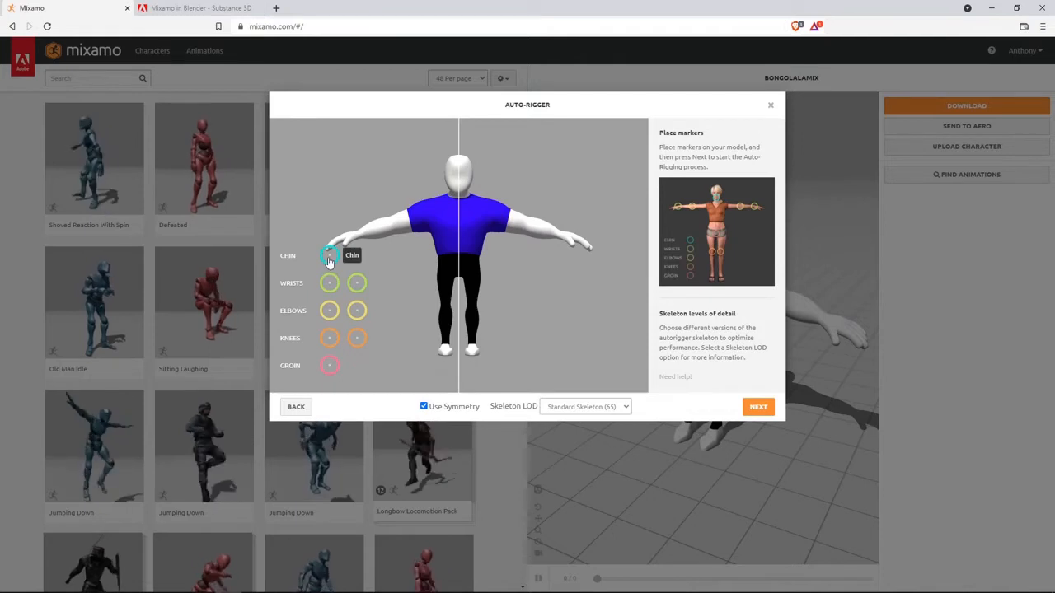
left_click_drag(330, 254, 420, 238)
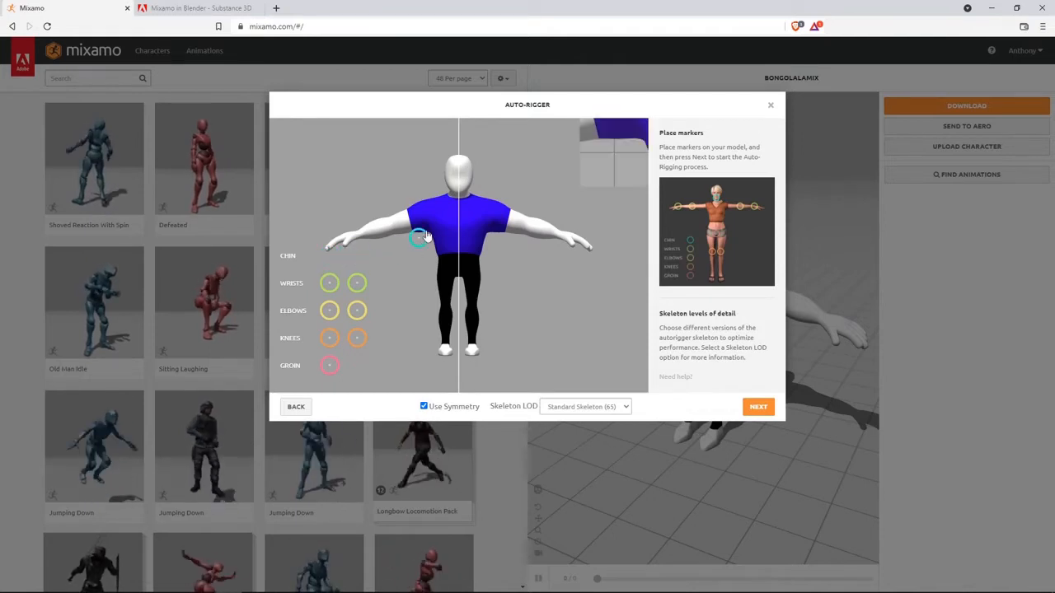
left_click_drag(418, 239, 460, 199)
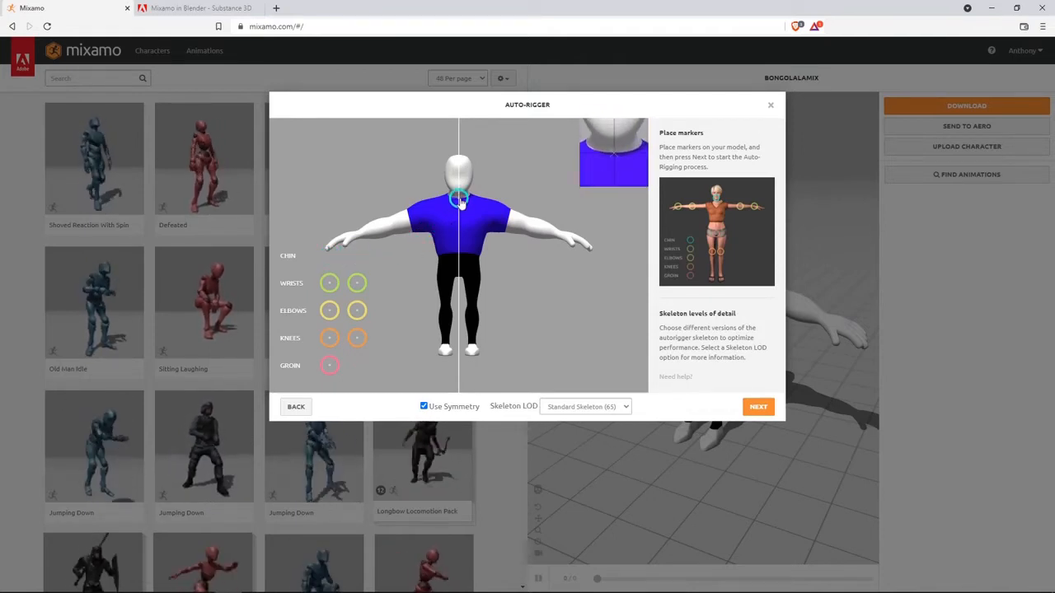
left_click(458, 196)
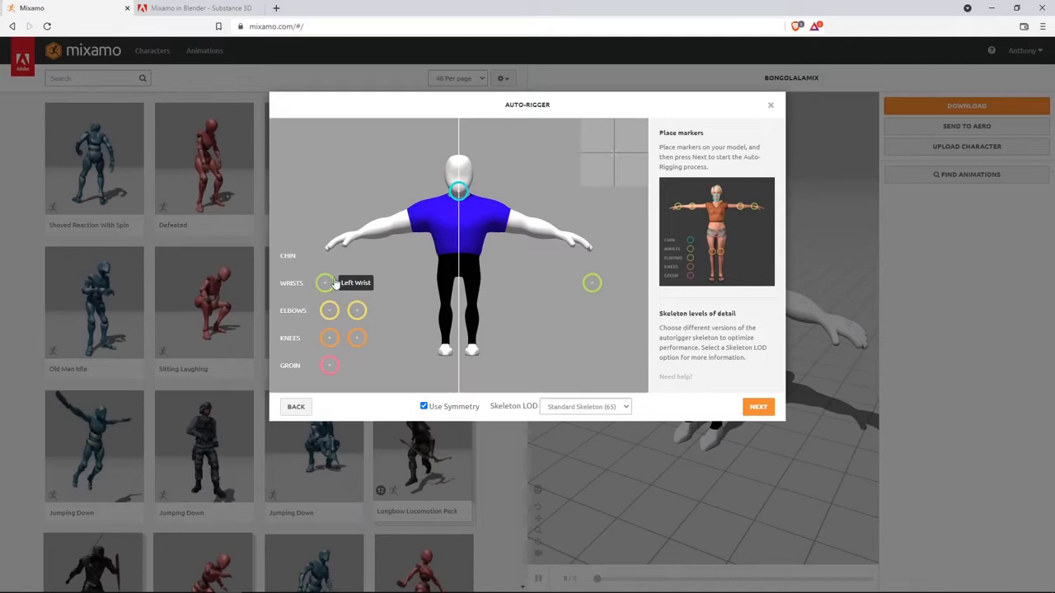
left_click_drag(326, 283, 361, 233)
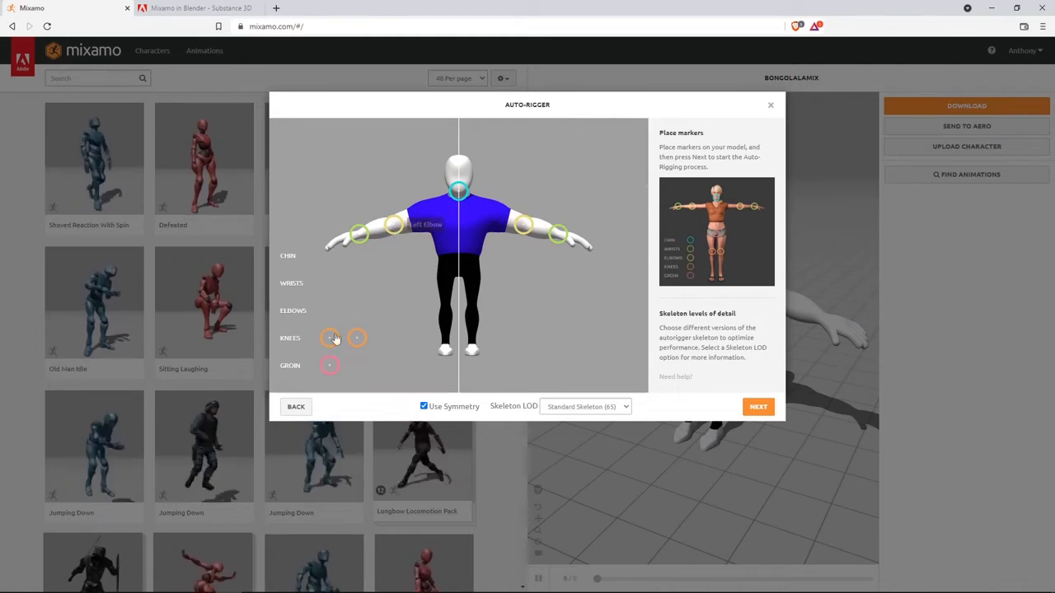
left_click_drag(333, 338, 437, 304)
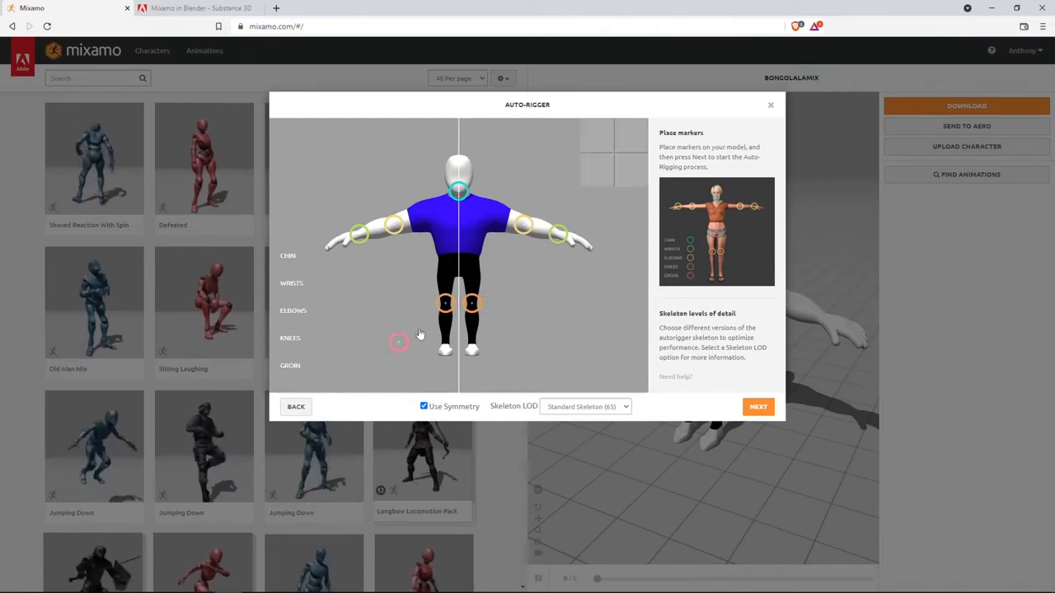
left_click_drag(399, 341, 458, 277)
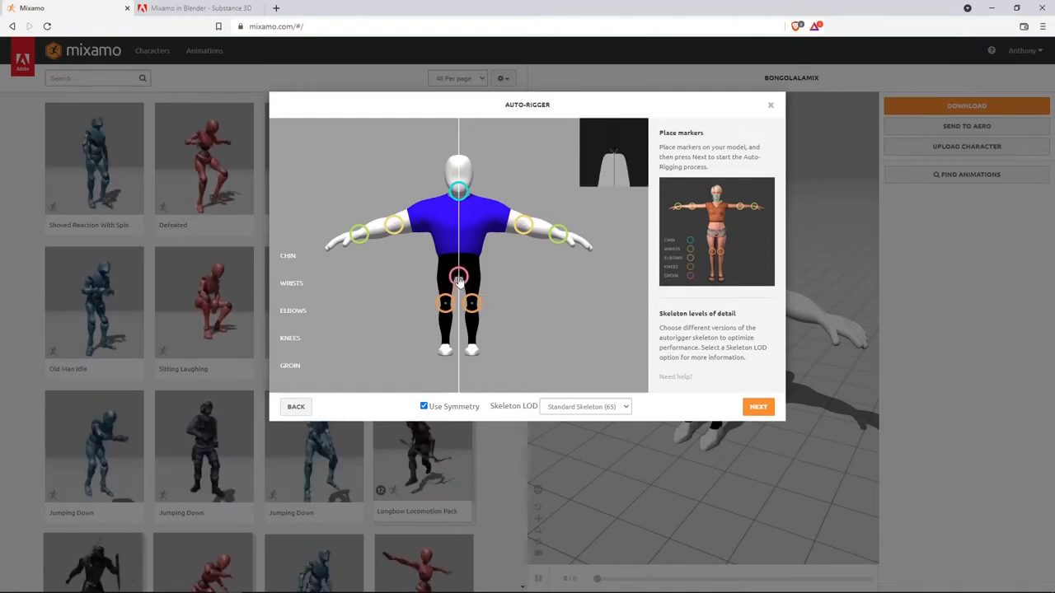
mouse_move(458, 279)
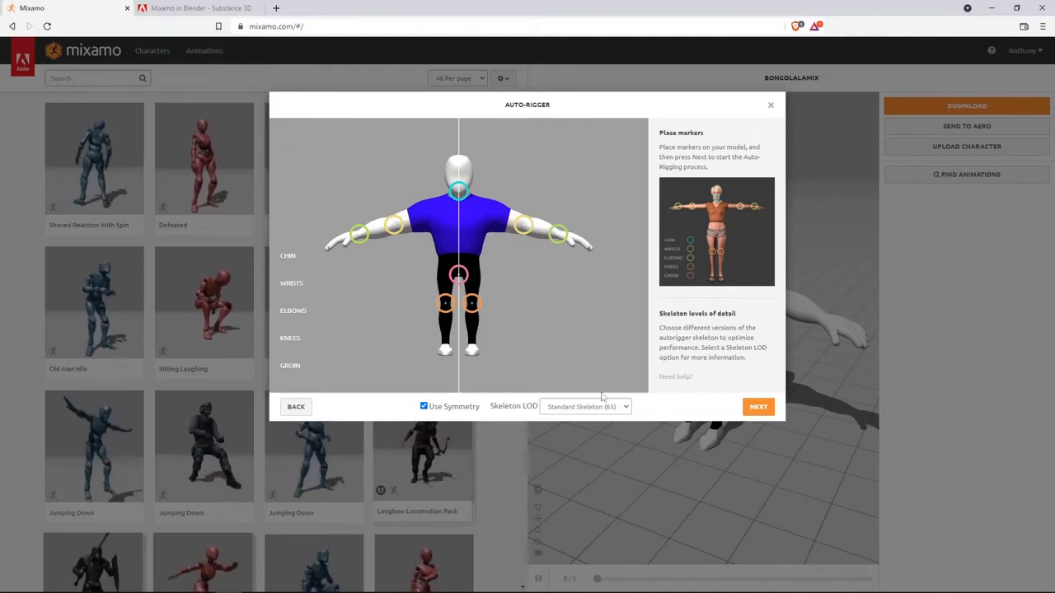
Set the skeleton level of detail to Standard Skeleton (65)
left_click(583, 405)
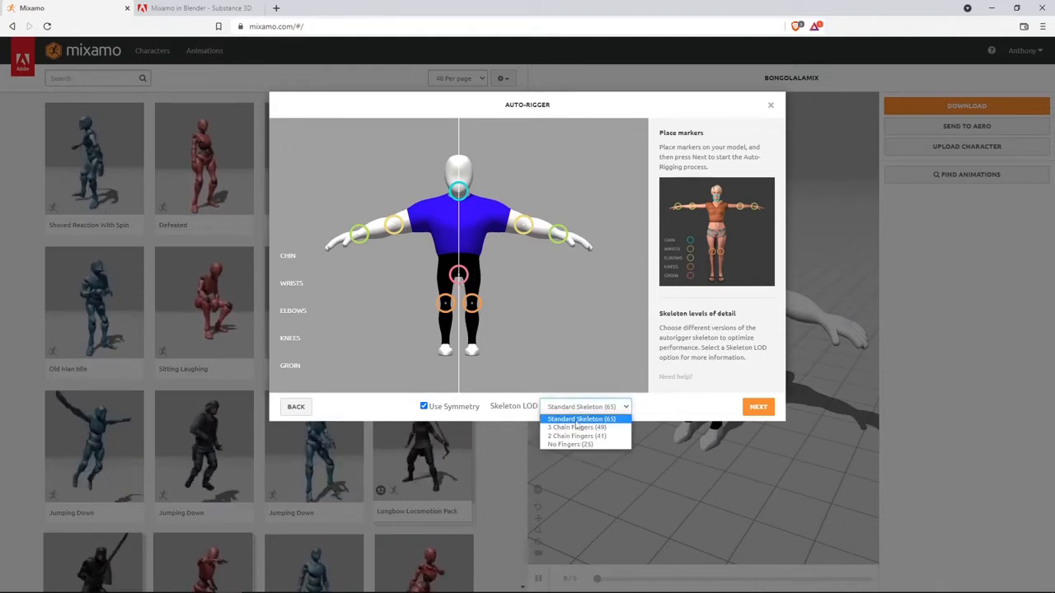
left_click(570, 427)
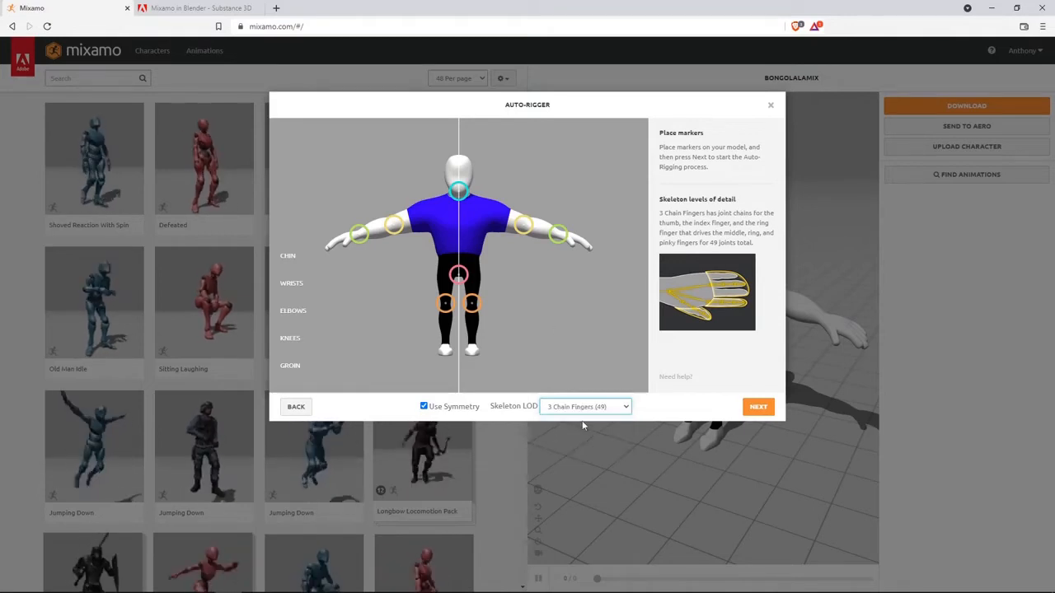
left_click(585, 405)
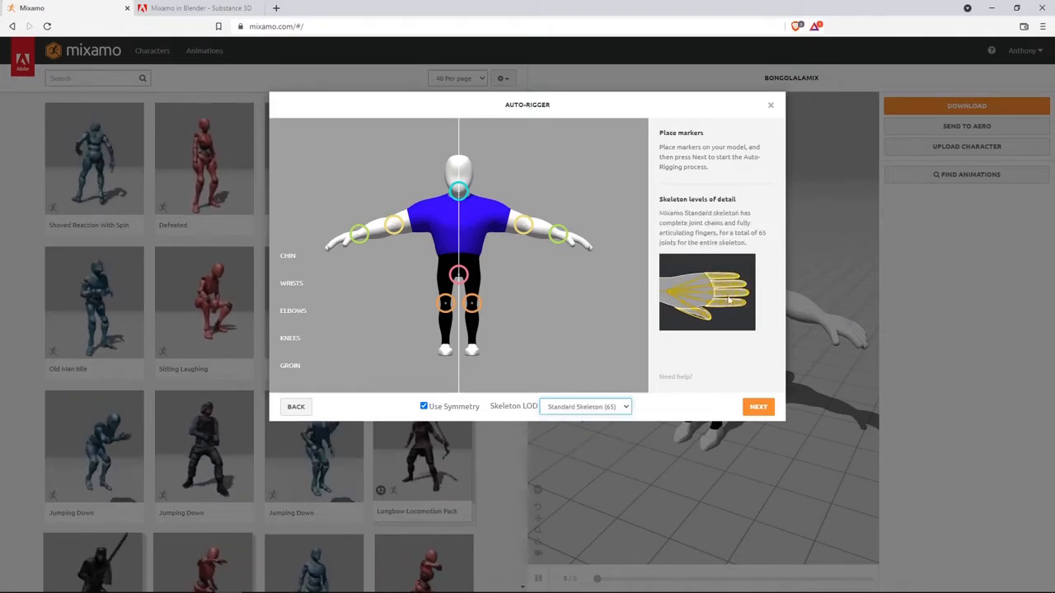
mouse_move(726, 410)
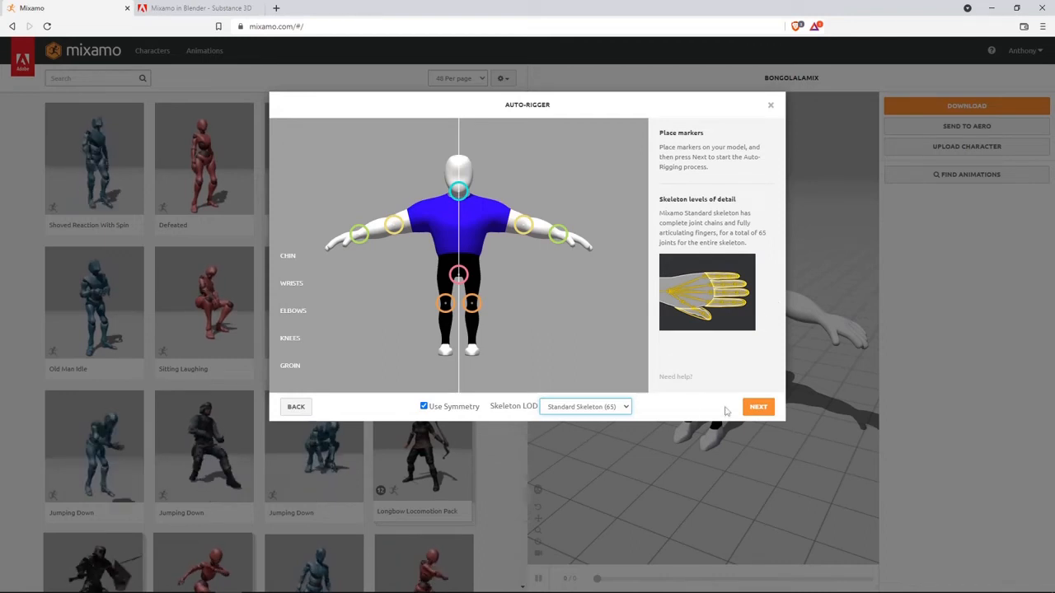
Review the auto-rigged character in motion and accept the rigged preview
left_click(758, 406)
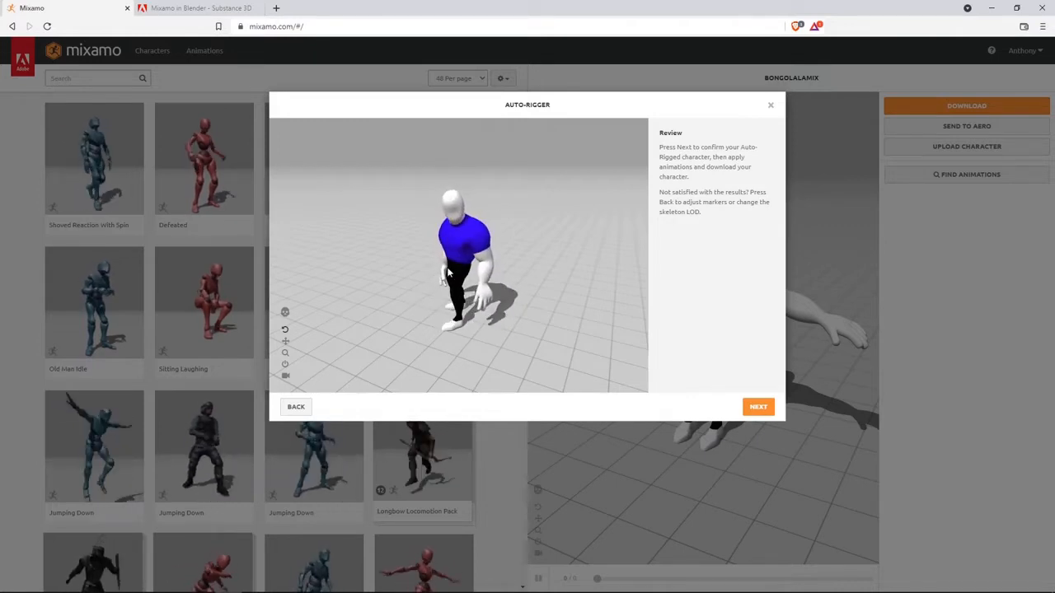
left_click(758, 406)
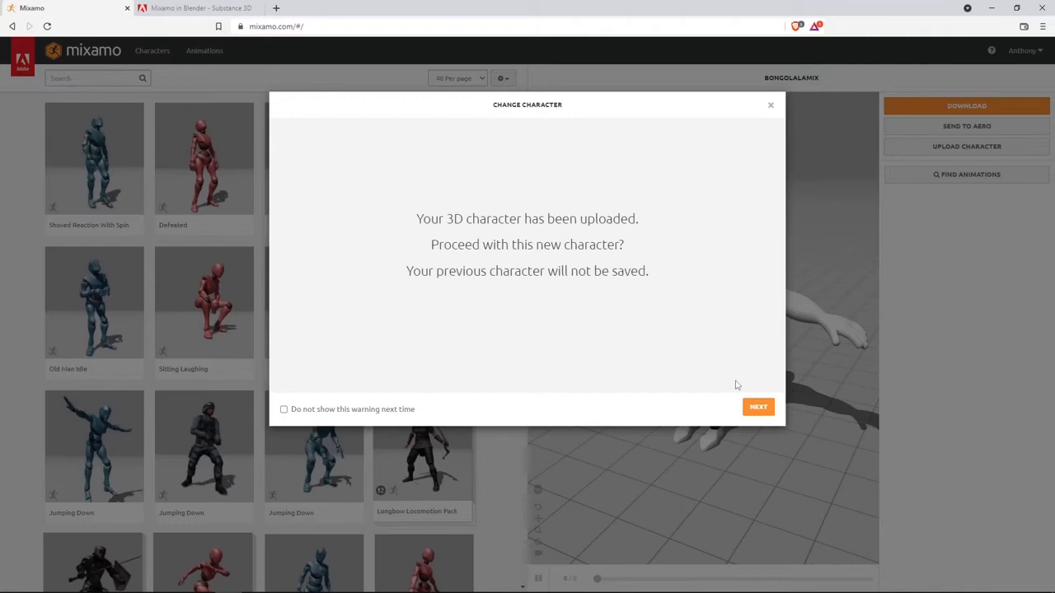
Replace the previous character, apply Hip Hop Dancing with wider arm spacing, and start its download
left_click(758, 406)
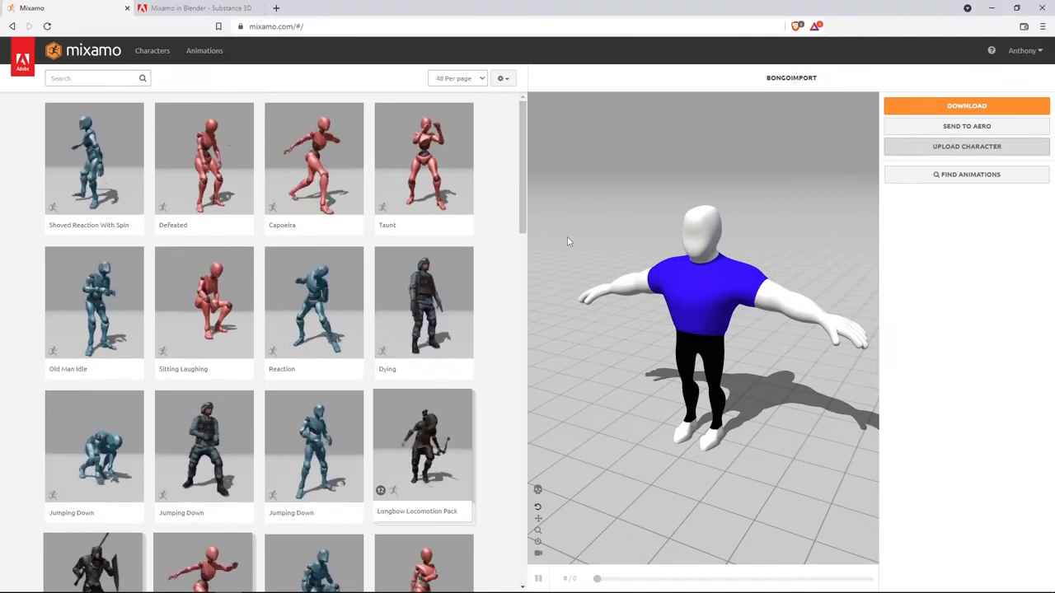
scroll("down", 3)
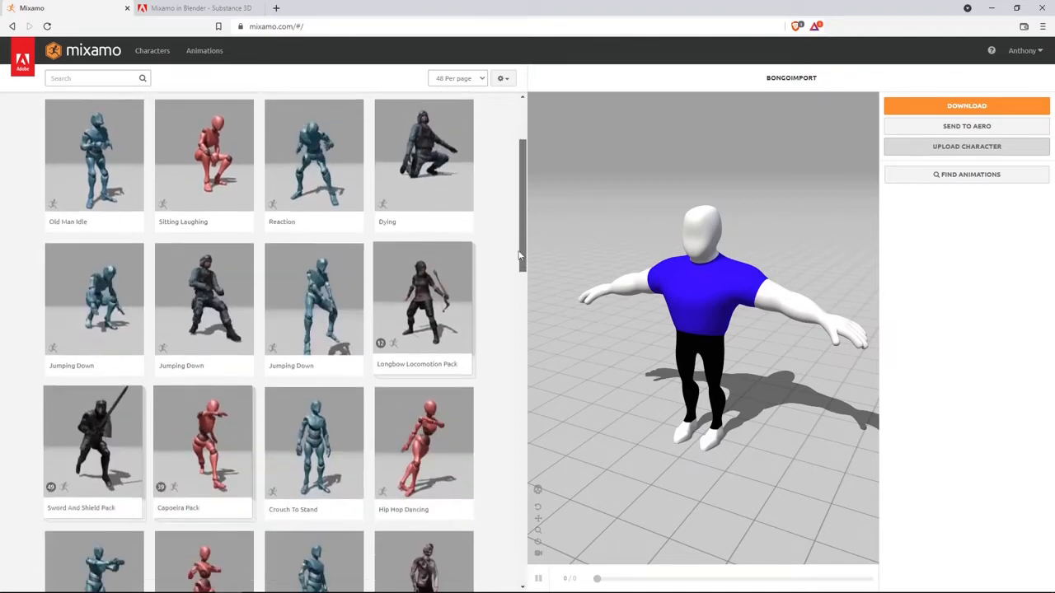
scroll("down", 3)
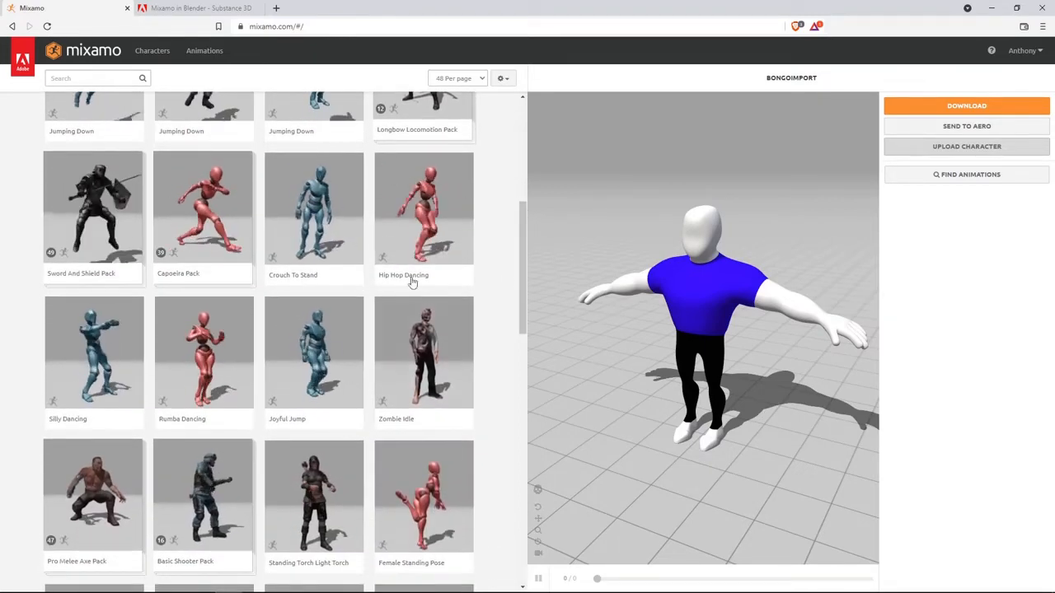
left_click(424, 207)
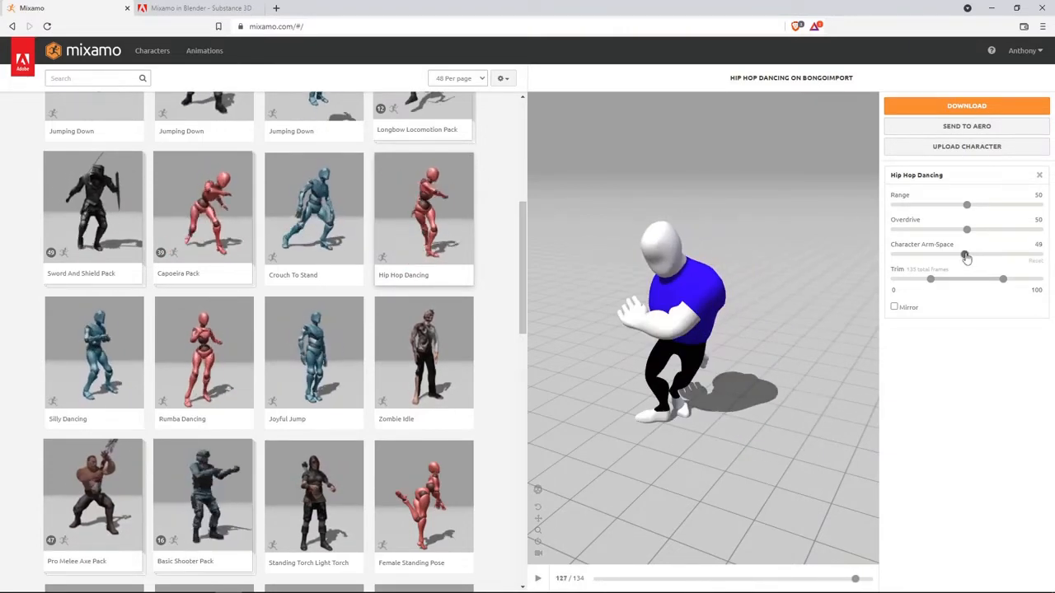
left_click_drag(965, 254, 956, 253)
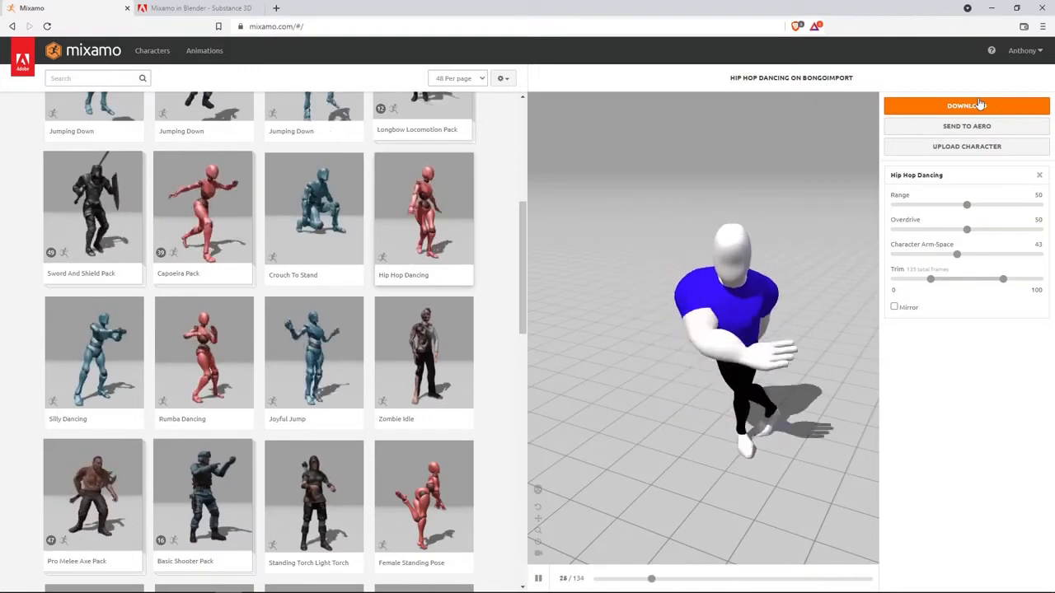
left_click(197, 7)
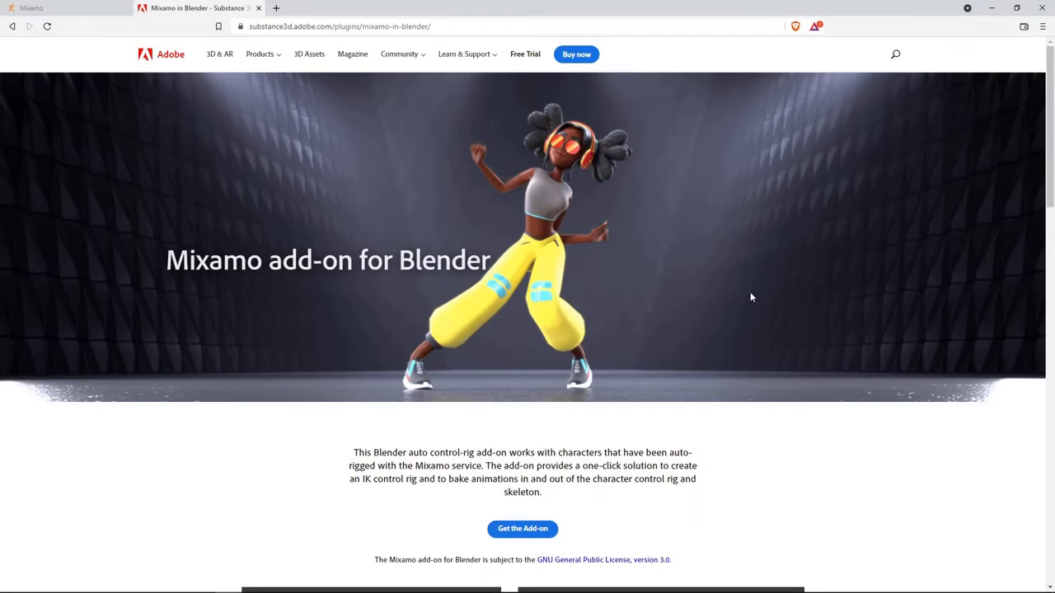
mouse_move(709, 284)
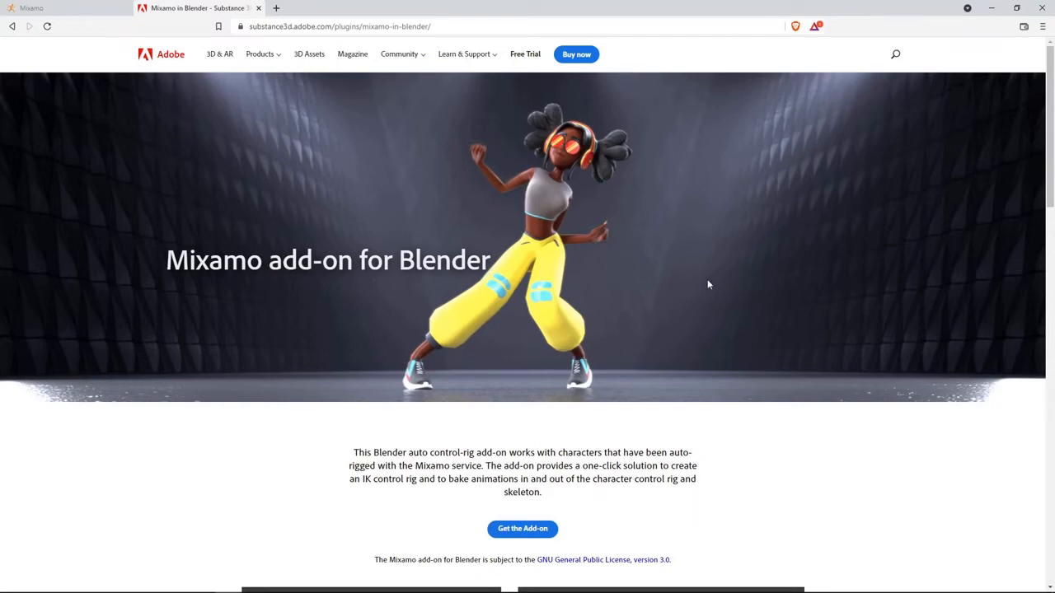
mouse_move(618, 253)
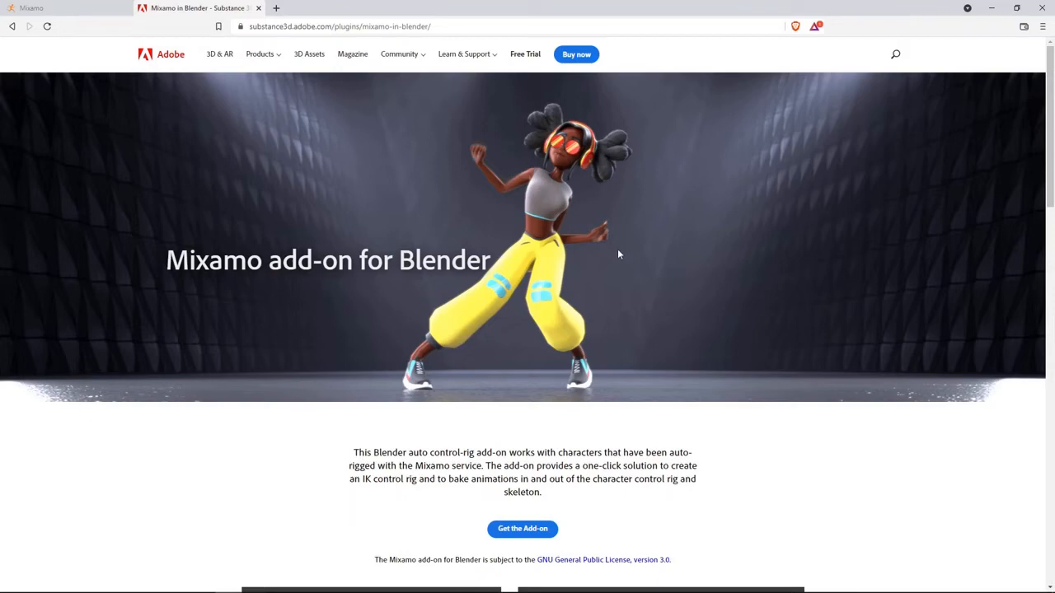
mouse_move(319, 40)
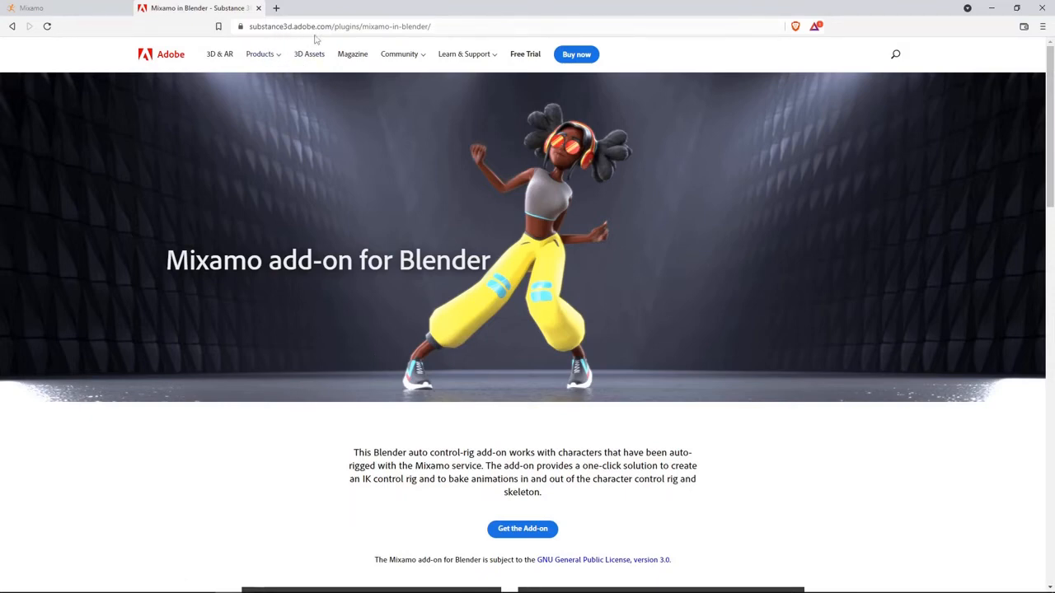
mouse_move(234, 251)
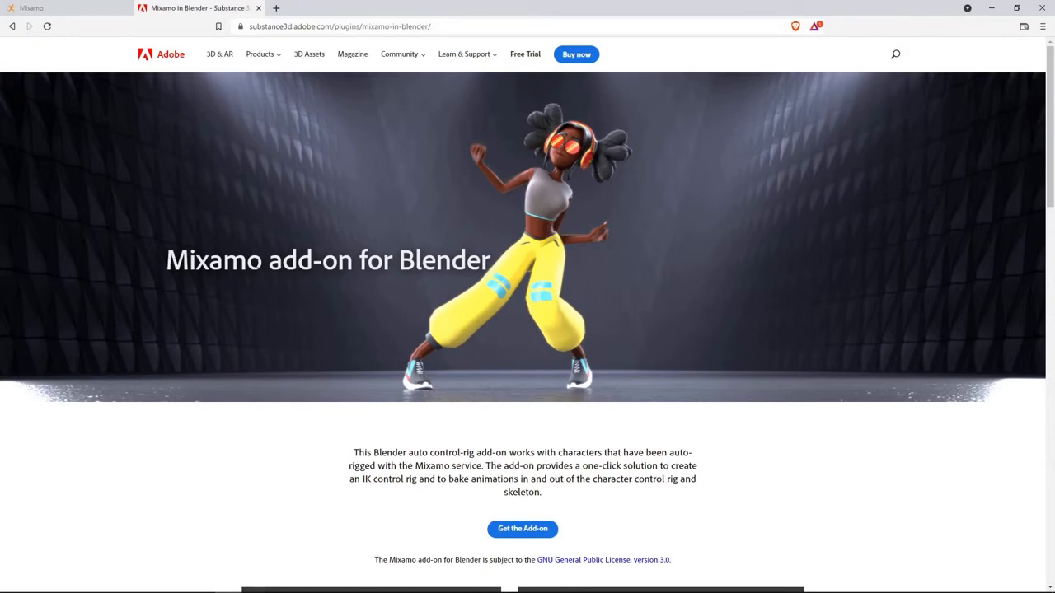
mouse_move(504, 270)
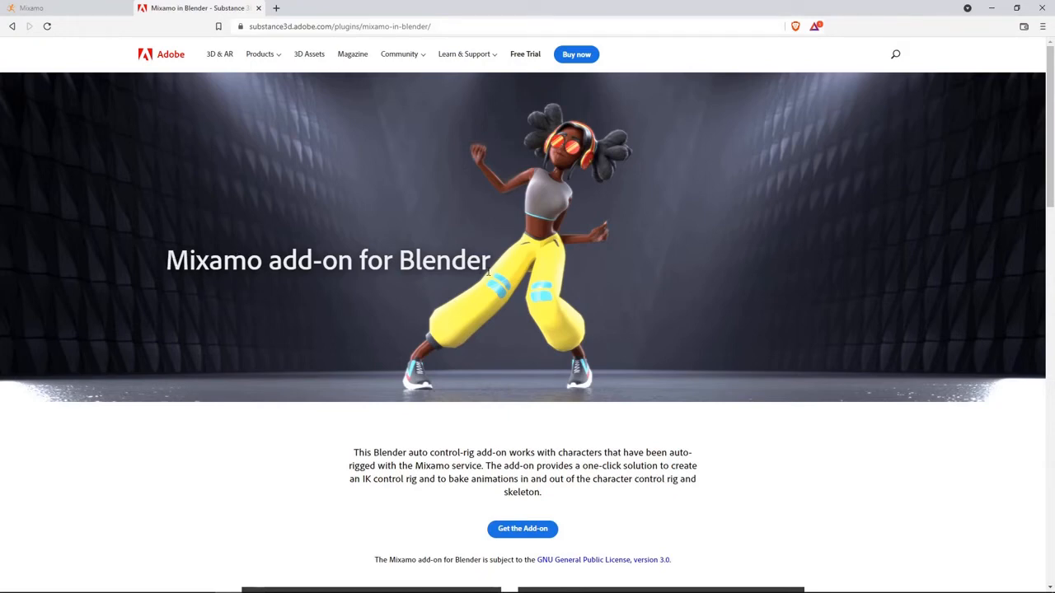
mouse_move(540, 402)
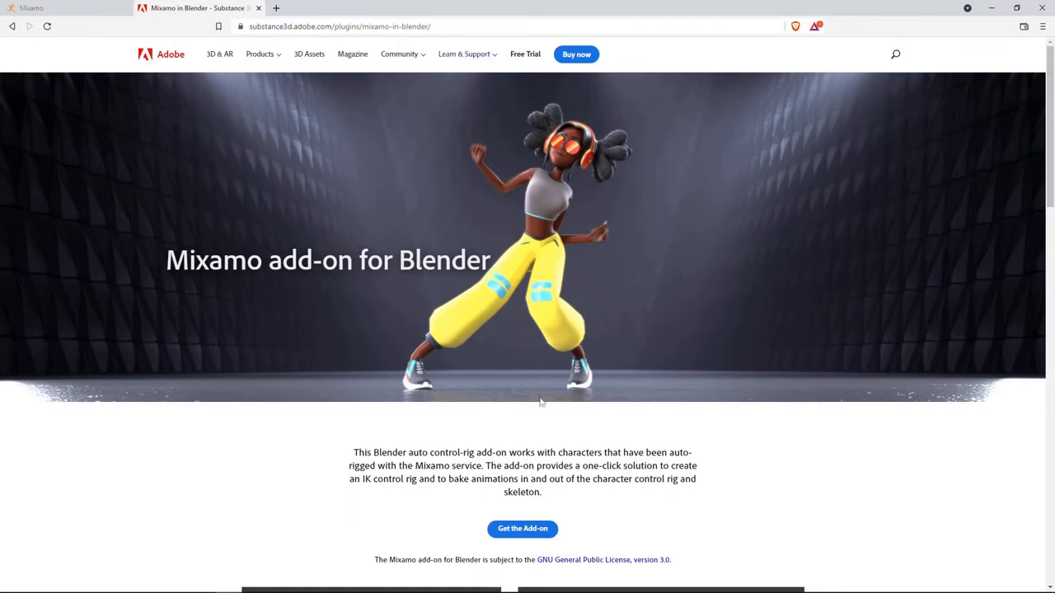
Download the Mixamo add-on for Blender archive into the downloads tutorial folder
left_click(523, 529)
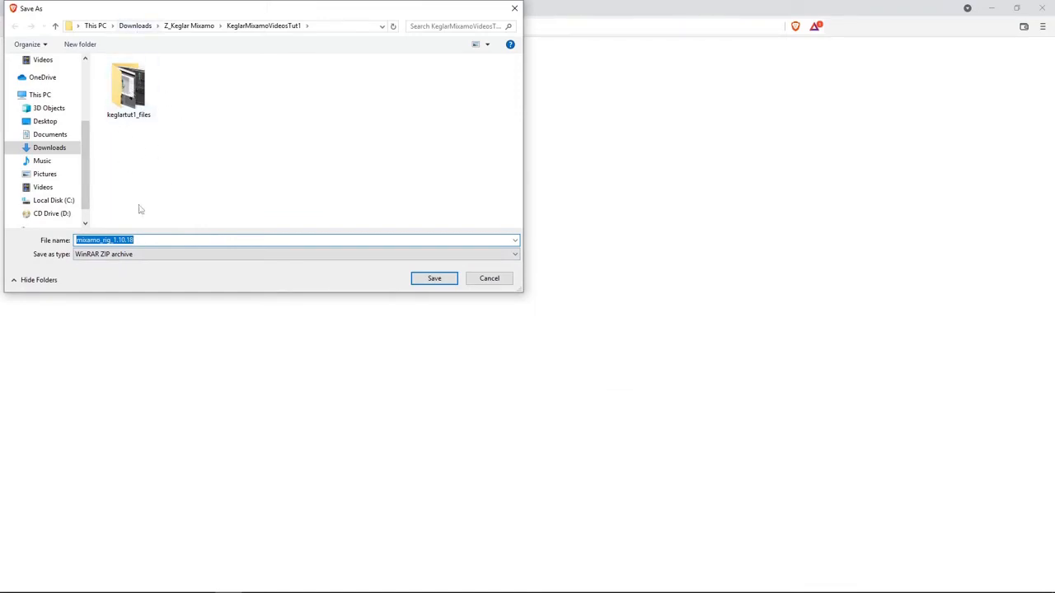
mouse_move(435, 283)
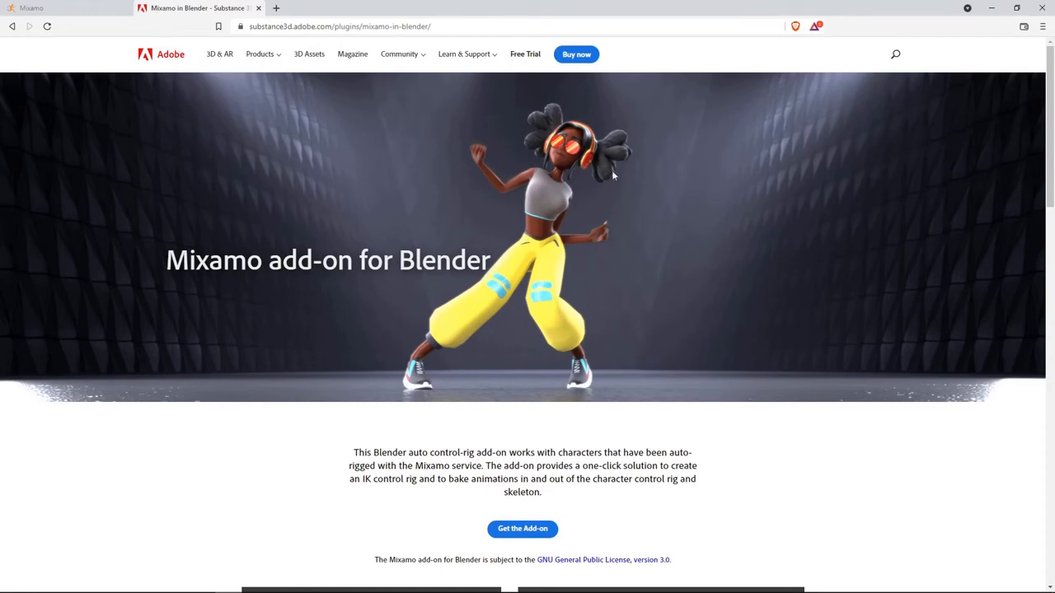
mouse_move(607, 170)
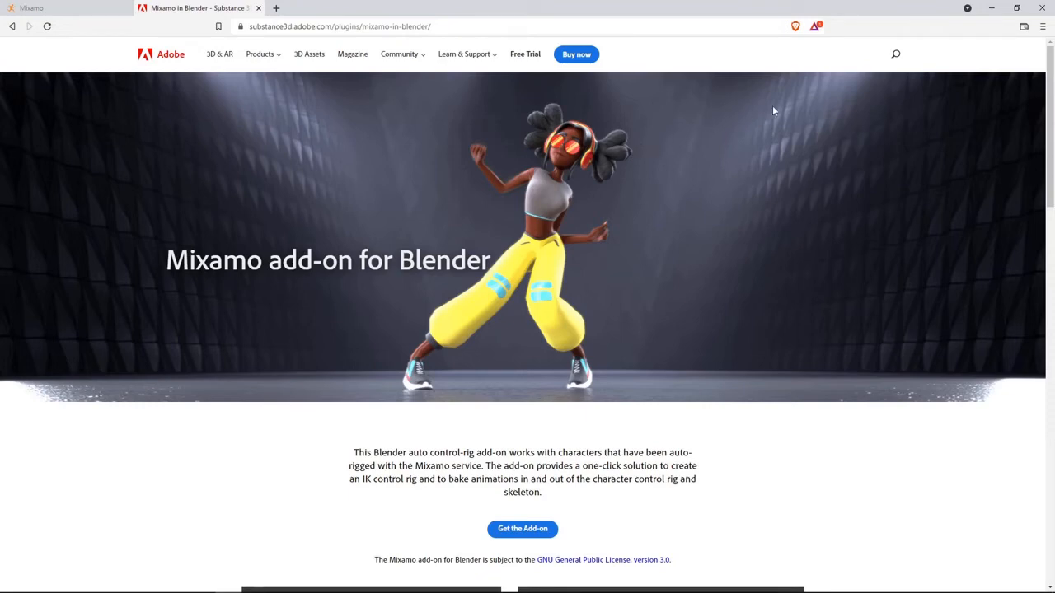
mouse_move(834, 112)
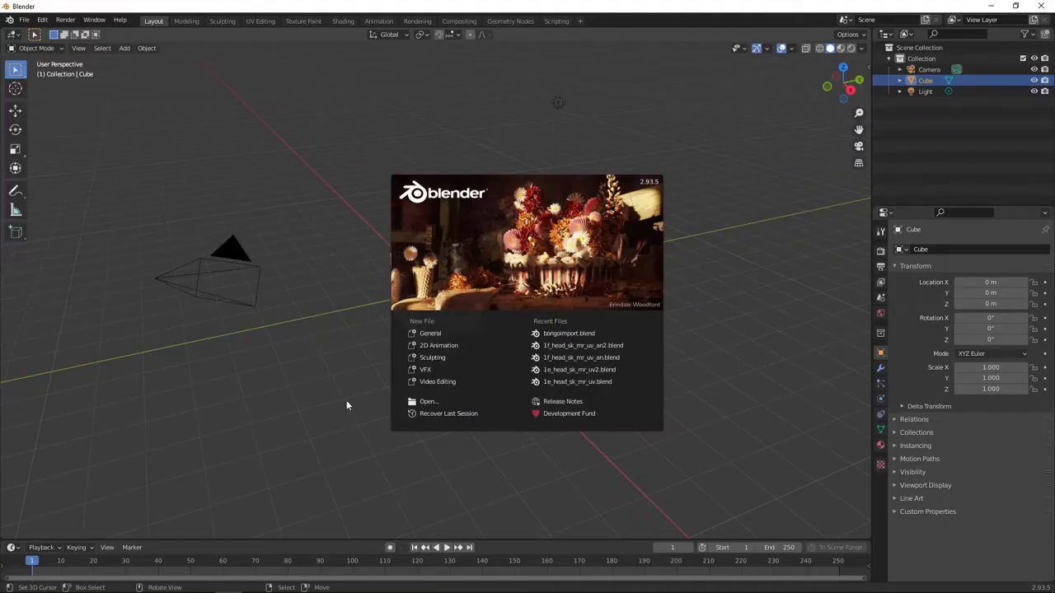
mouse_move(348, 312)
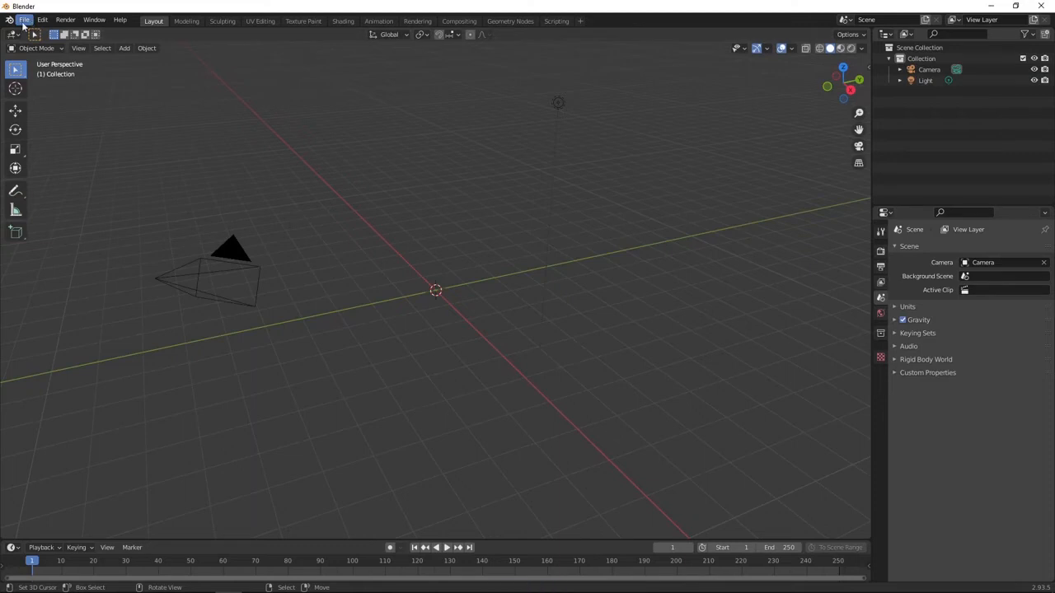
Save the empty scene as bongman1.blend in the tutorial folder
left_click(29, 20)
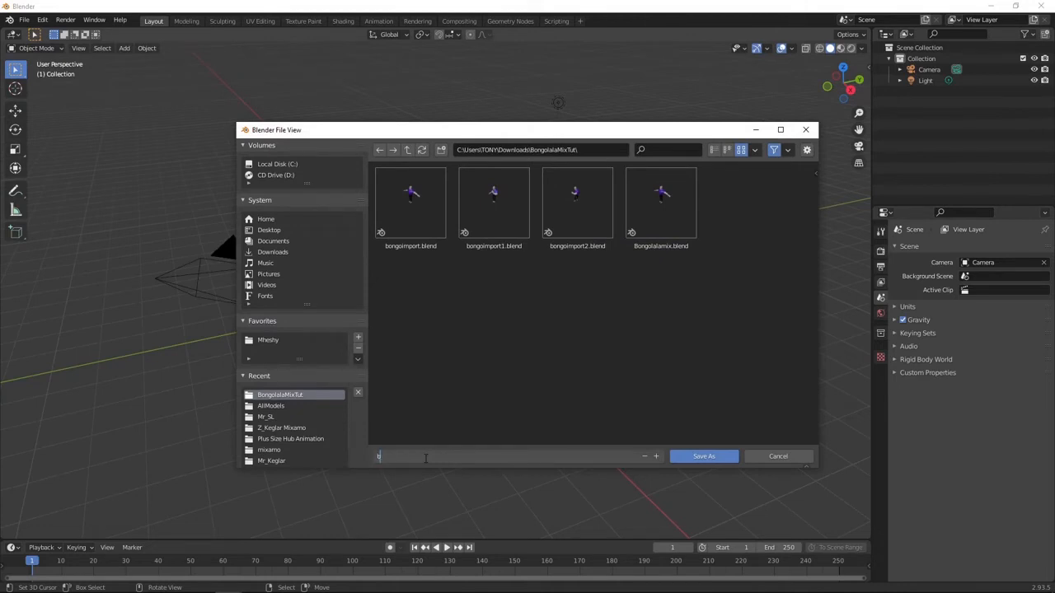
type("ongmo")
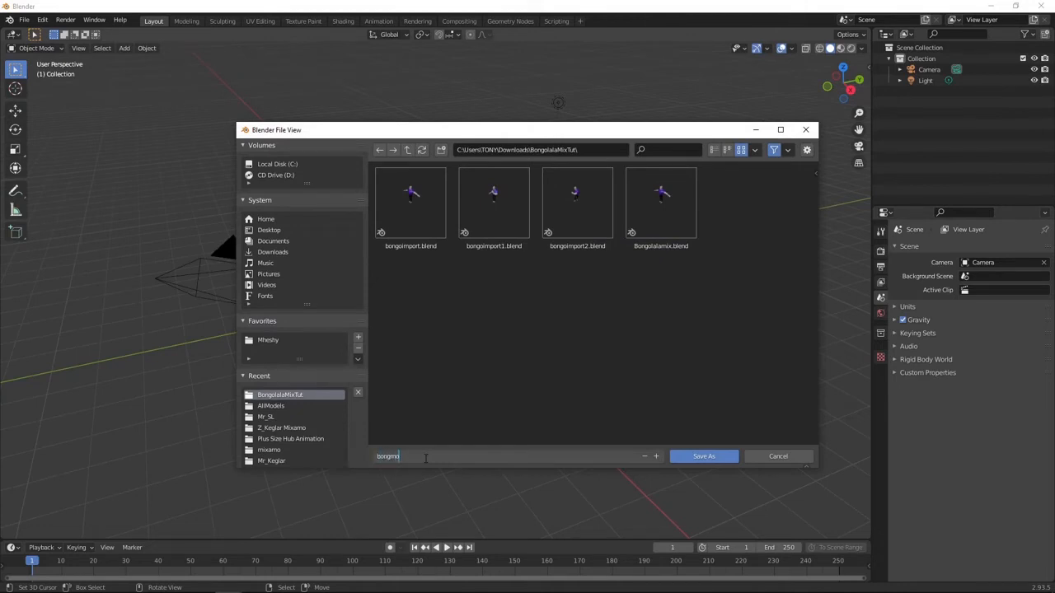
type("an")
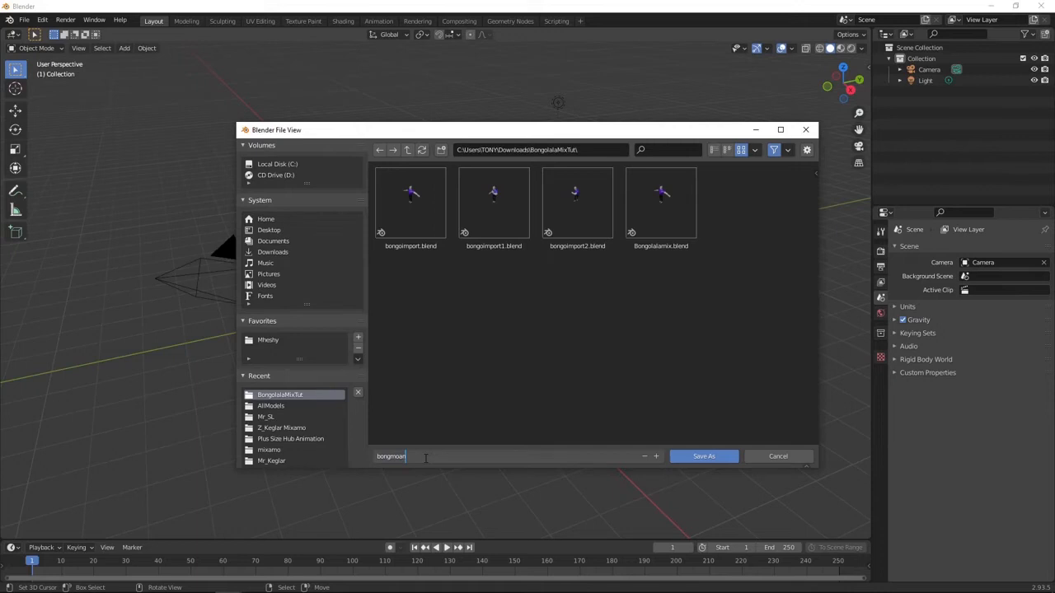
type("1")
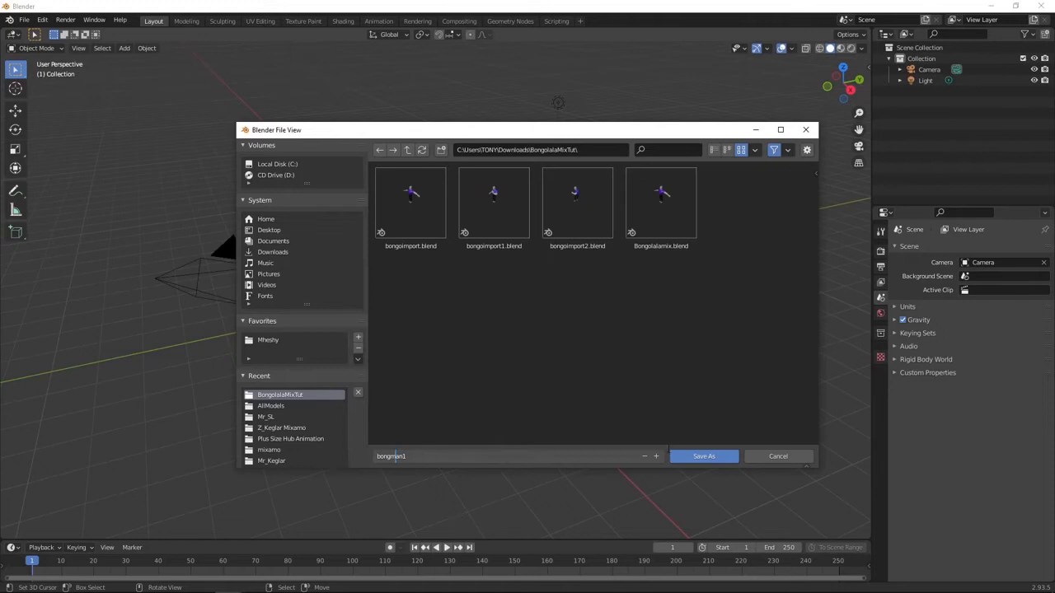
left_click(702, 455)
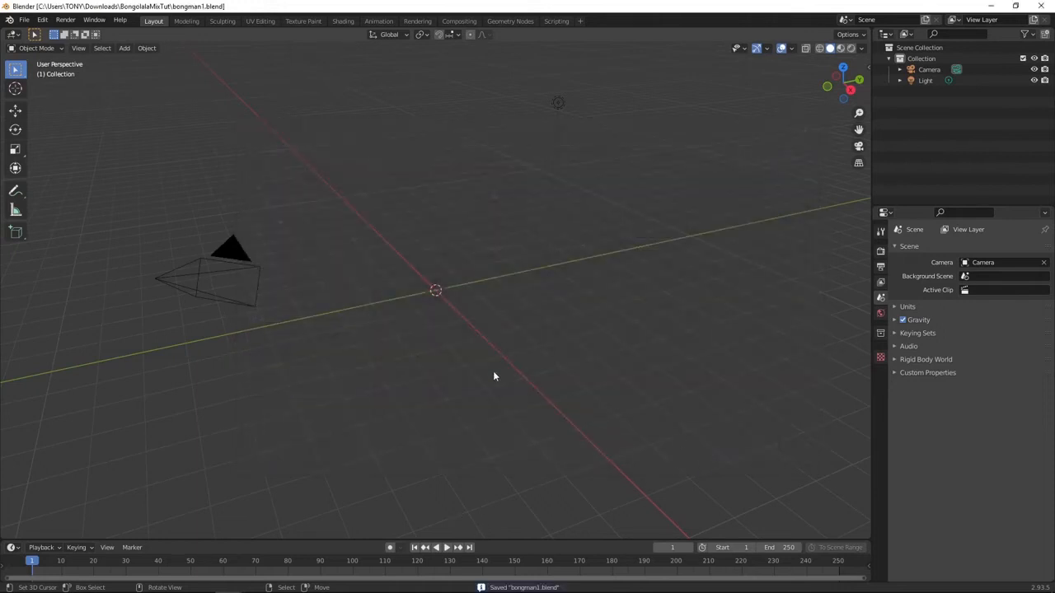
left_click(33, 20)
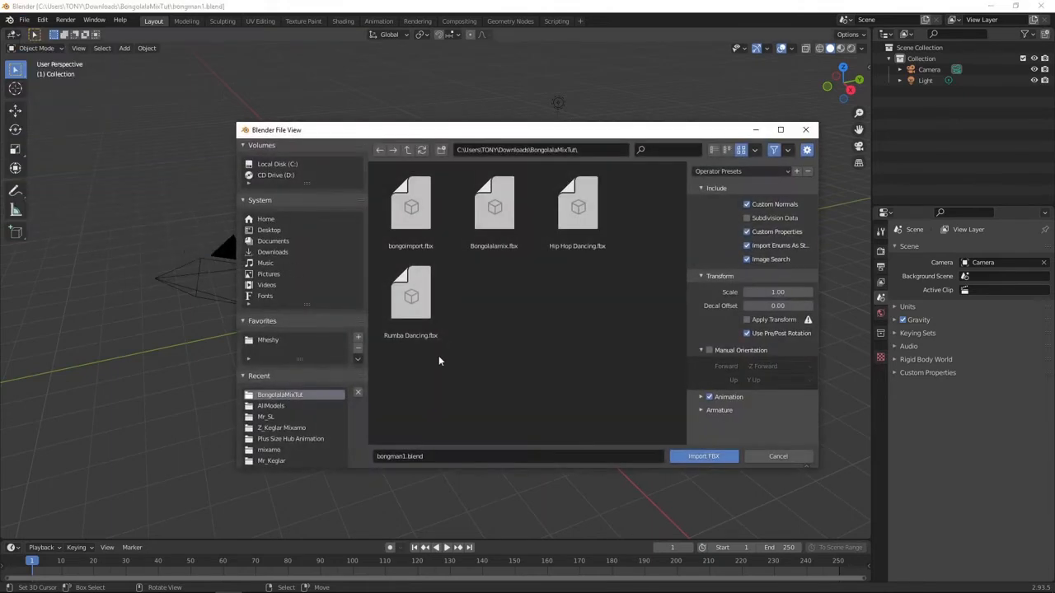
mouse_move(560, 313)
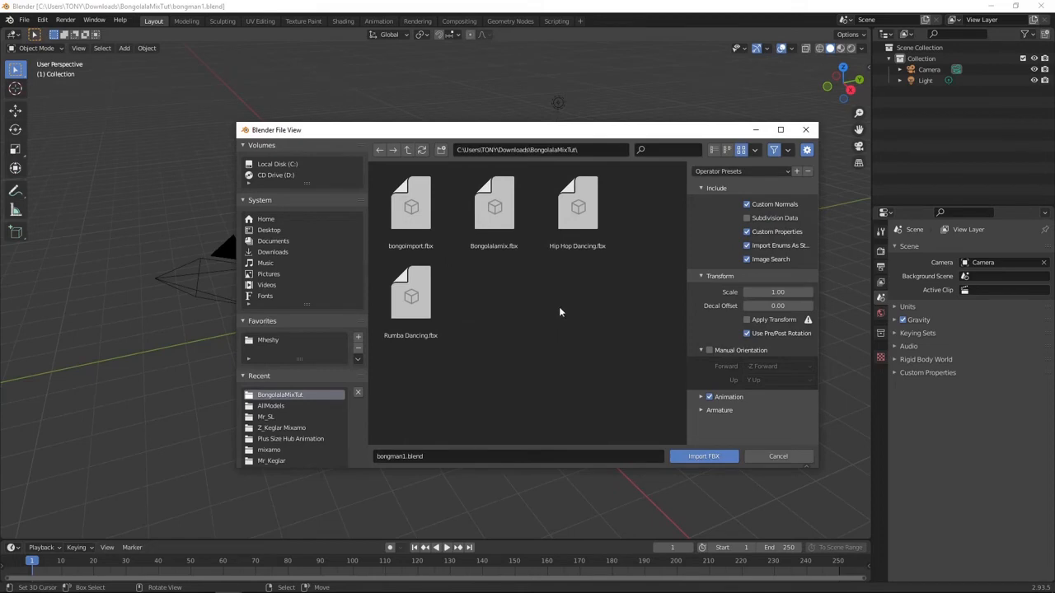
Import Rumba Dancing.fbx from the tutorial folder into the scene
left_click(410, 293)
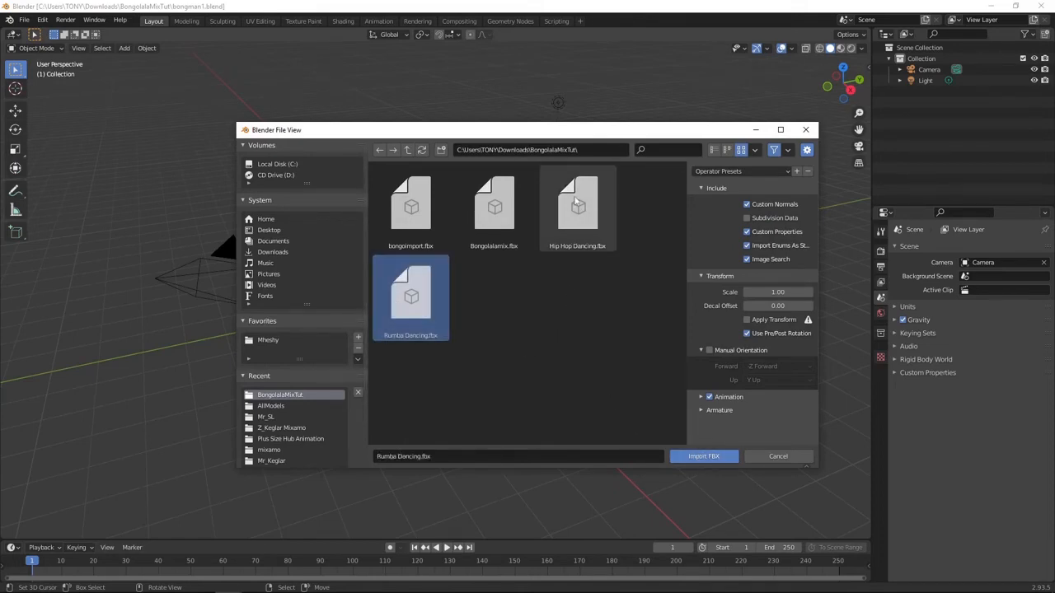
left_click(704, 455)
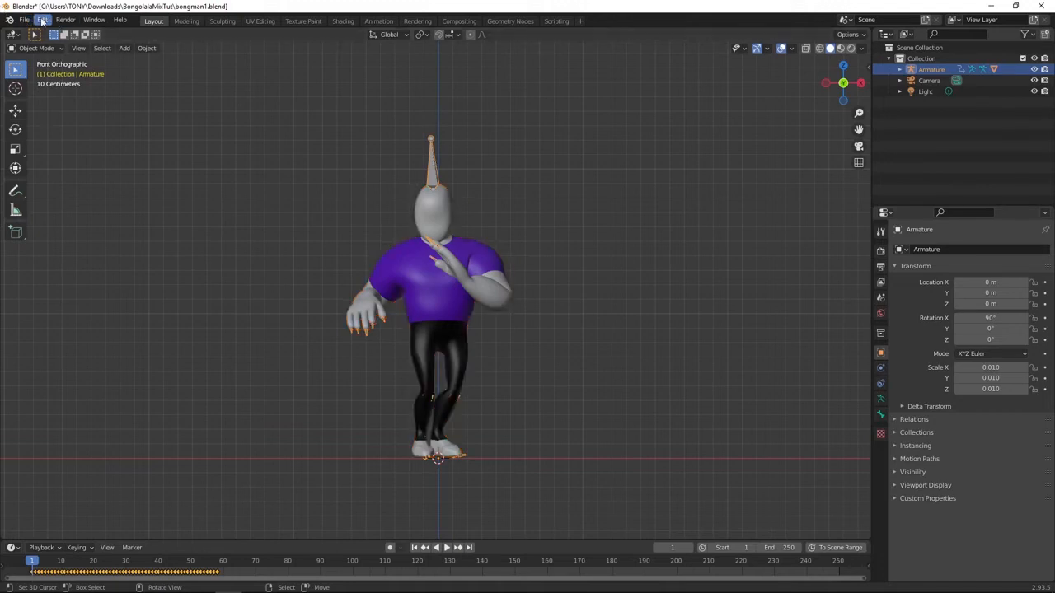
Confirm the Mixamo add-on is enabled in Preferences and show its Control Rig sidebar tools
left_click(45, 20)
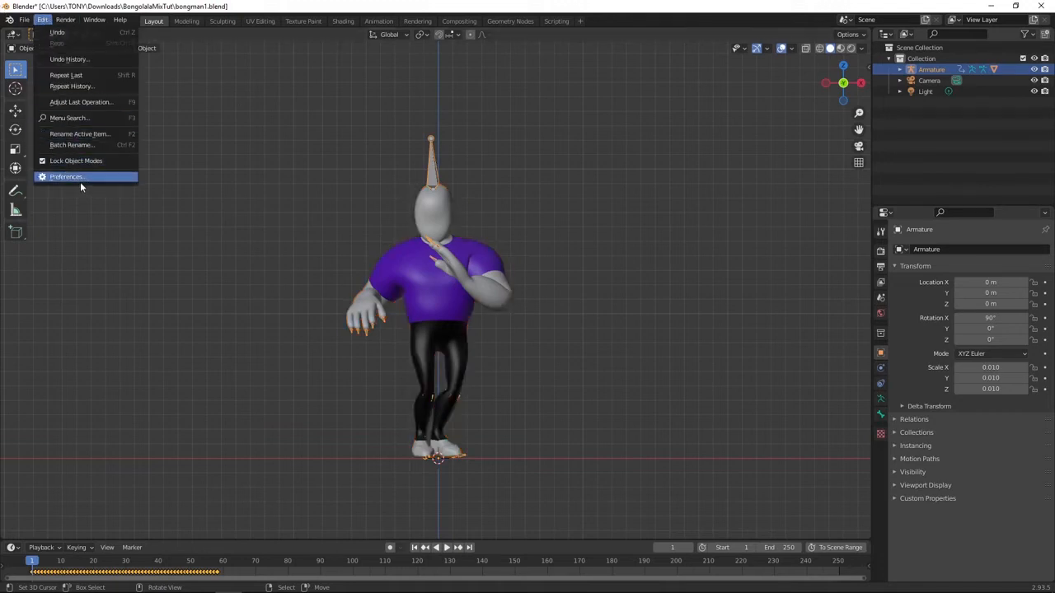
left_click(68, 176)
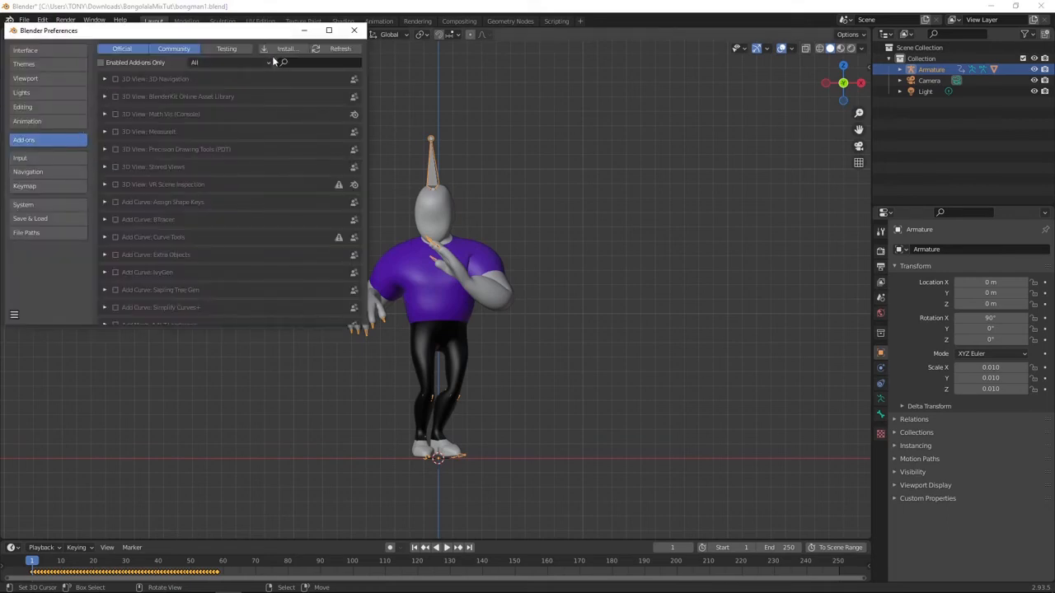
left_click(287, 48)
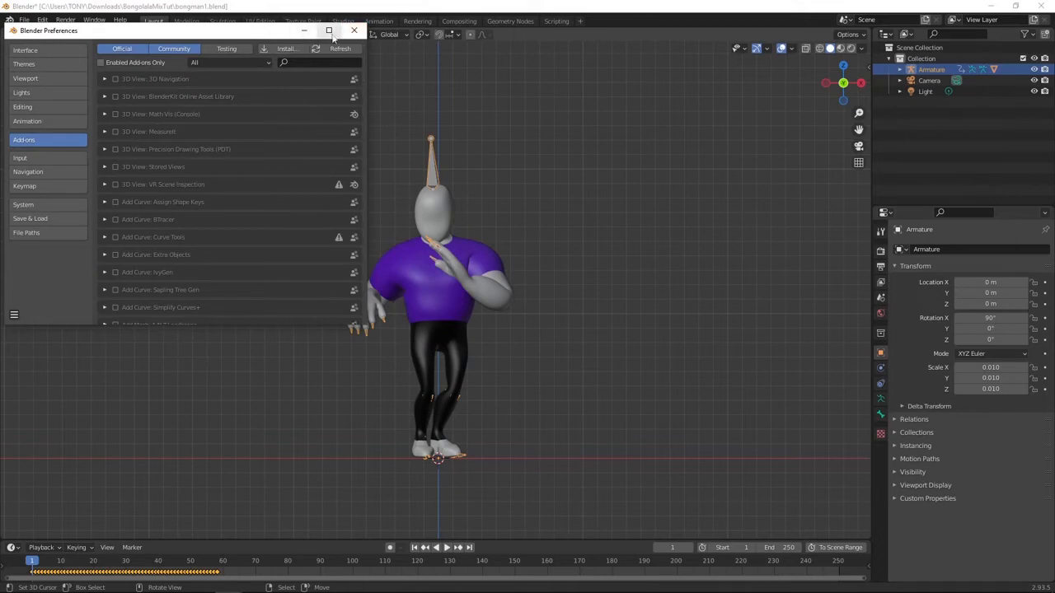
left_click(354, 30)
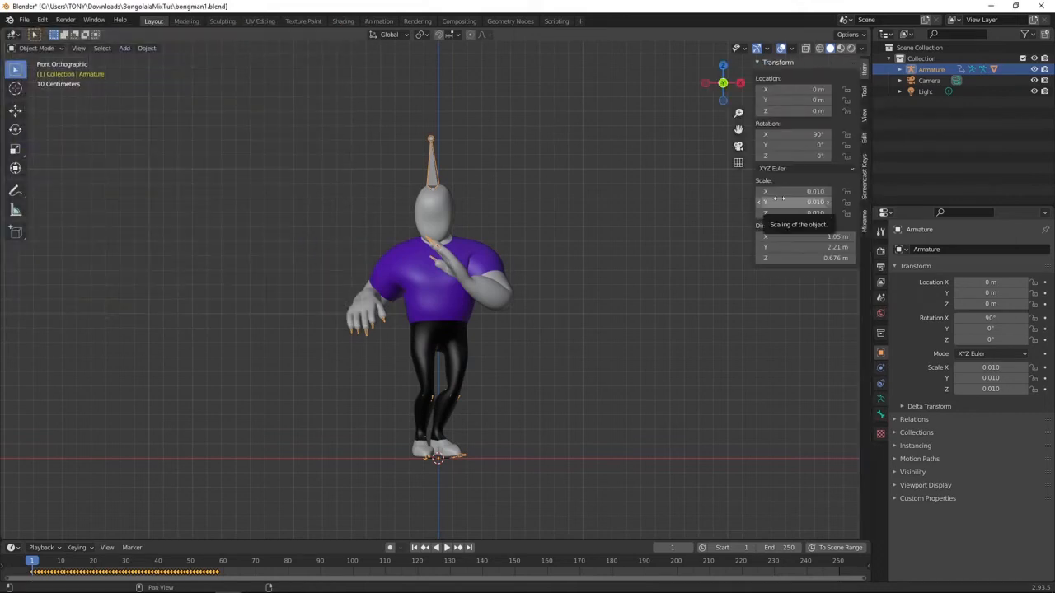
left_click(857, 212)
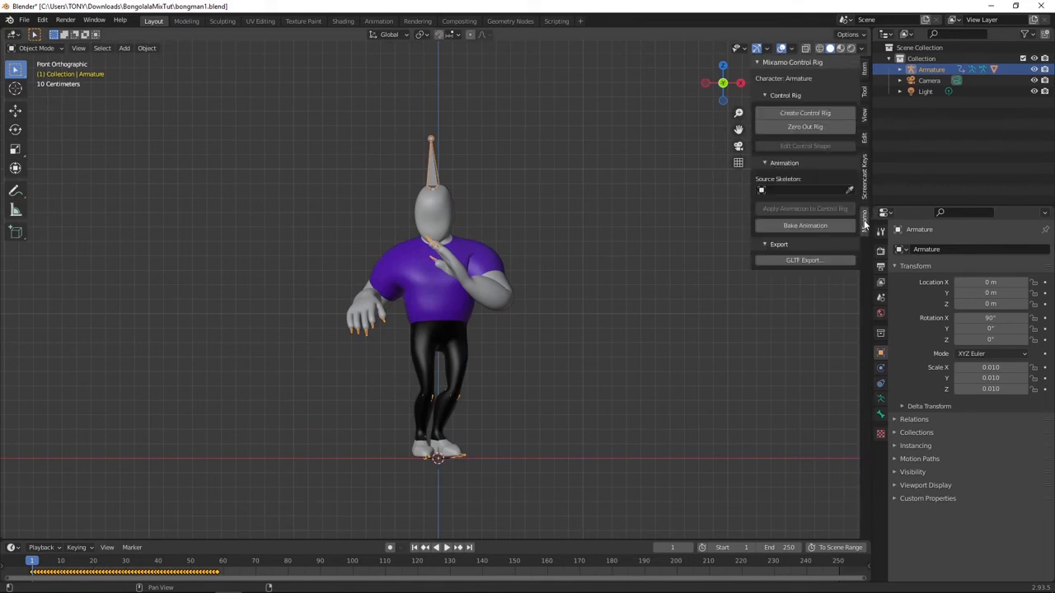
mouse_move(607, 178)
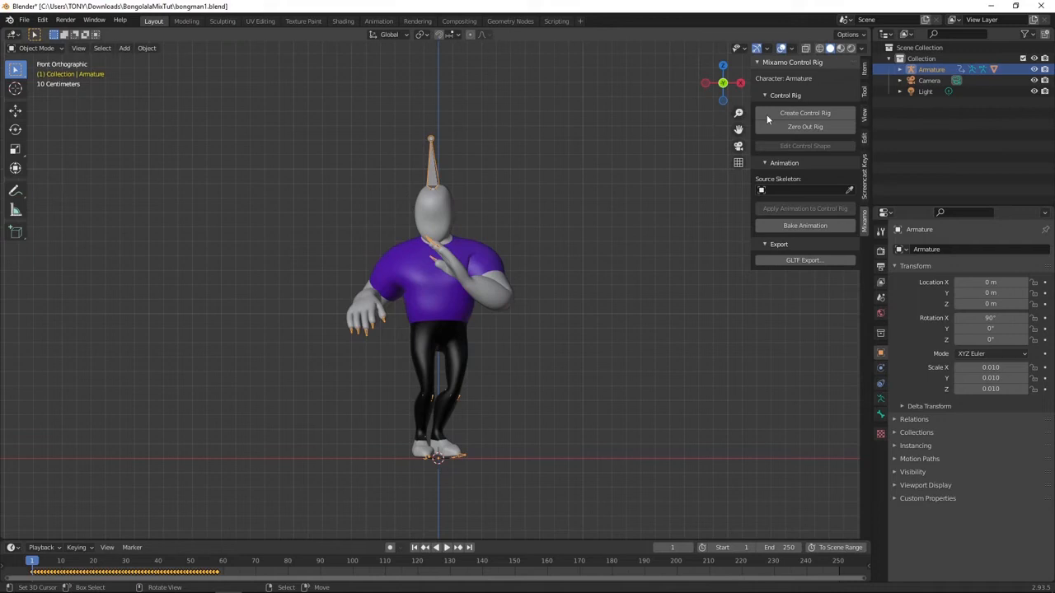
mouse_move(804, 112)
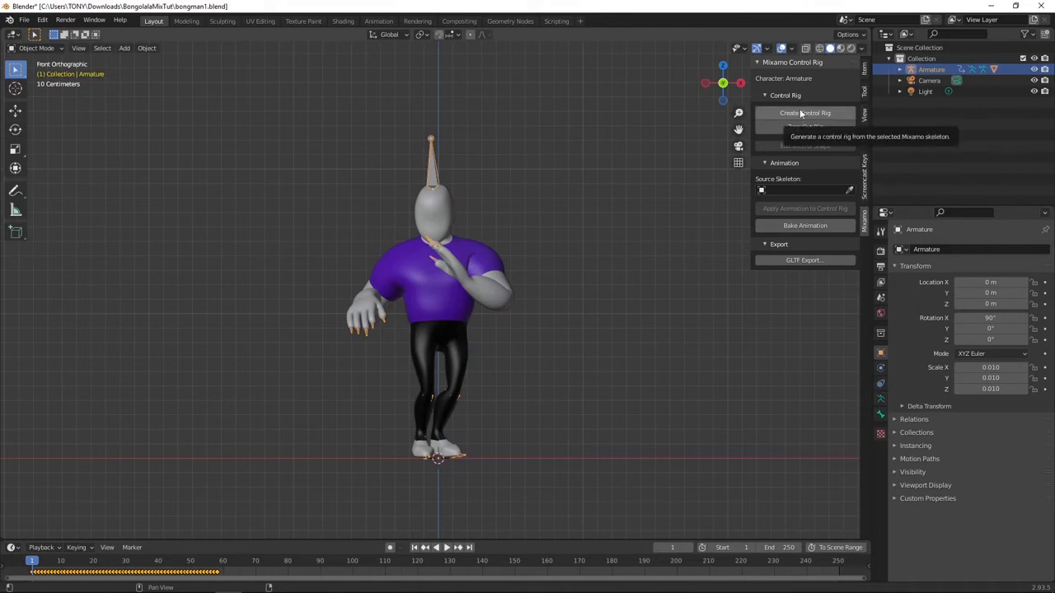
Create a Mixamo control rig for the armature with Apply Animation, IK Arms and IK Legs enabled
left_click(804, 112)
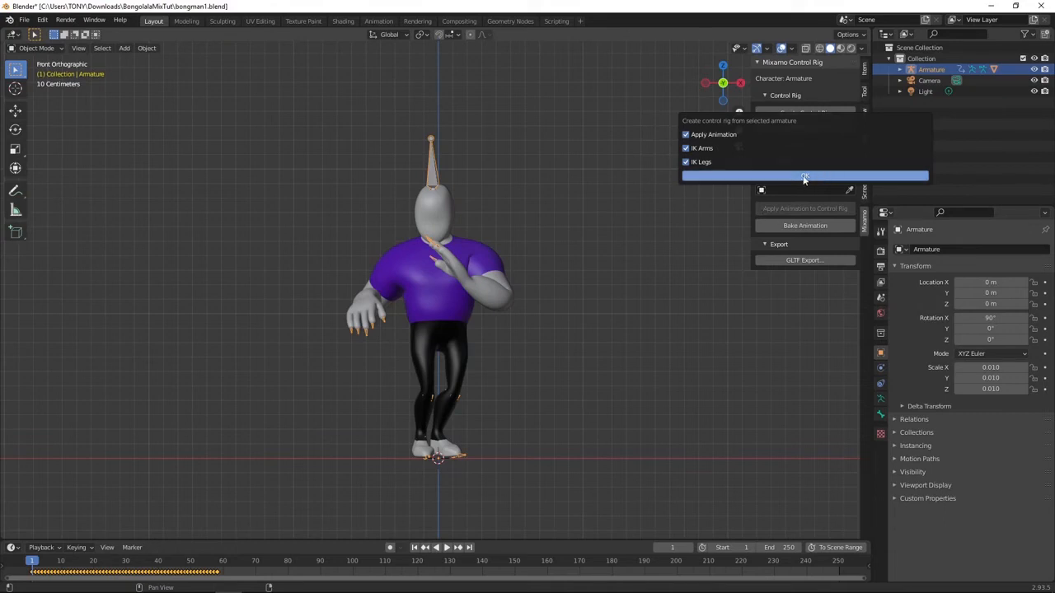
left_click(804, 175)
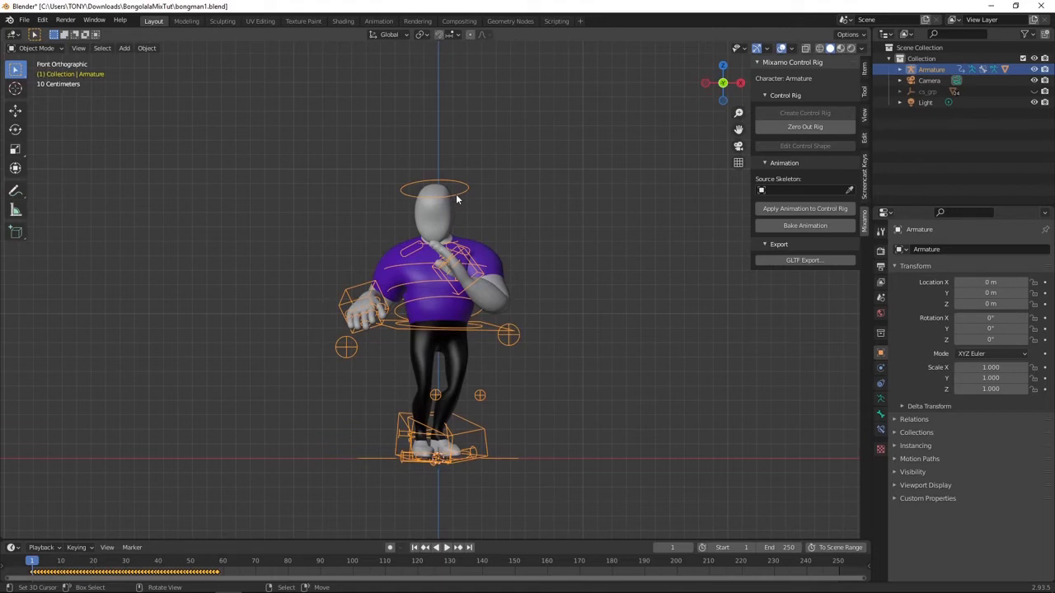
left_click(448, 548)
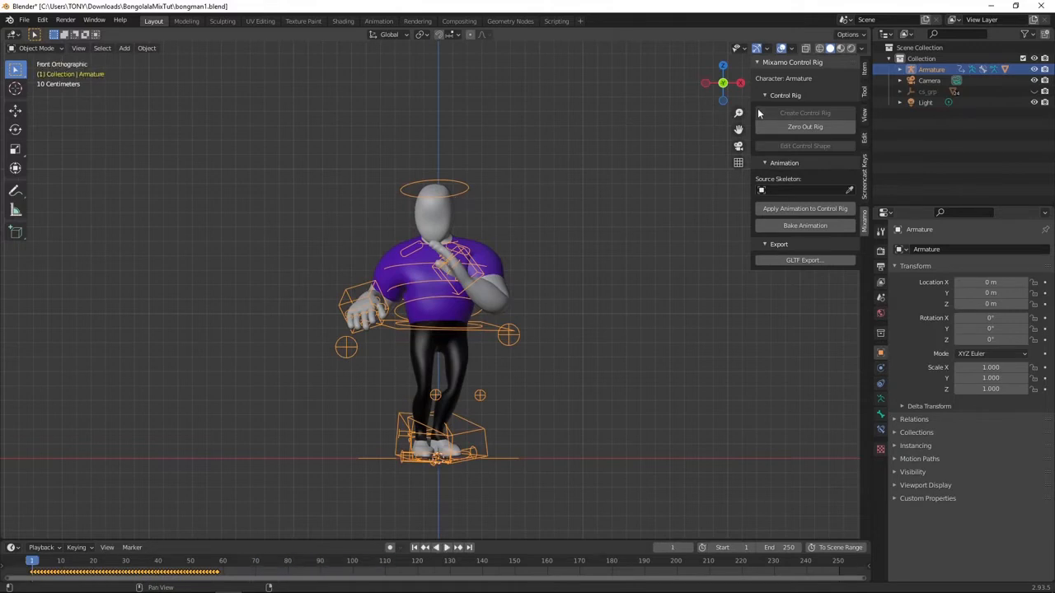
mouse_move(583, 300)
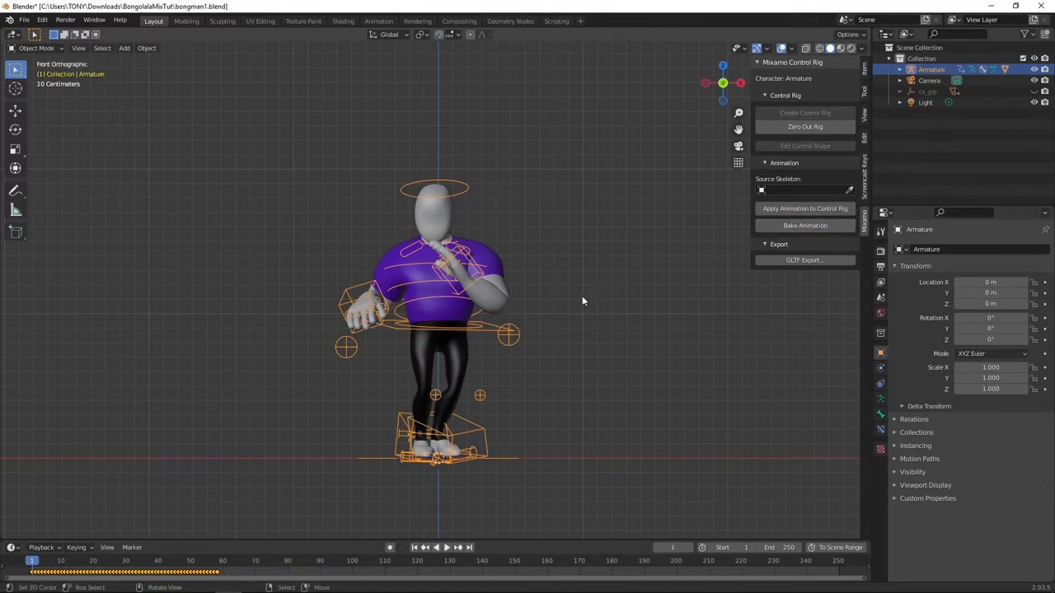
mouse_move(151, 547)
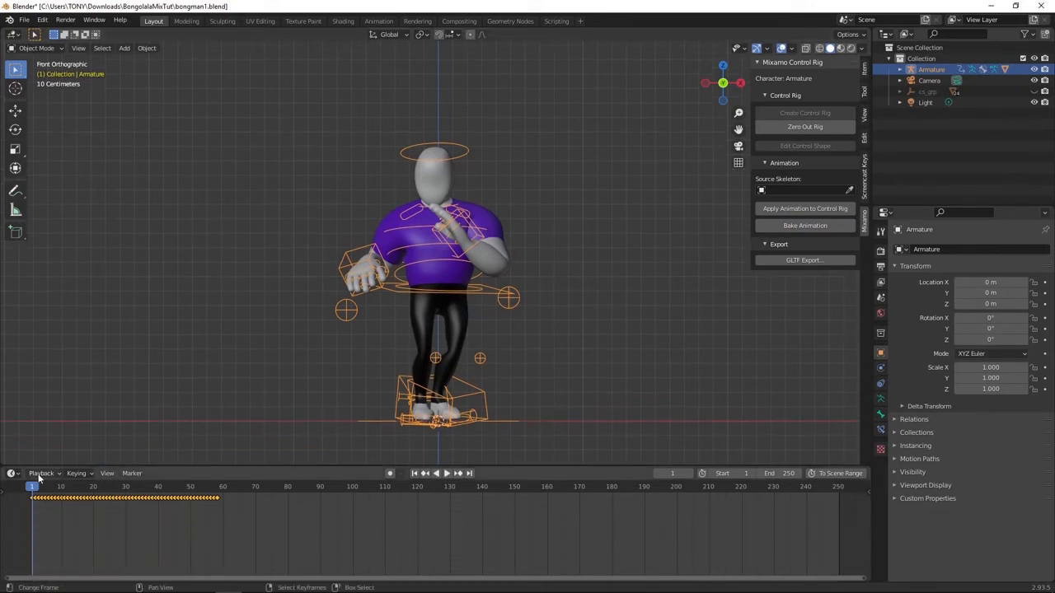
Name the first dance action 'rhumba' in the Action Editor
left_click(10, 473)
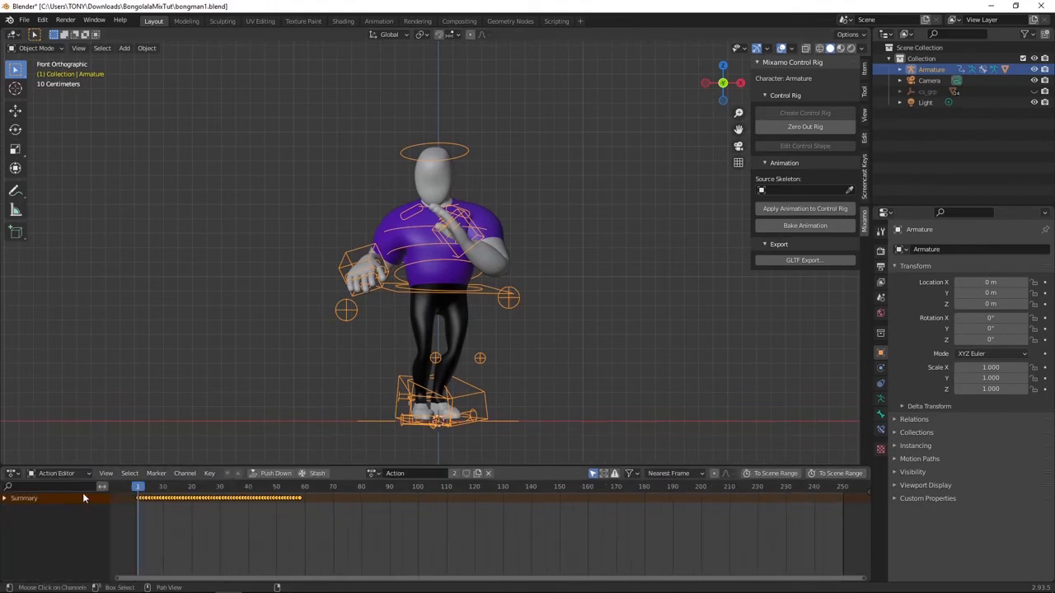
left_click(392, 473)
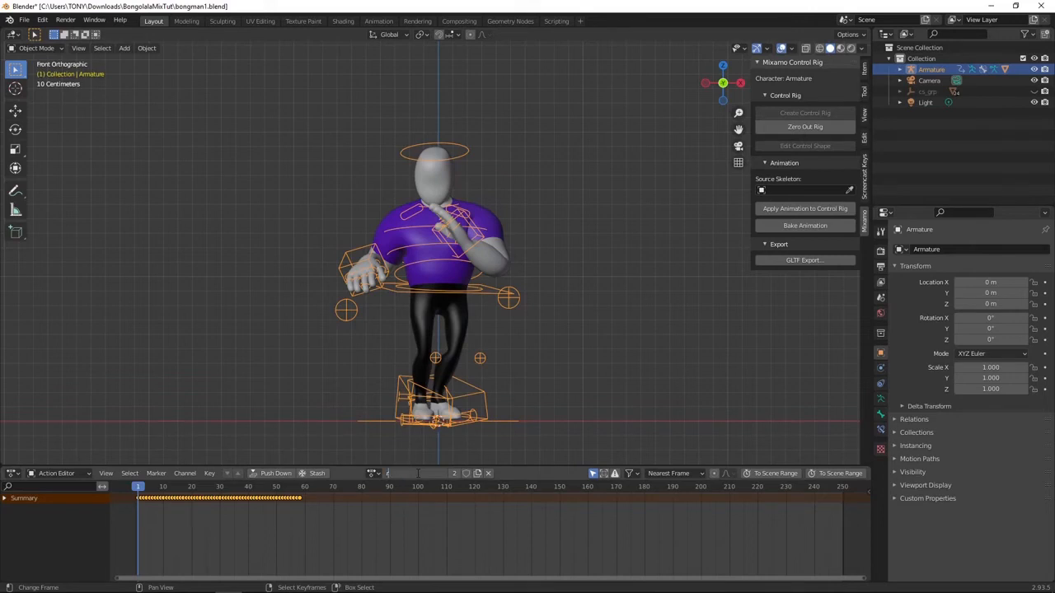
type("rhumba")
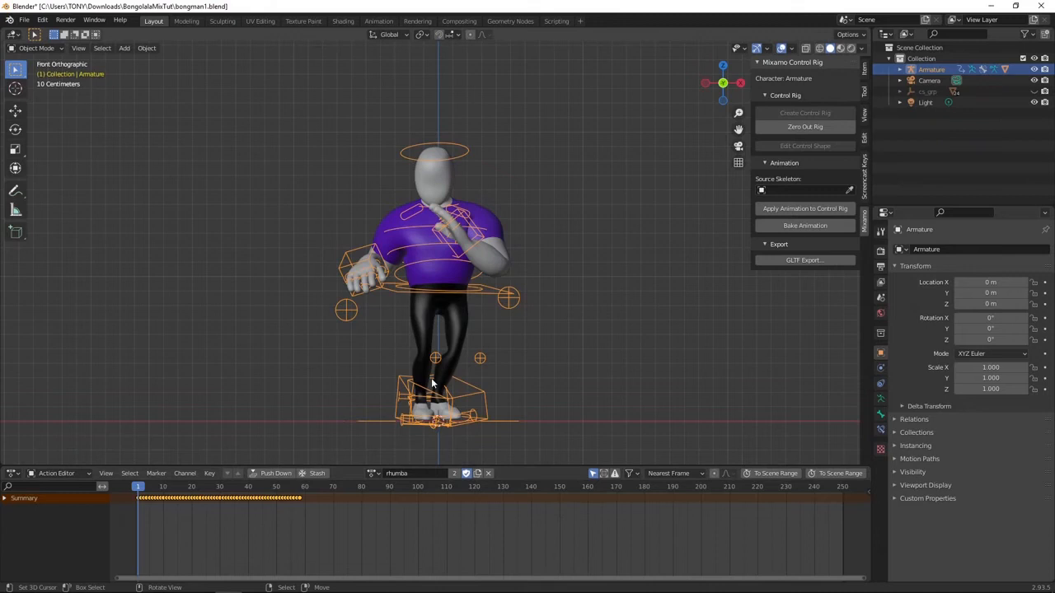
mouse_move(264, 363)
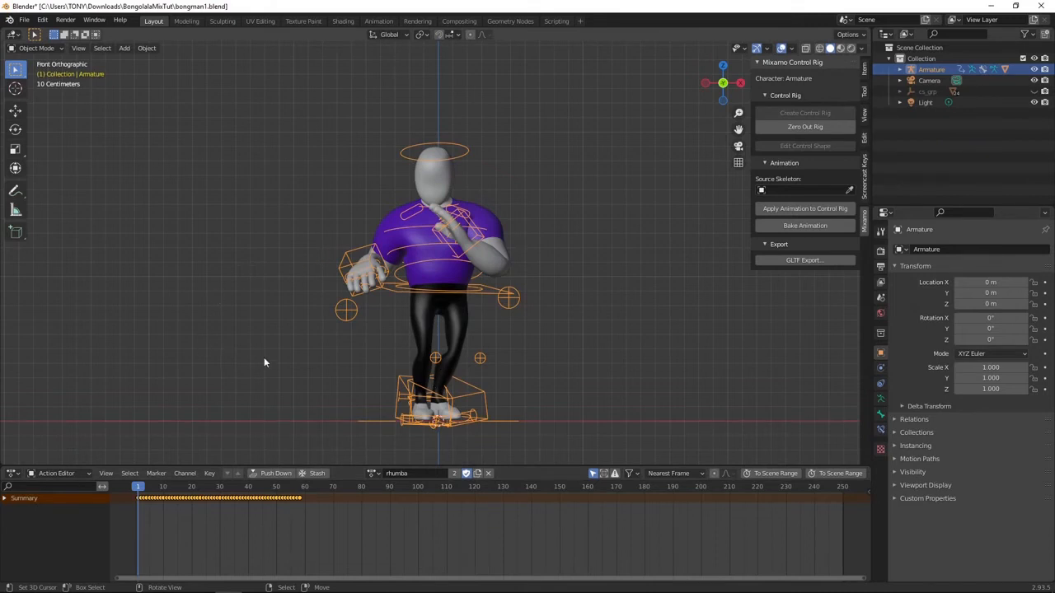
Import the Hip Hop Dancing.fbx animation into the scene
left_click(35, 22)
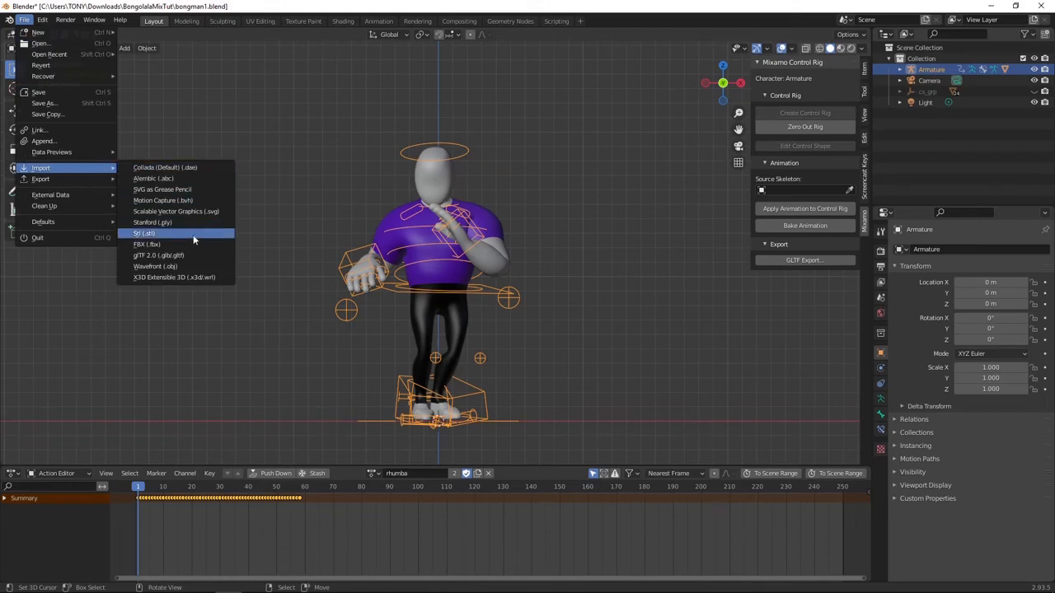
left_click(147, 244)
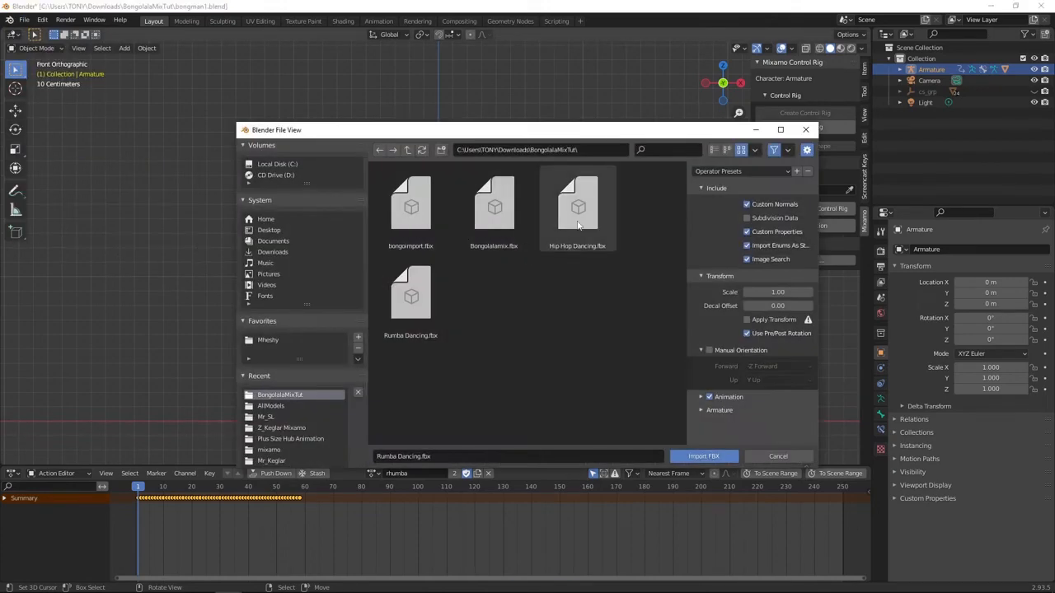
left_click(577, 206)
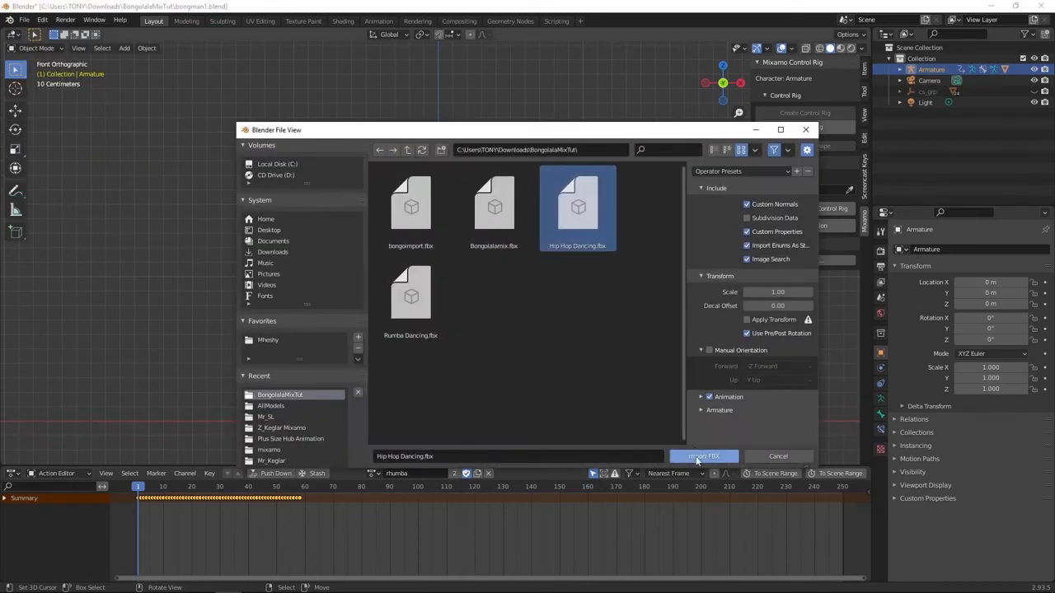
left_click(702, 455)
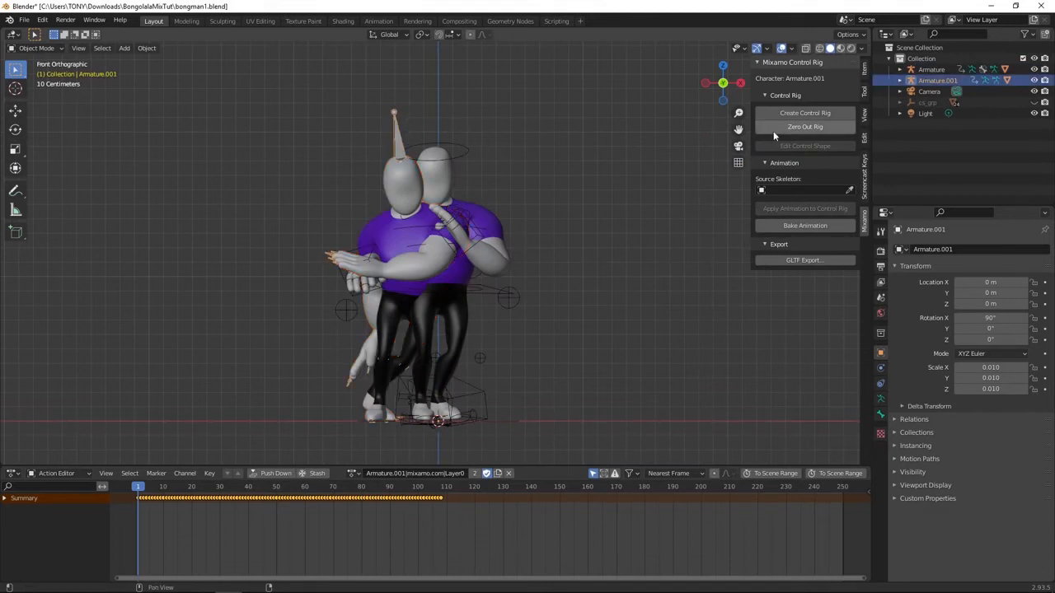
Create a control rig for the new armature and move it left of the first character
left_click(804, 112)
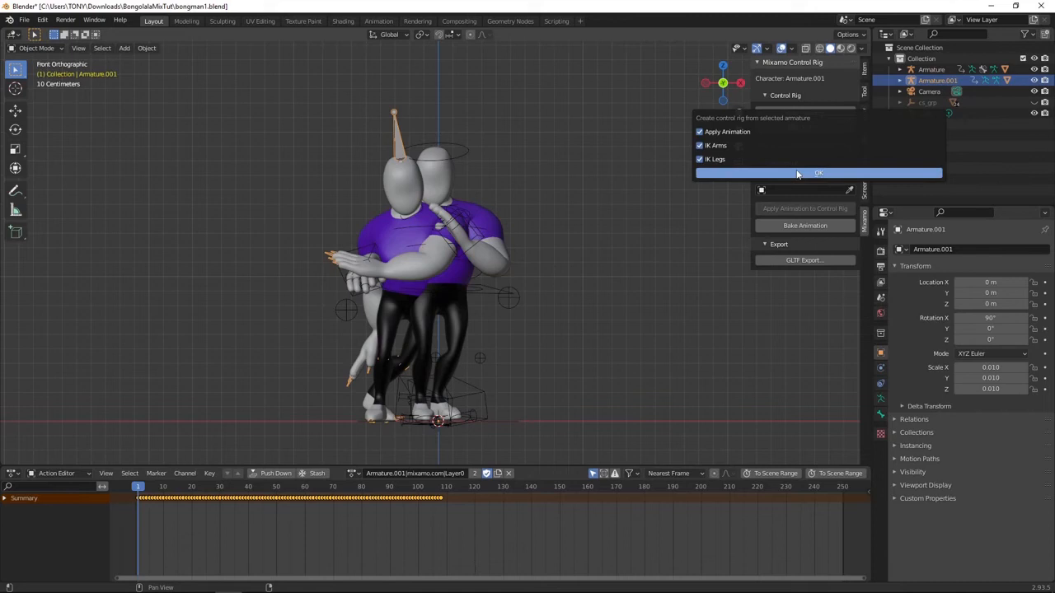
left_click(817, 173)
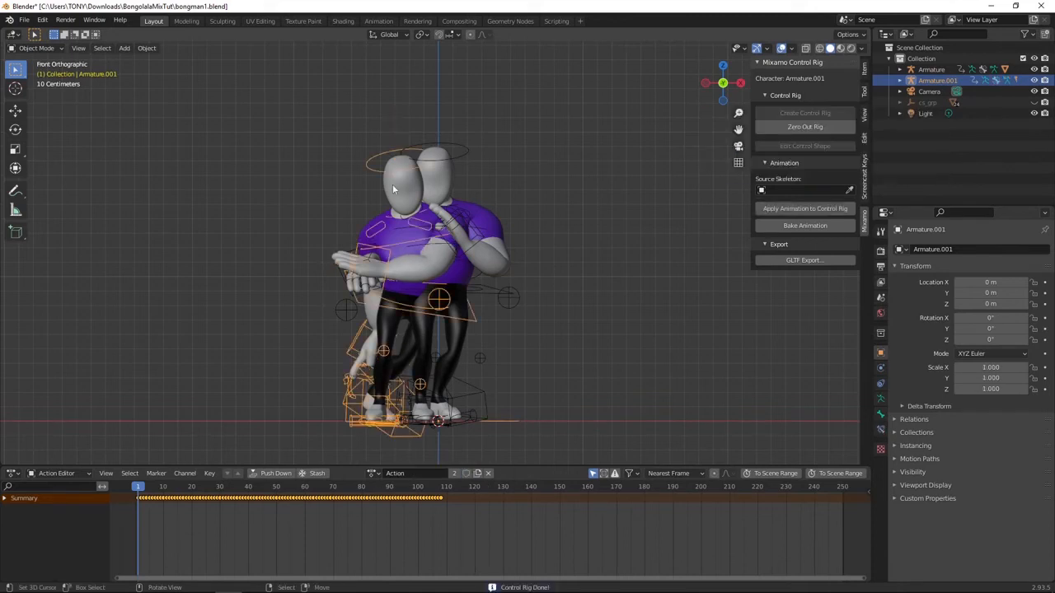
mouse_move(381, 174)
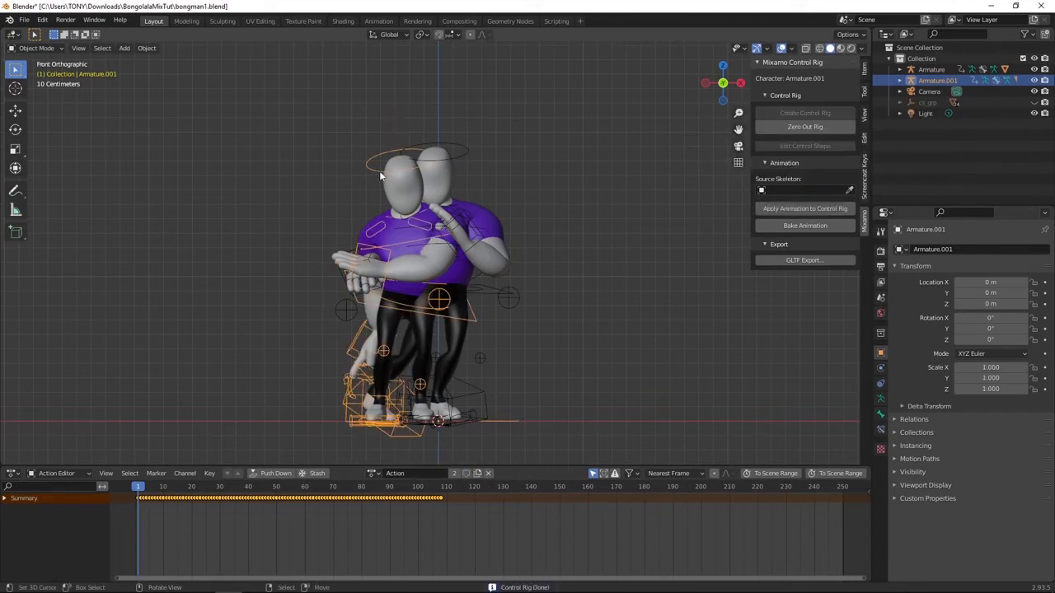
key("g")
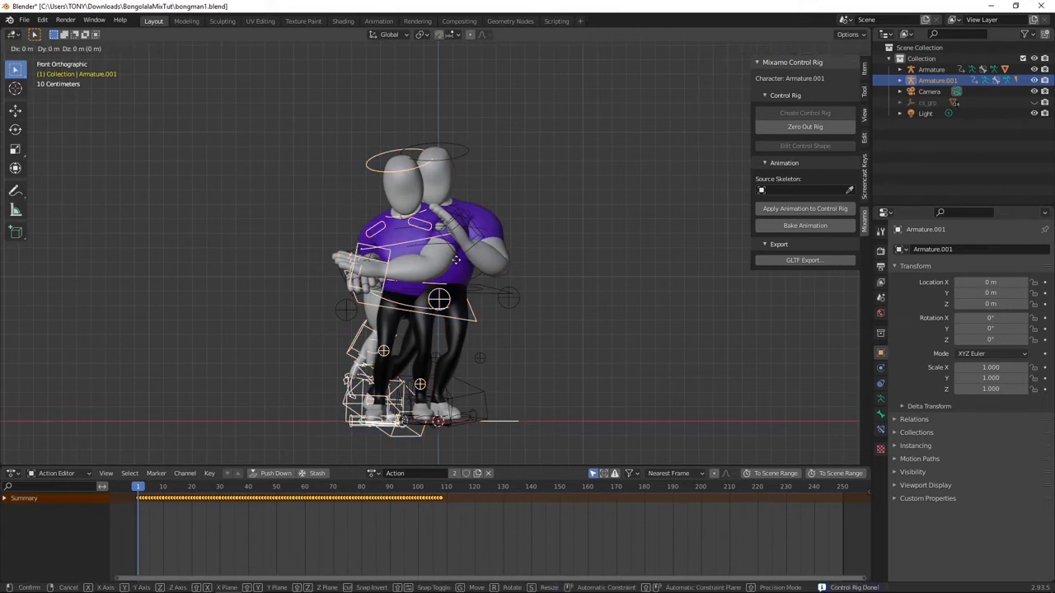
left_click_drag(445, 264, 247, 264)
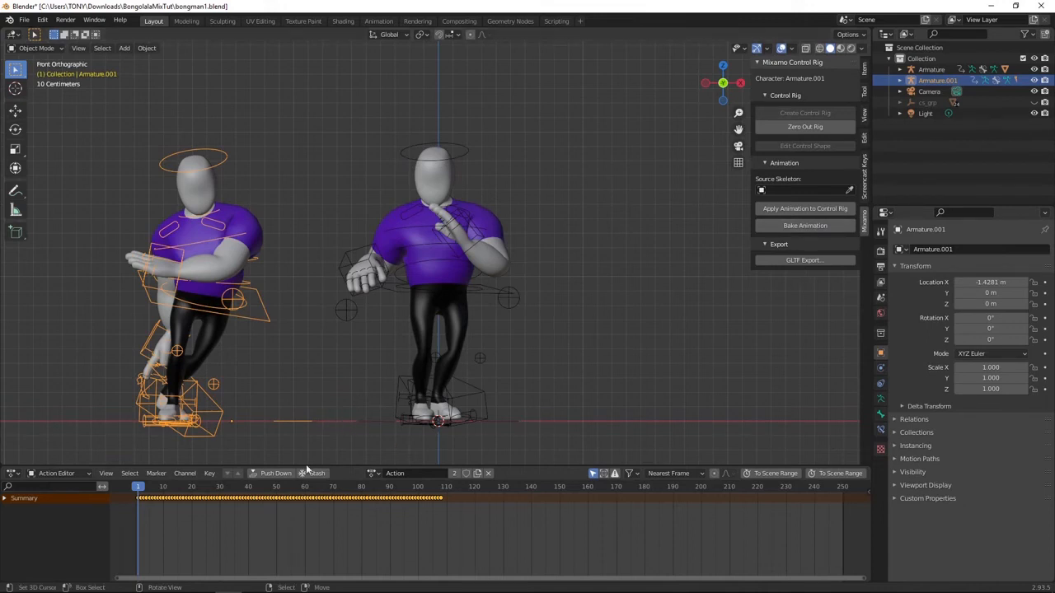
left_click(408, 473)
type("hiphop")
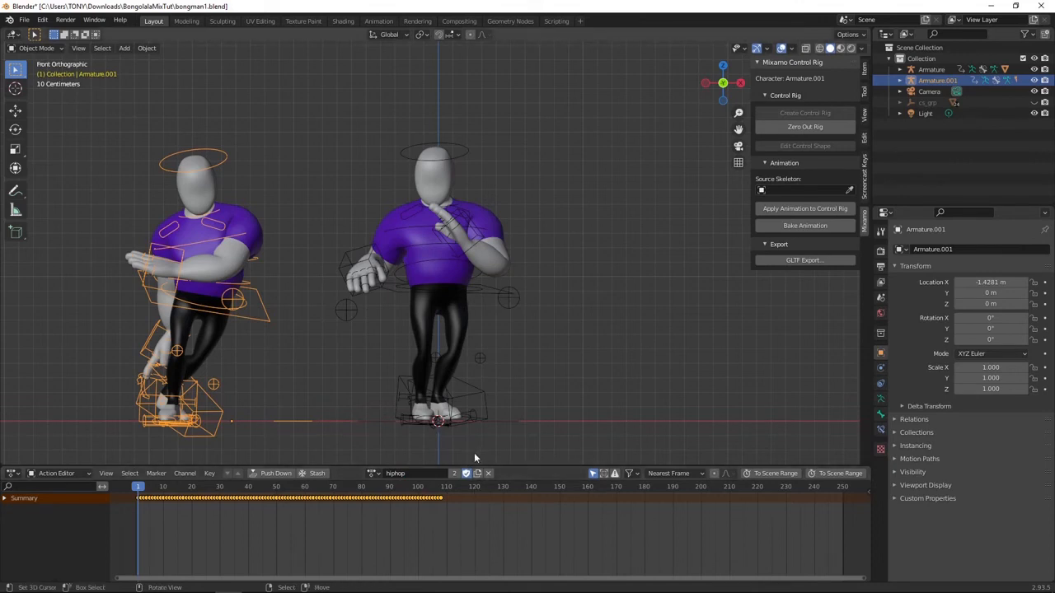
mouse_move(221, 189)
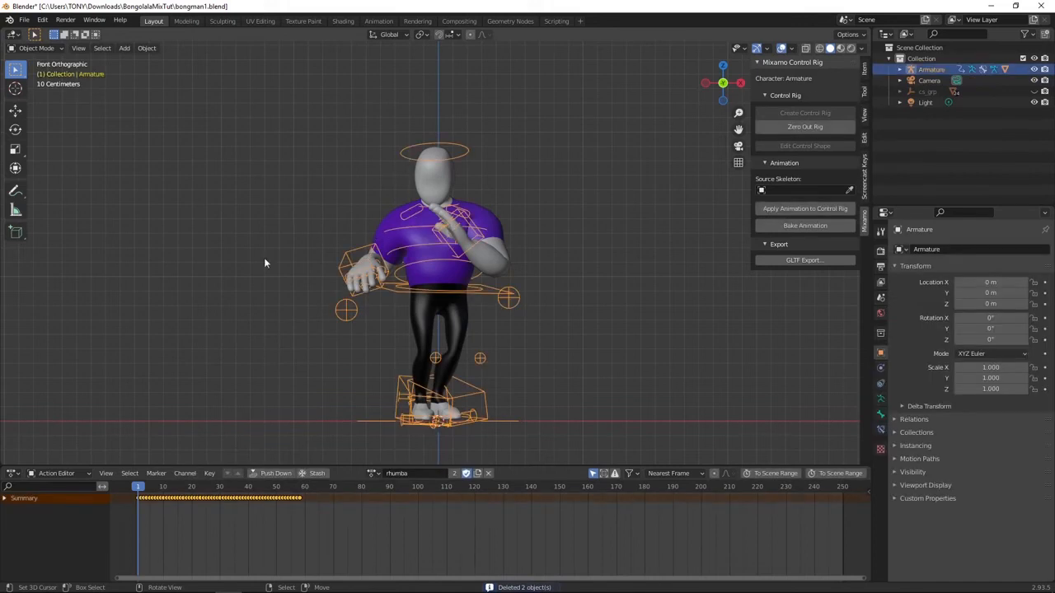
Assign the hiphop action to the rig, preview it, and switch the area to Nonlinear Animation
left_click(412, 473)
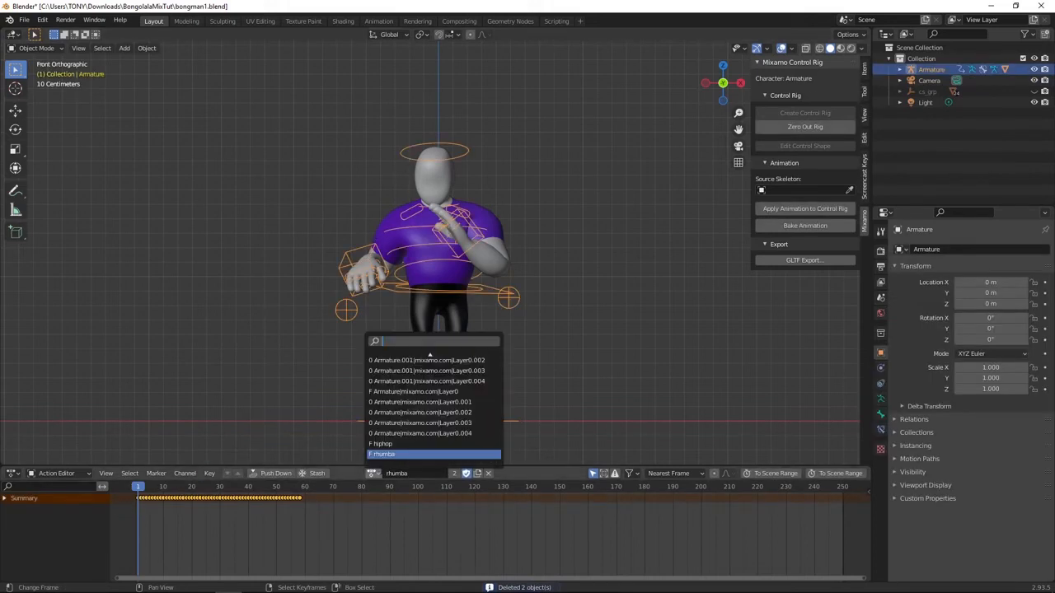
left_click(383, 443)
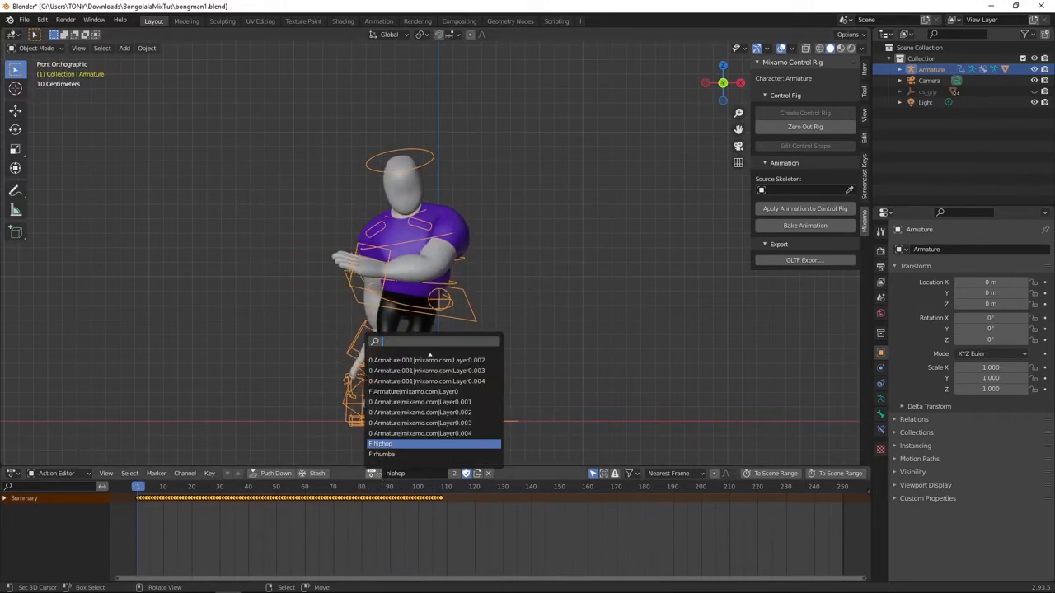
left_click(381, 455)
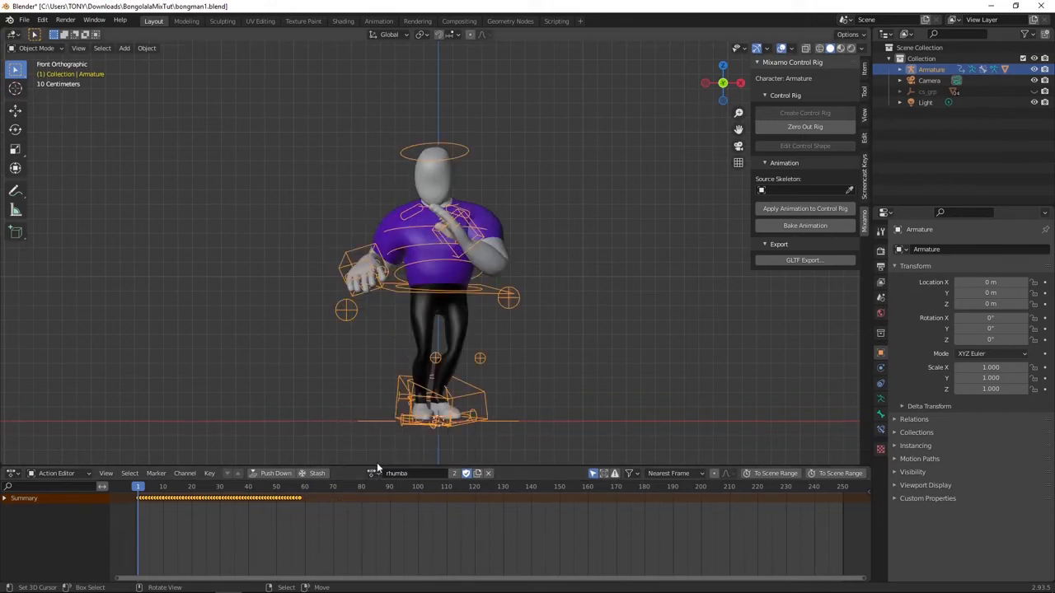
key("Space")
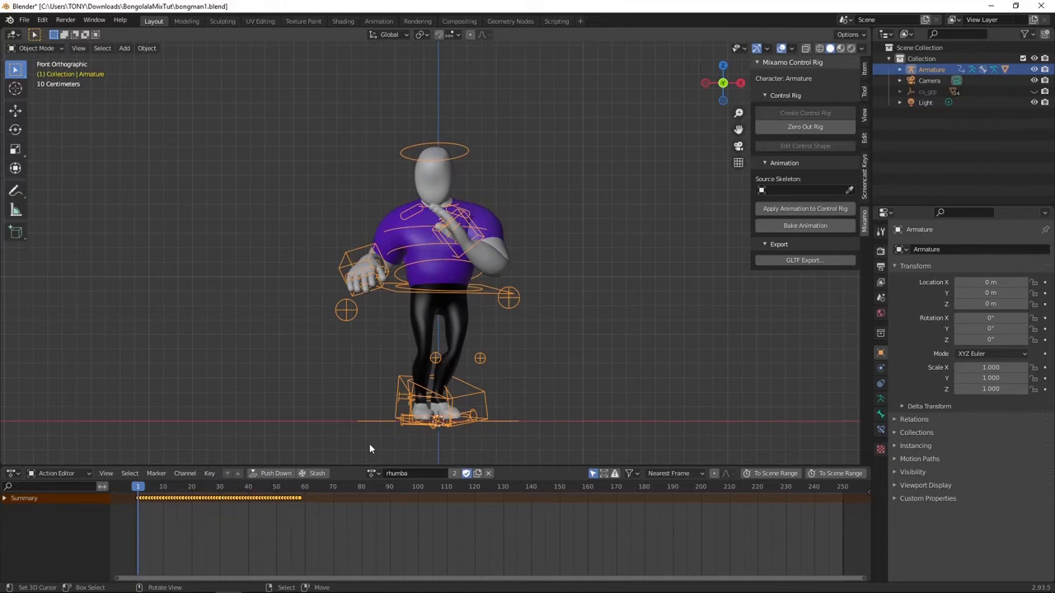
mouse_move(311, 384)
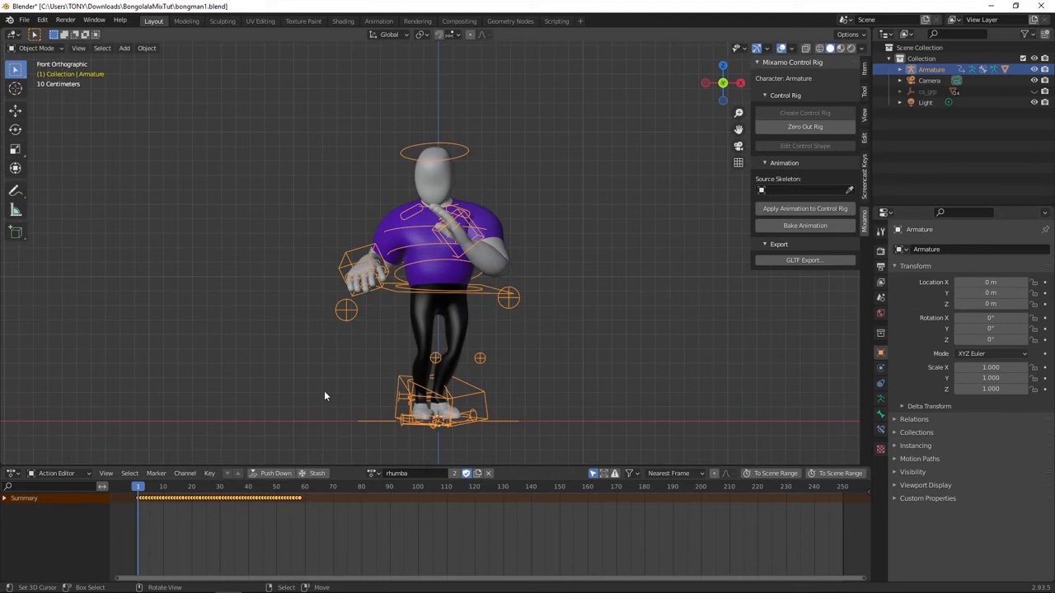
mouse_move(287, 364)
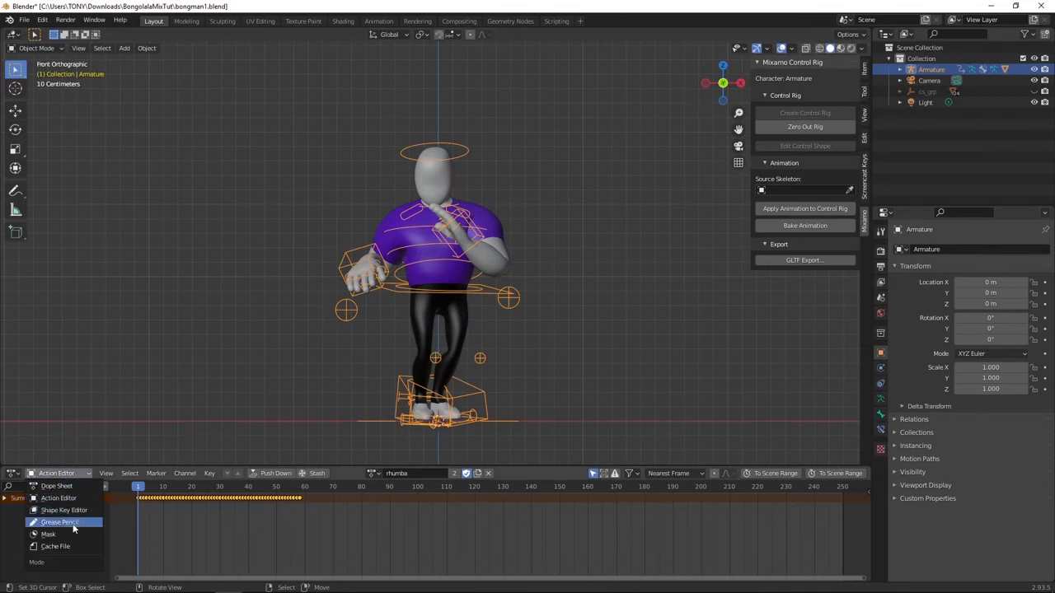
left_click(10, 473)
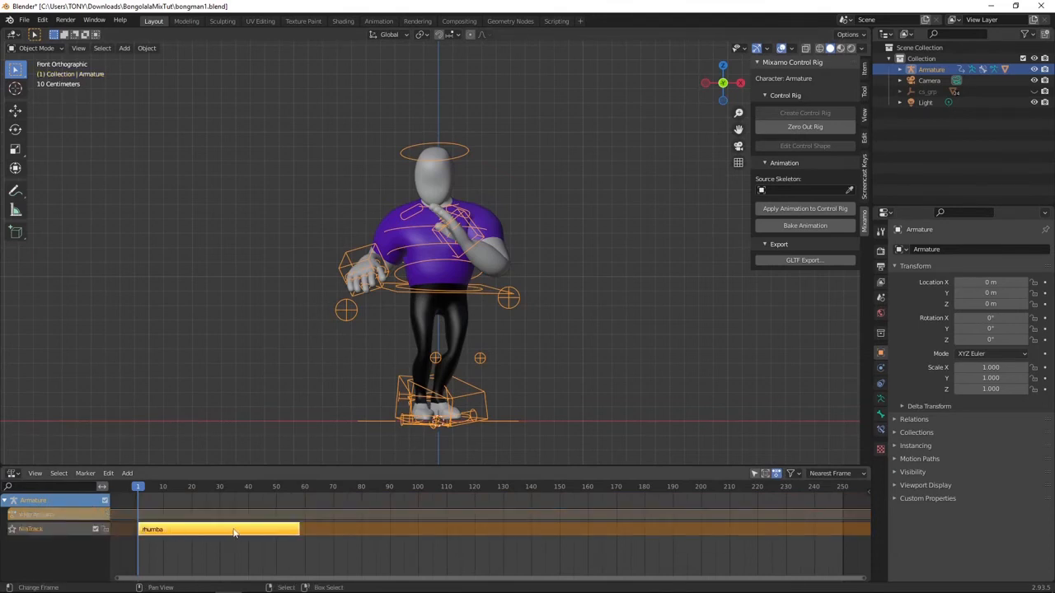
Add a new NLA track with the hiphop action strip, offset after the Rhumba strip
left_click(127, 473)
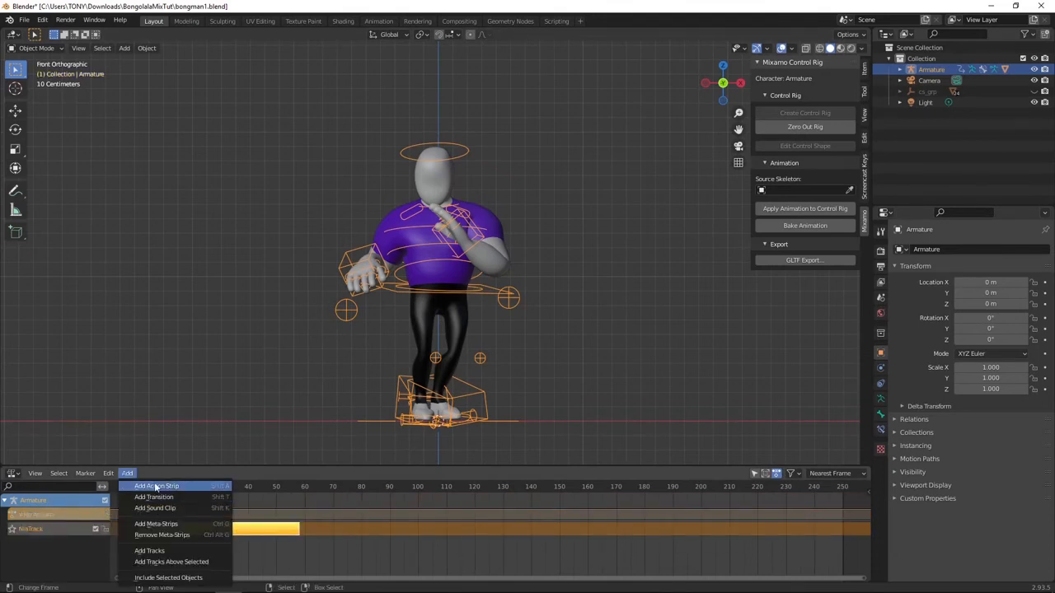
mouse_move(148, 551)
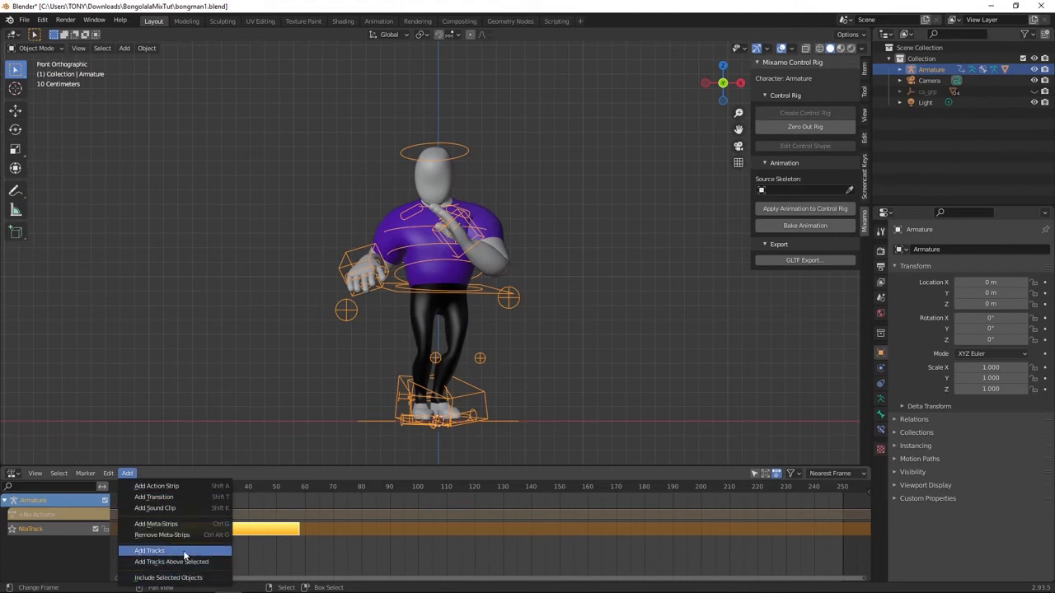
left_click(149, 551)
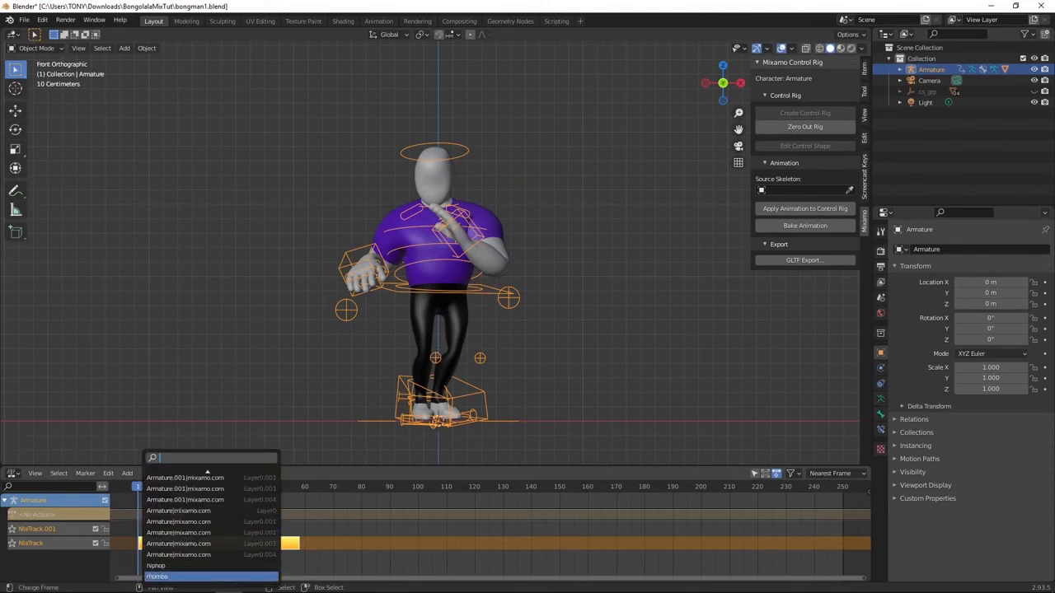
left_click(162, 570)
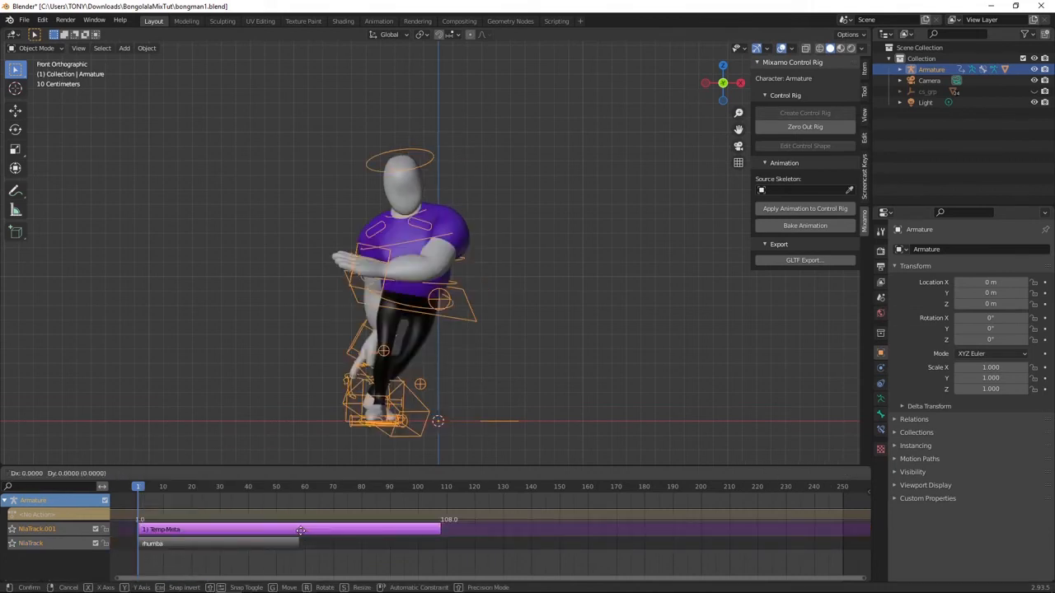
left_click_drag(300, 529, 444, 529)
type("20")
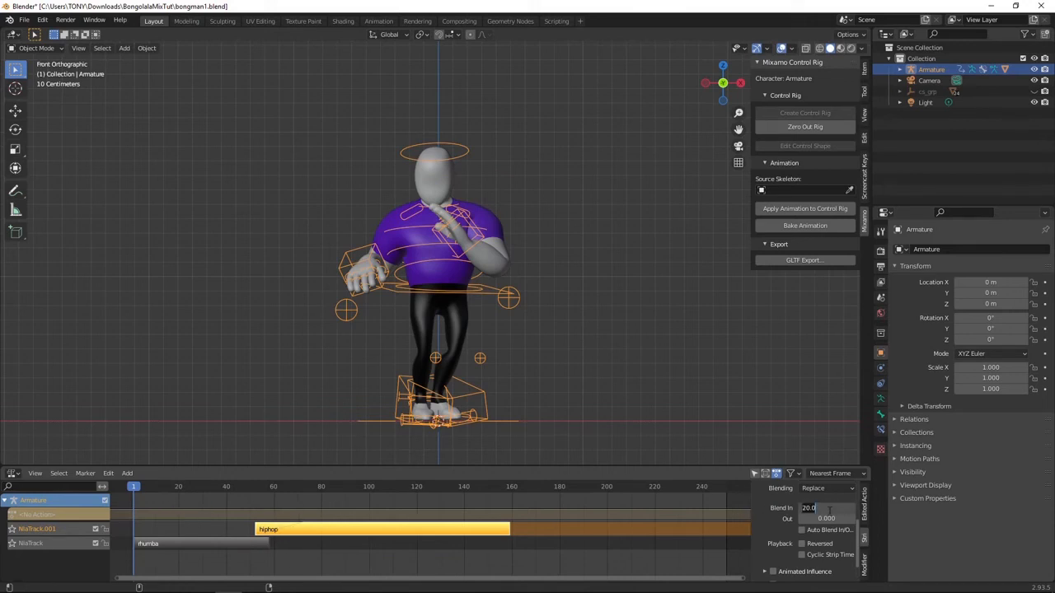
Scrub the playhead through both strips to preview the blended dance
left_click(824, 507)
type("10.000")
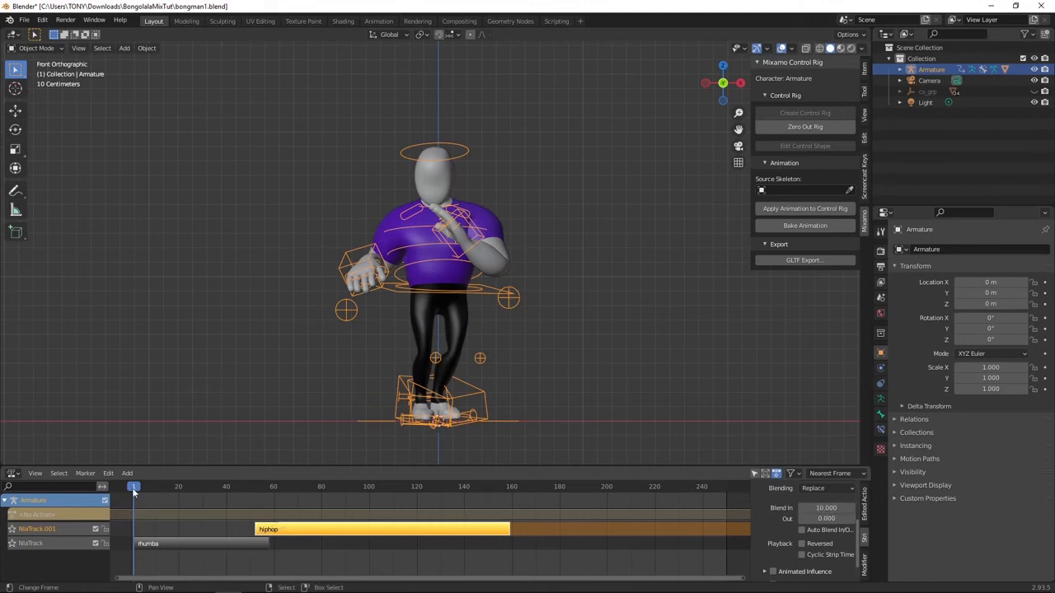
left_click(237, 486)
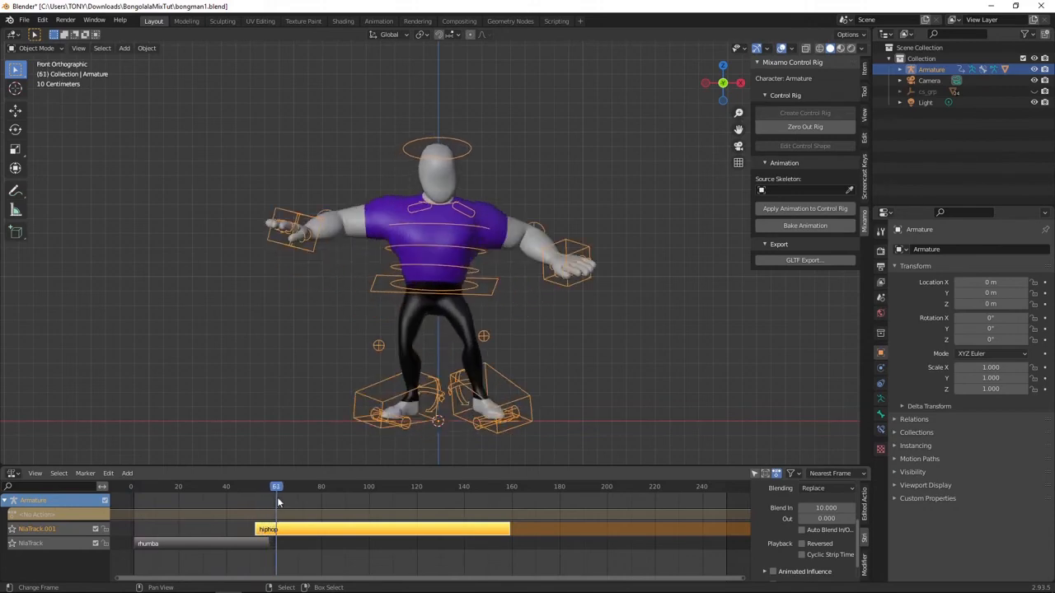
left_click_drag(277, 486, 287, 486)
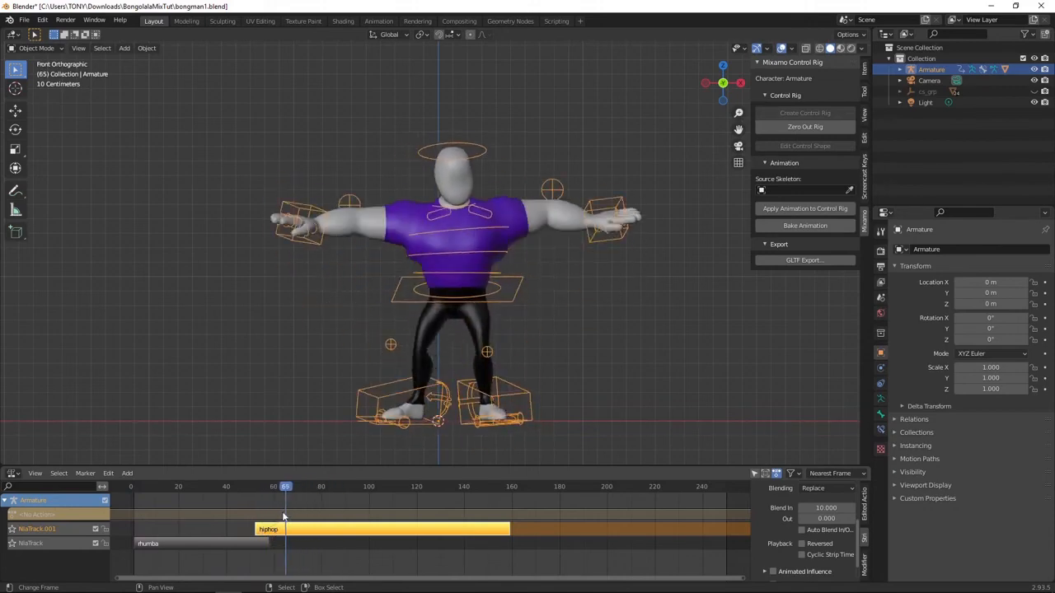
left_click(141, 488)
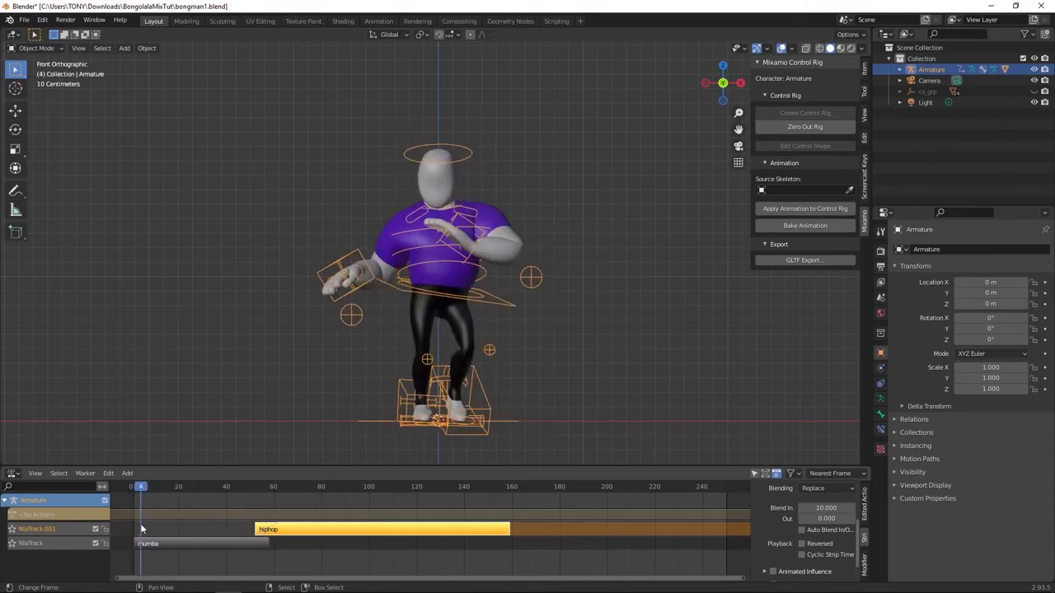
left_click(403, 488)
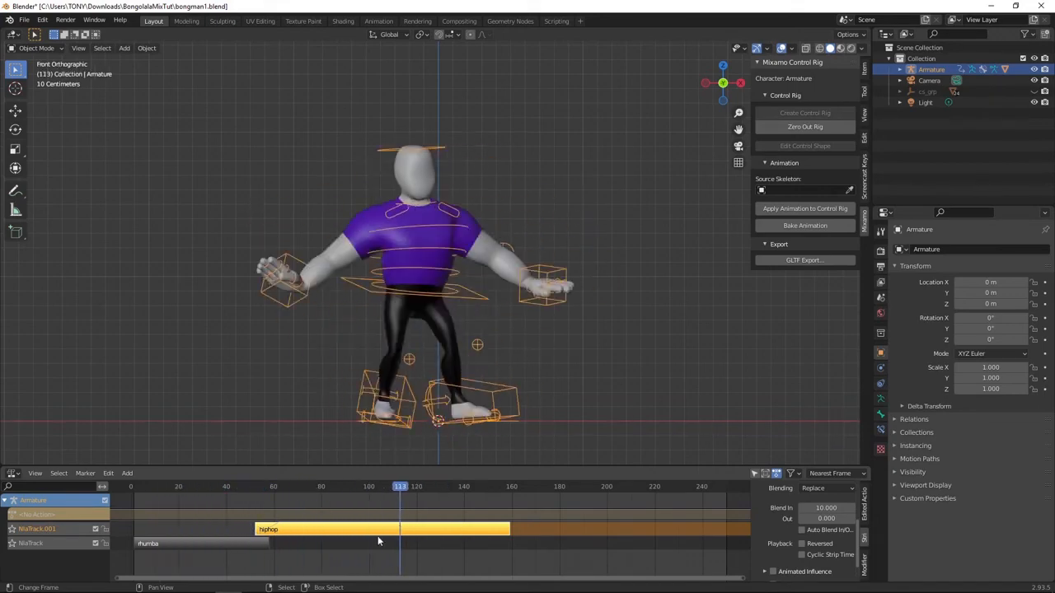
left_click(135, 486)
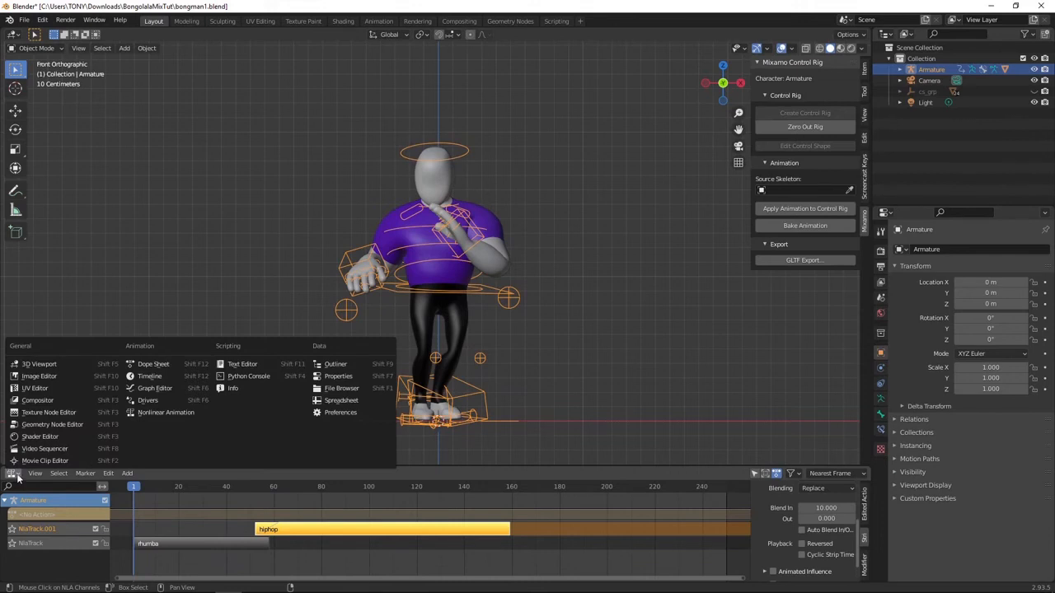
Return to the Timeline and play the combined dance from frame 1
left_click(511, 486)
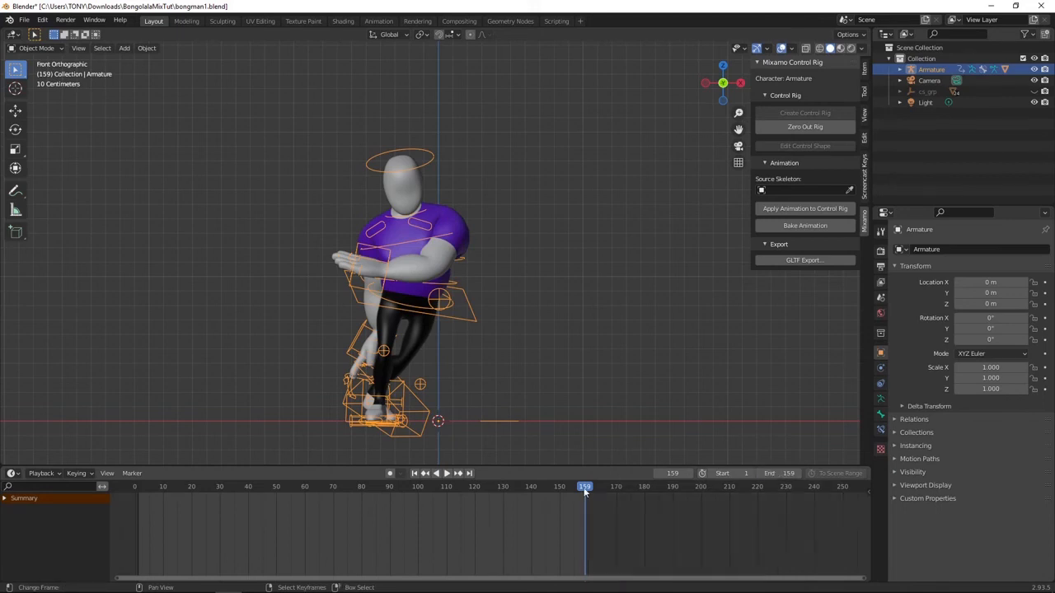
left_click(444, 473)
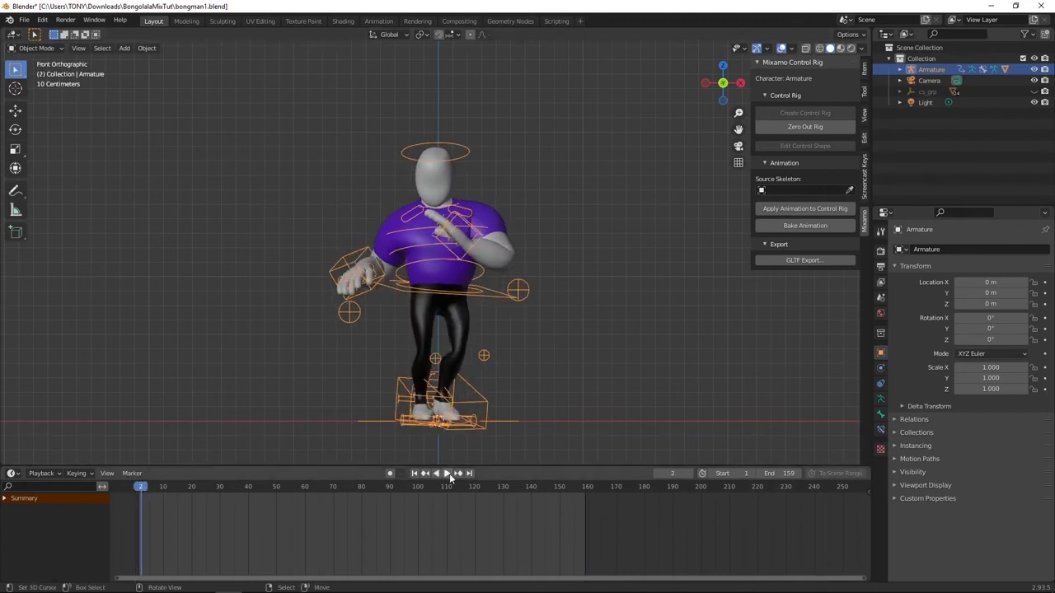
left_click(448, 473)
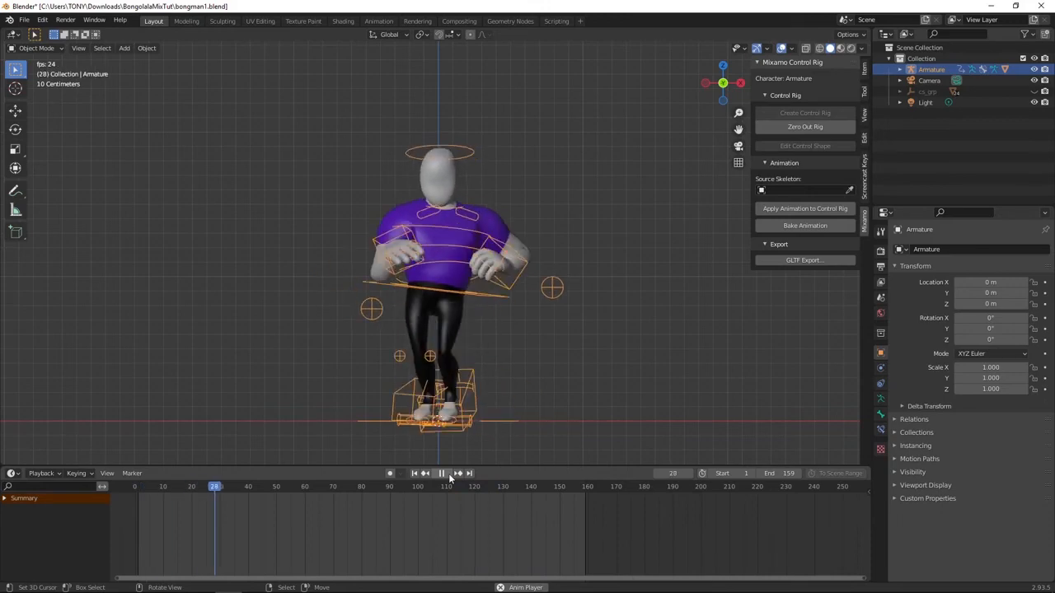
Pause playback, then play the head model's turnaround animation in the other project
left_click(435, 473)
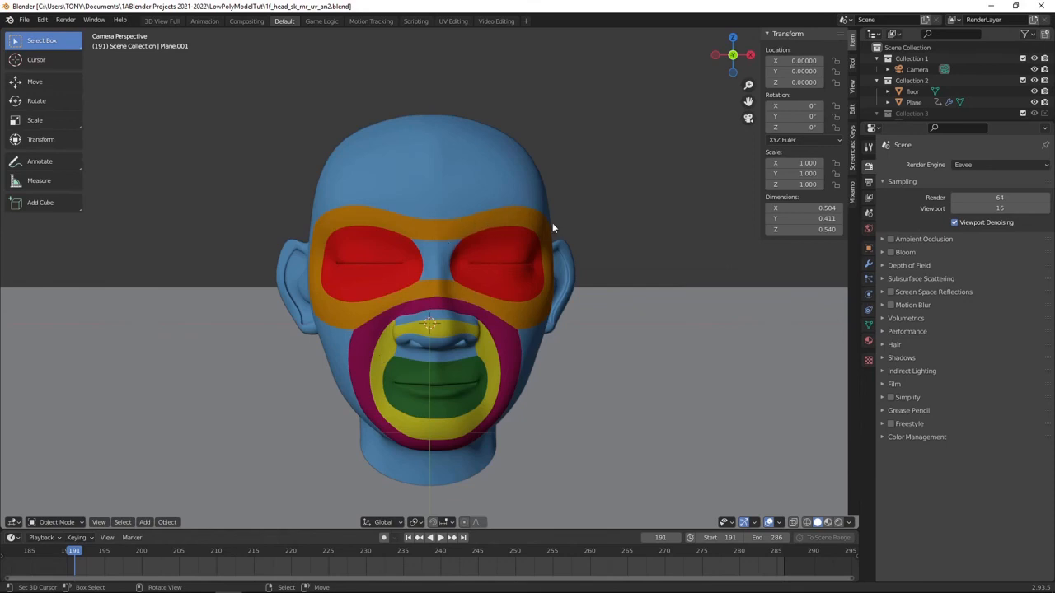
mouse_move(646, 297)
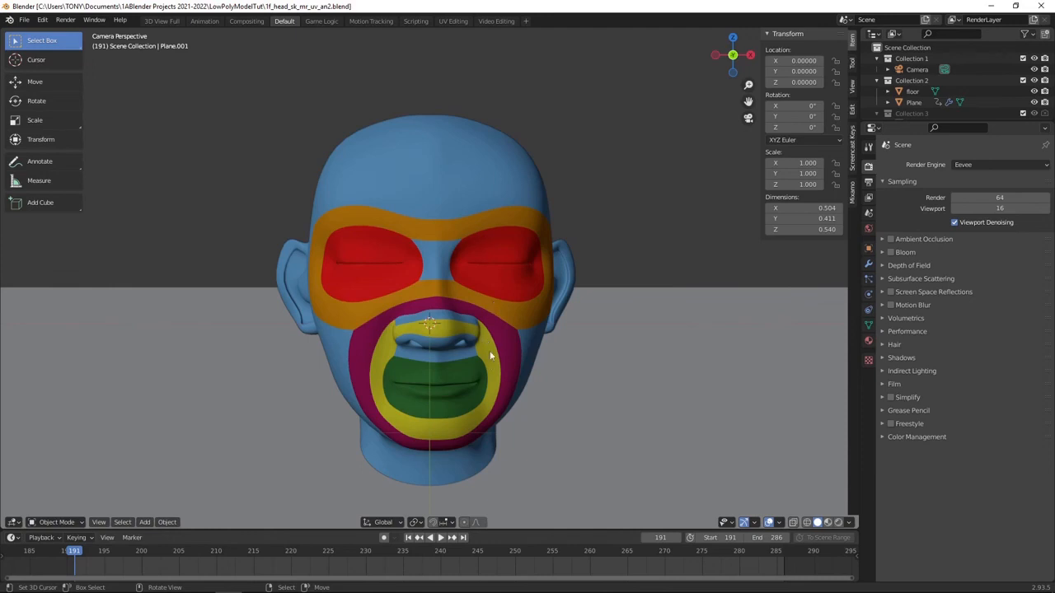
mouse_move(392, 333)
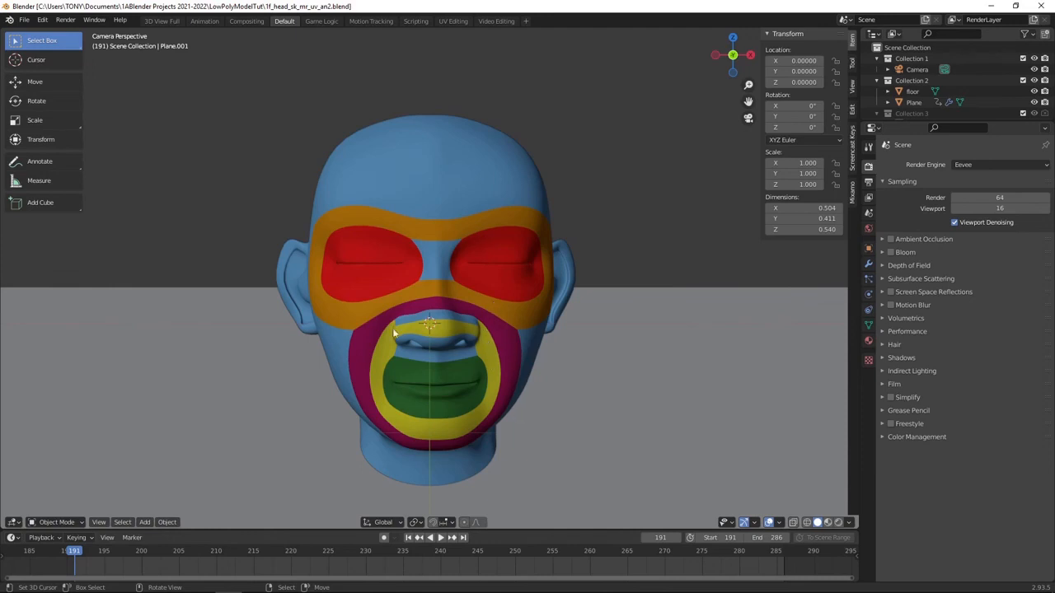
mouse_move(426, 267)
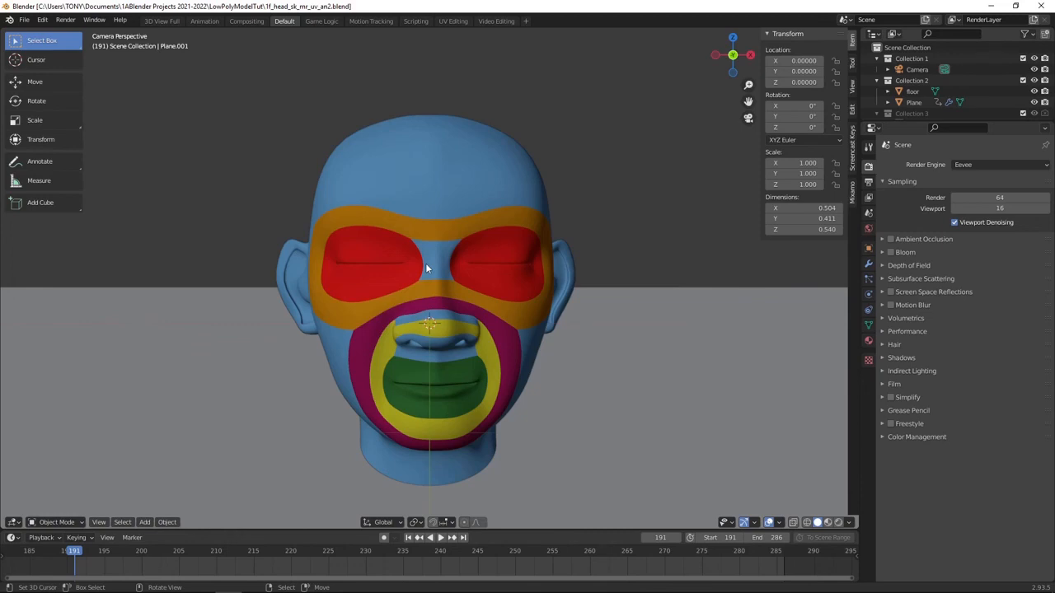
mouse_move(437, 207)
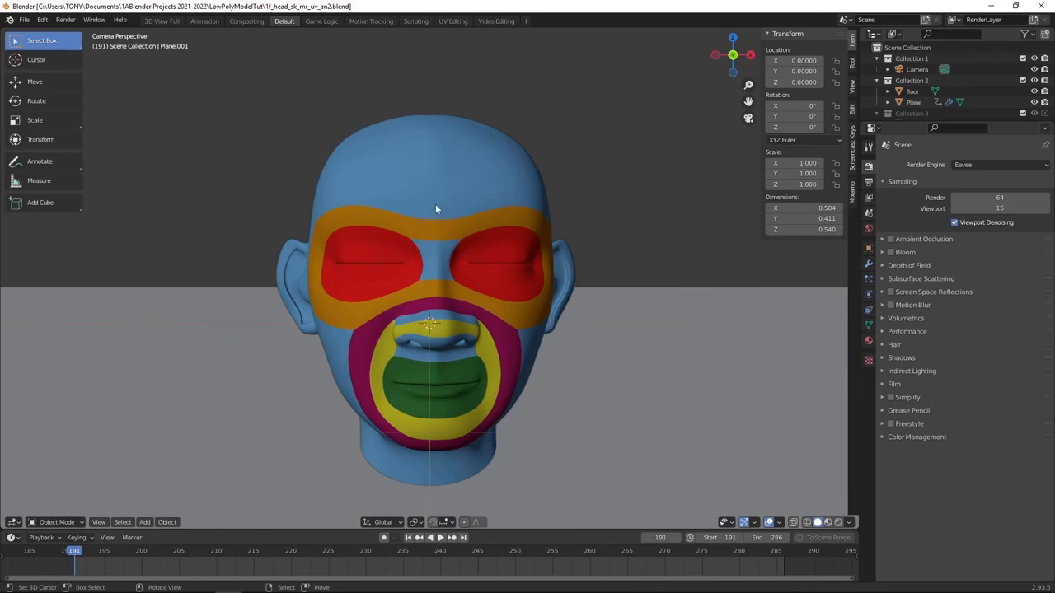
mouse_move(448, 161)
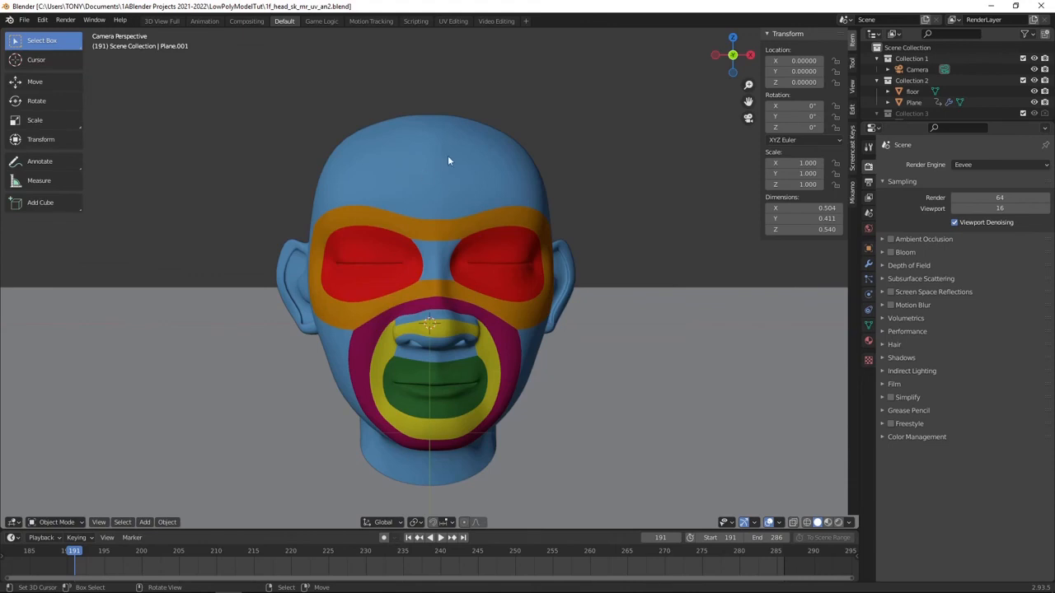
mouse_move(435, 196)
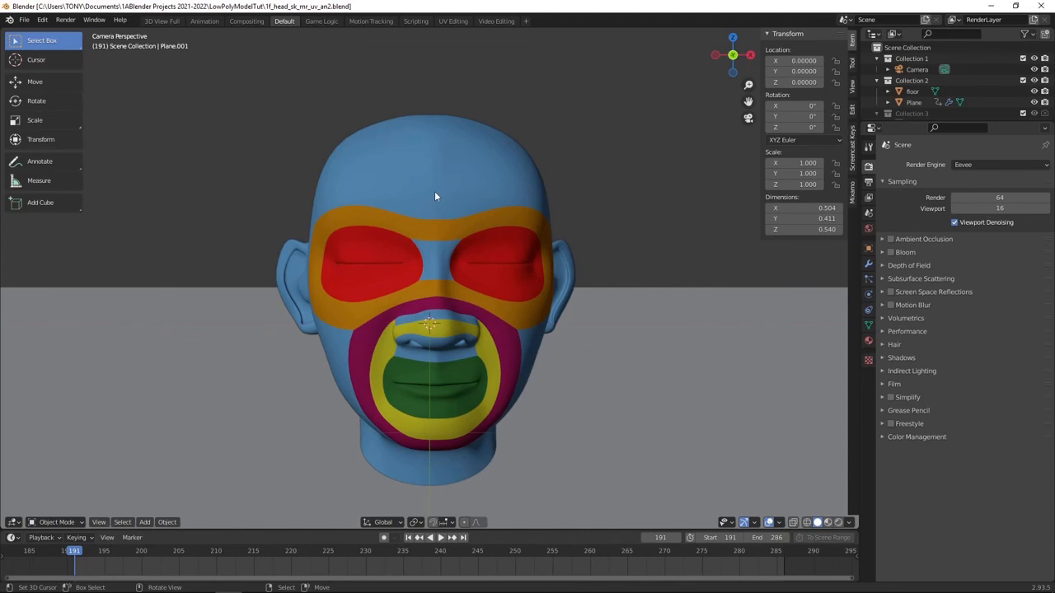
left_click(442, 537)
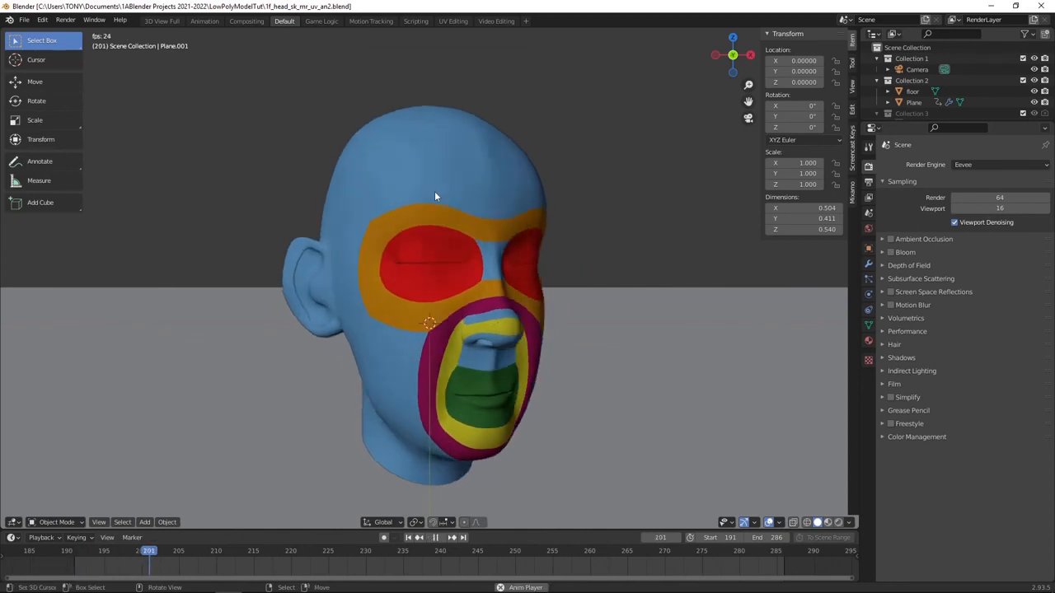